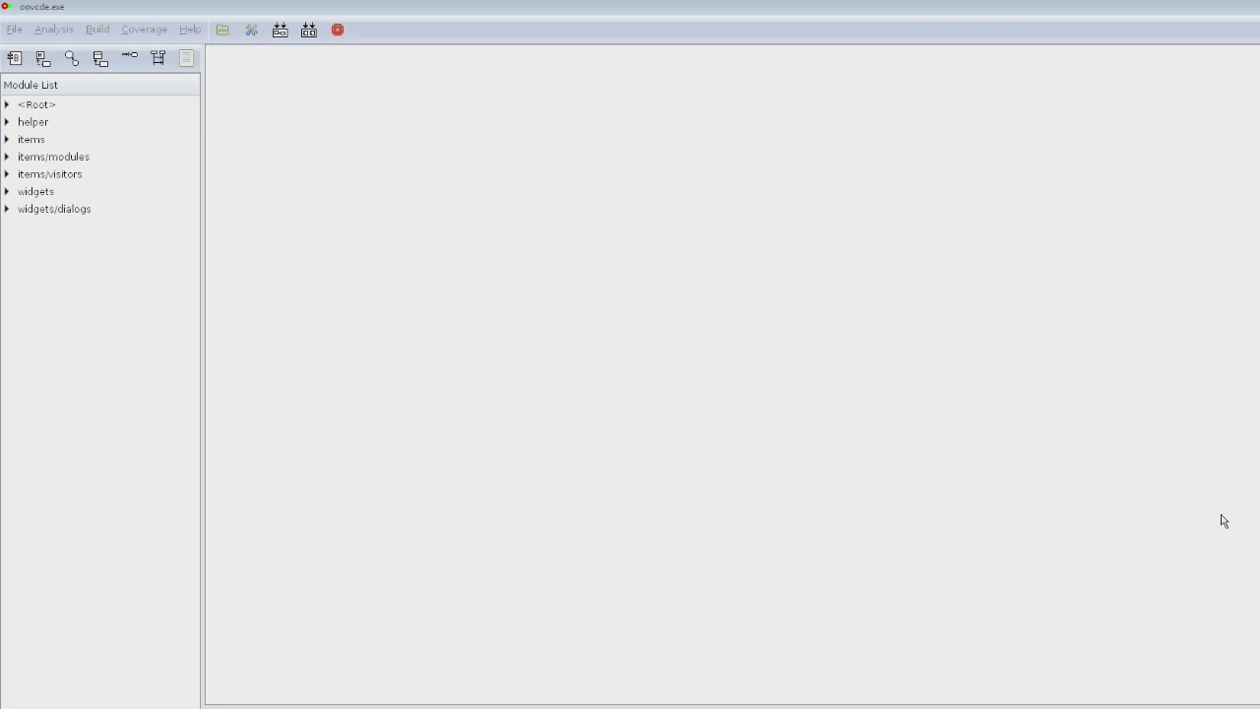
pyautogui.moveTo(35, 138)
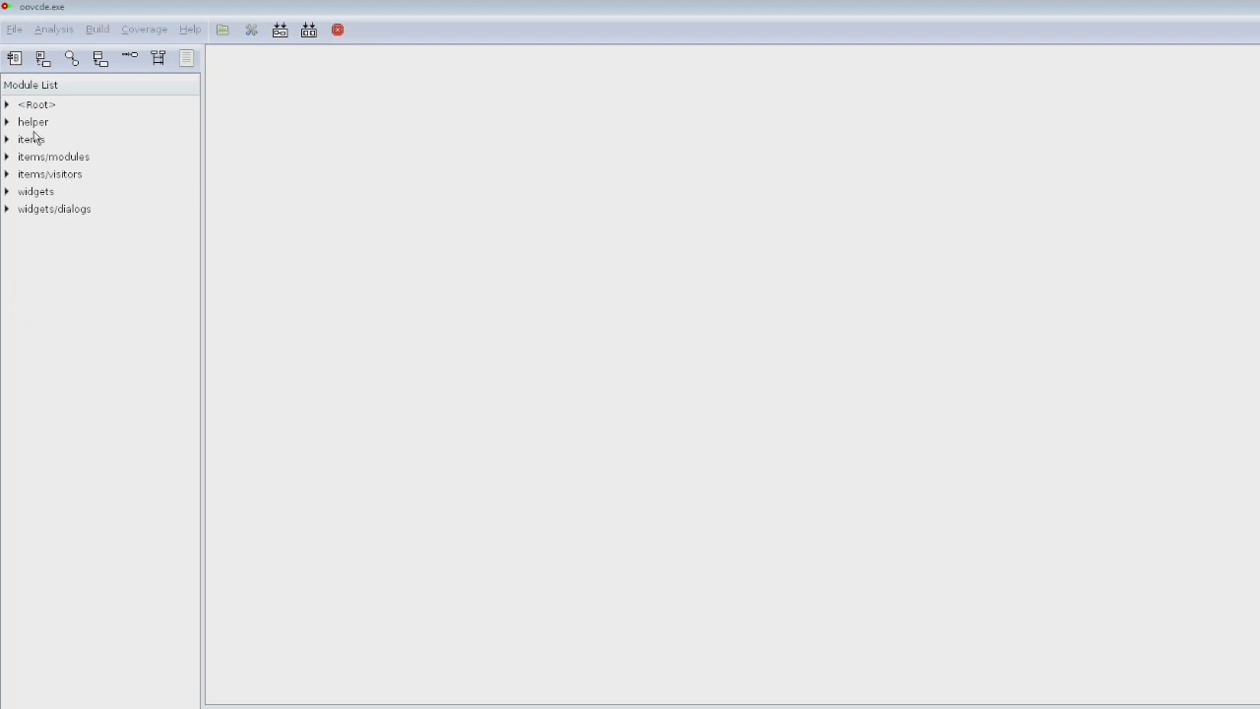
# Expand items/modules and items, then open the document module's document.h and document.cpp in oovEdit
pyautogui.click(7, 157)
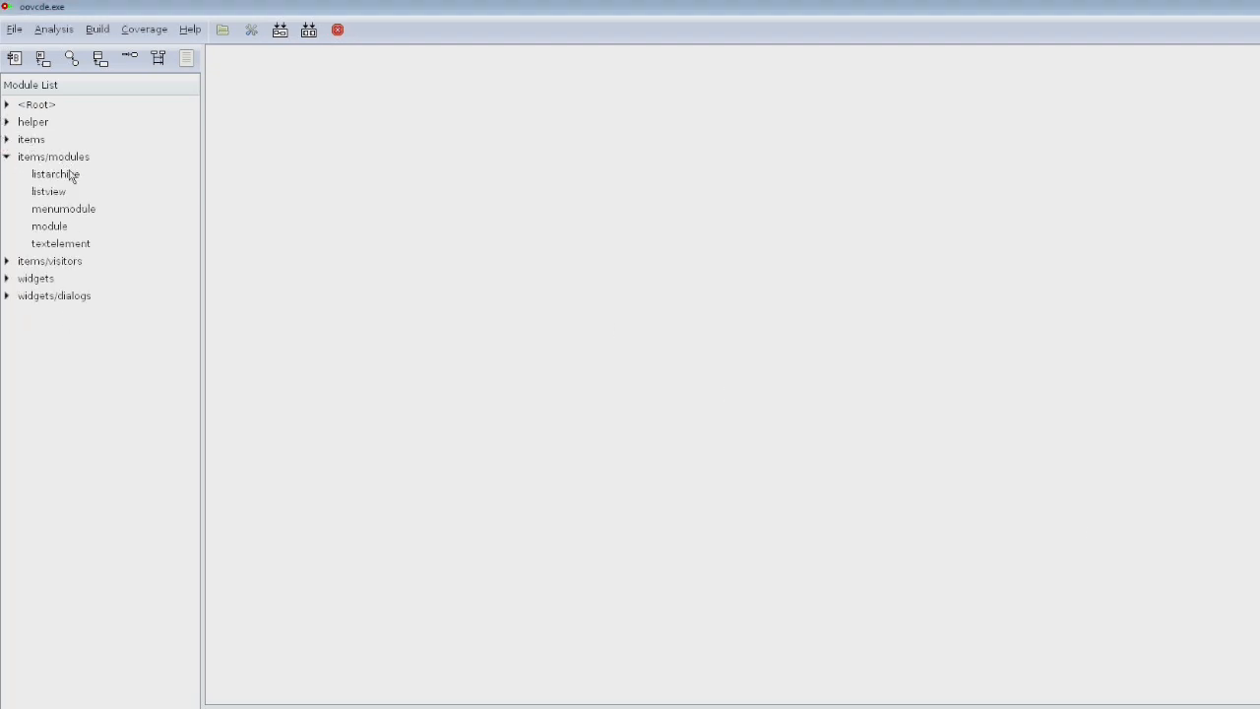
pyautogui.moveTo(37, 145)
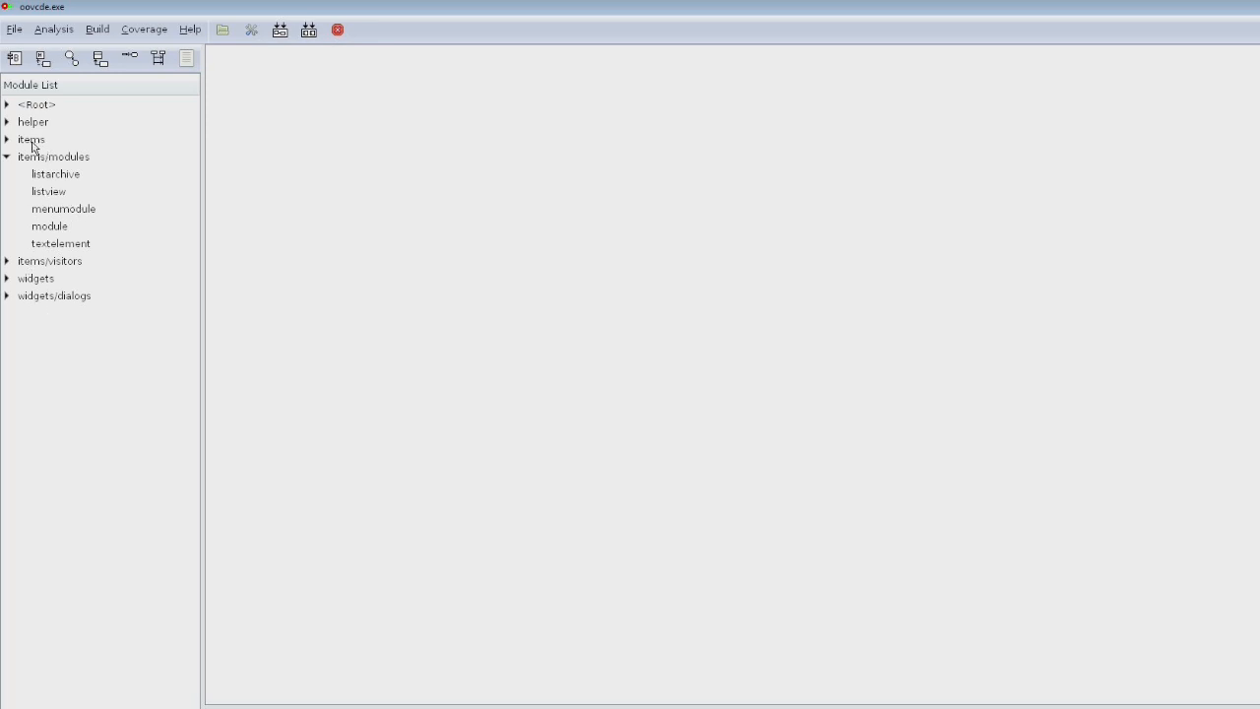
pyautogui.click(7, 139)
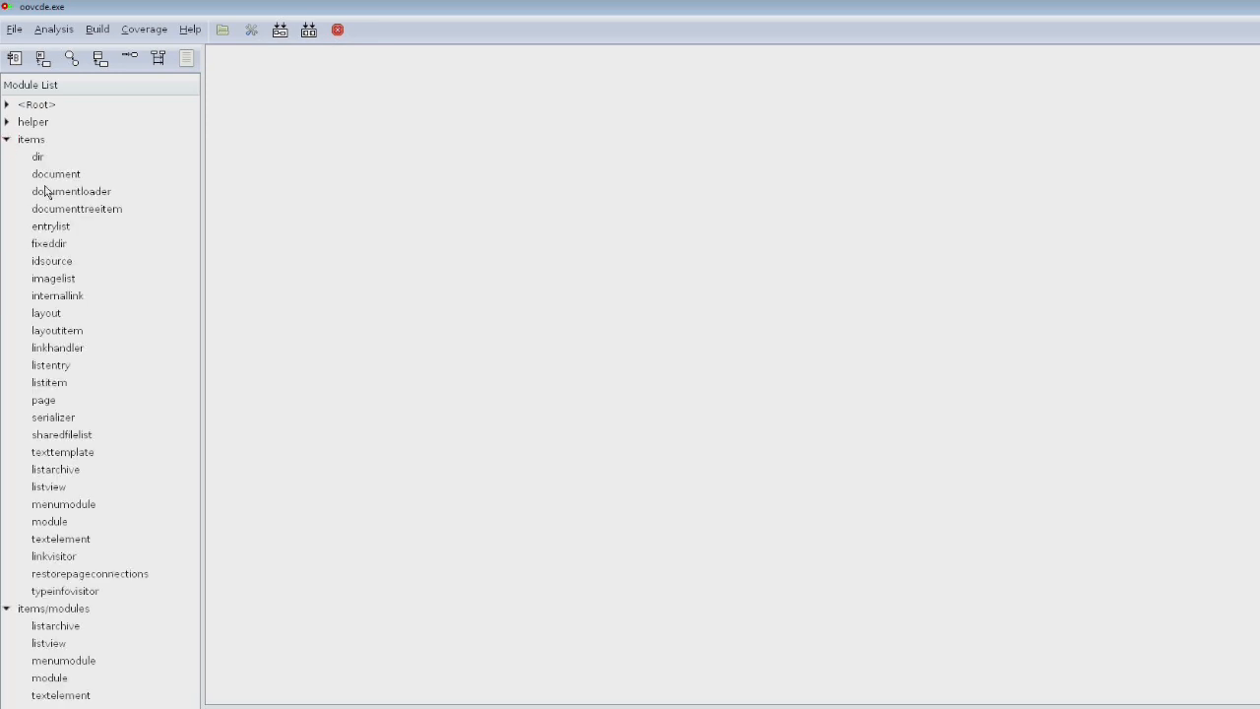
pyautogui.doubleClick(55, 173)
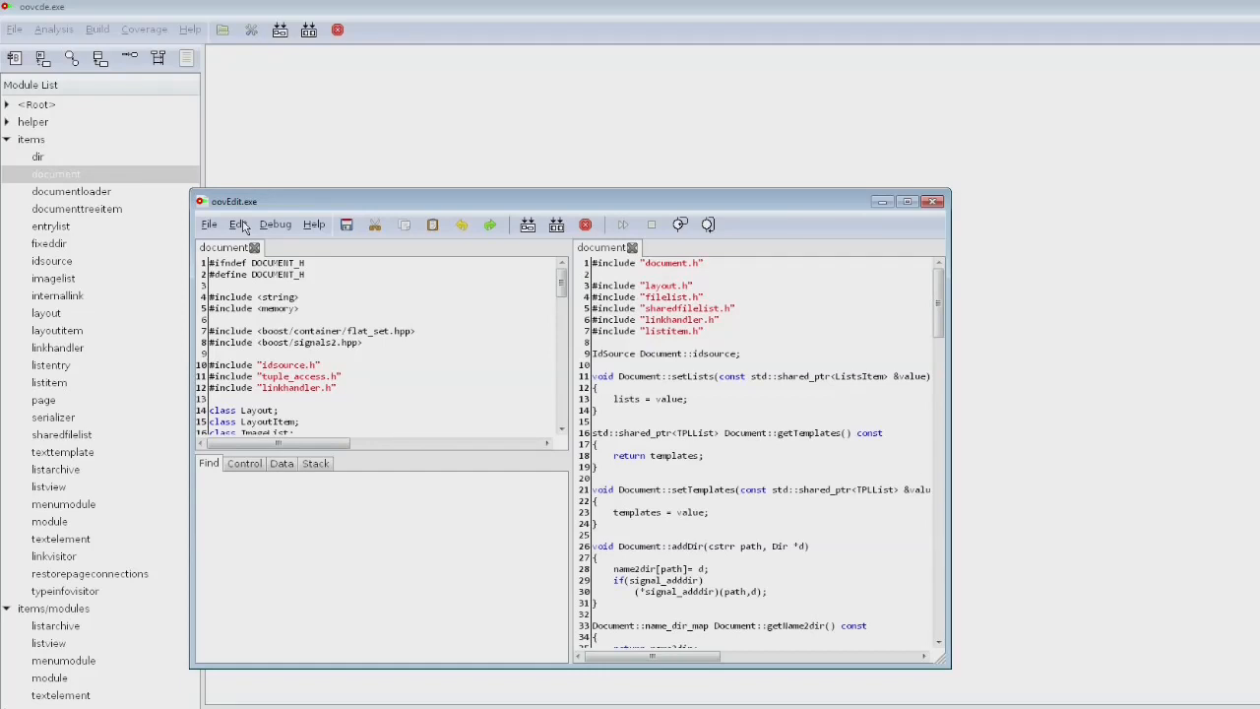
pyautogui.moveTo(471, 316)
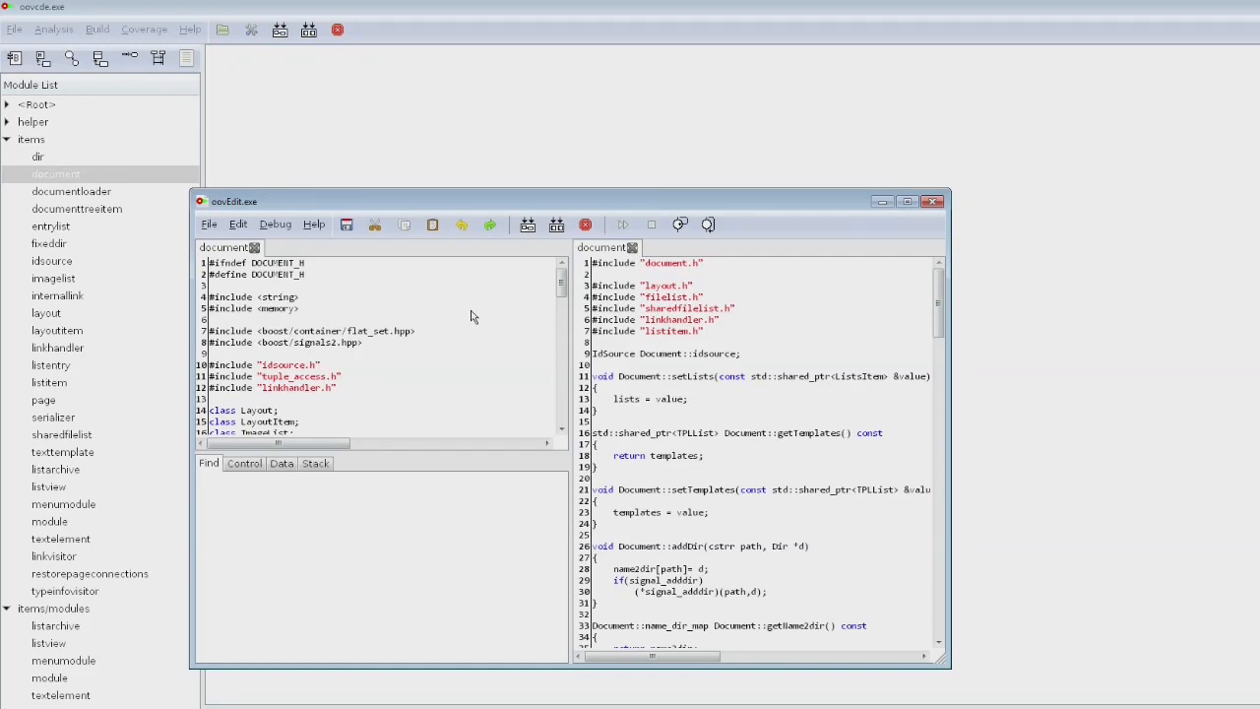
pyautogui.moveTo(933, 202)
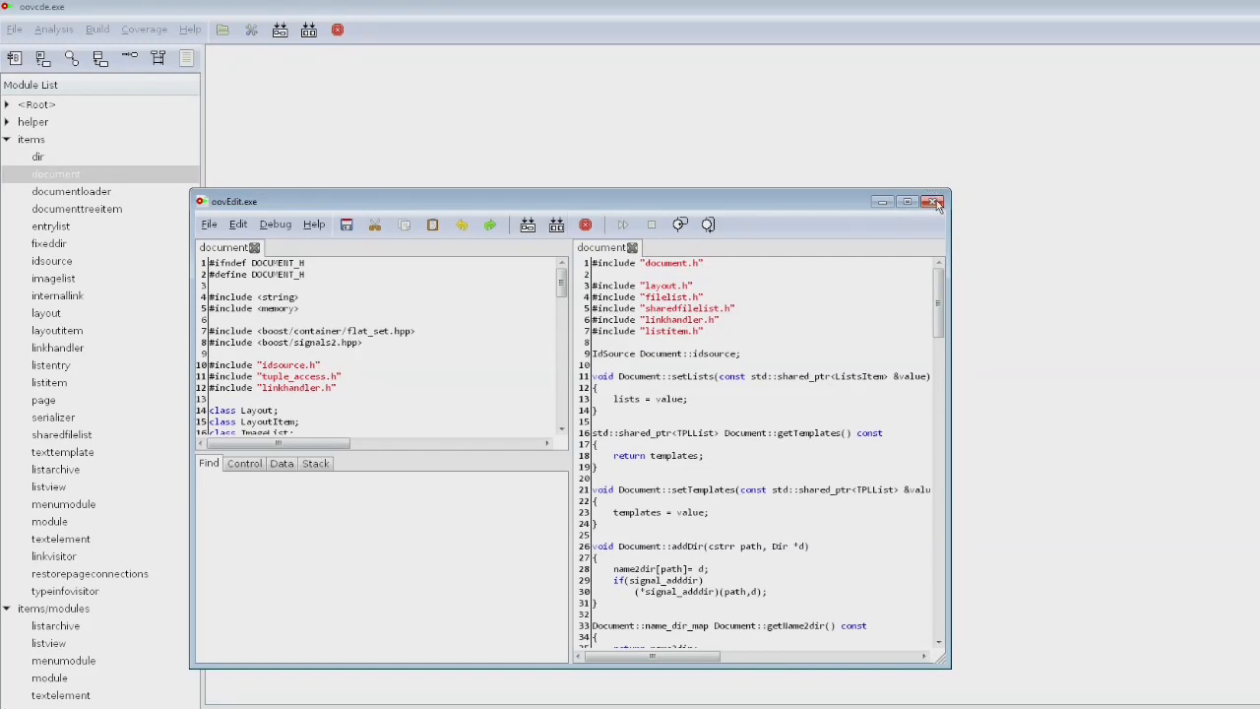
# Close oovEdit and display the include diagram for documenttreeitem.h and its included headers
pyautogui.click(933, 202)
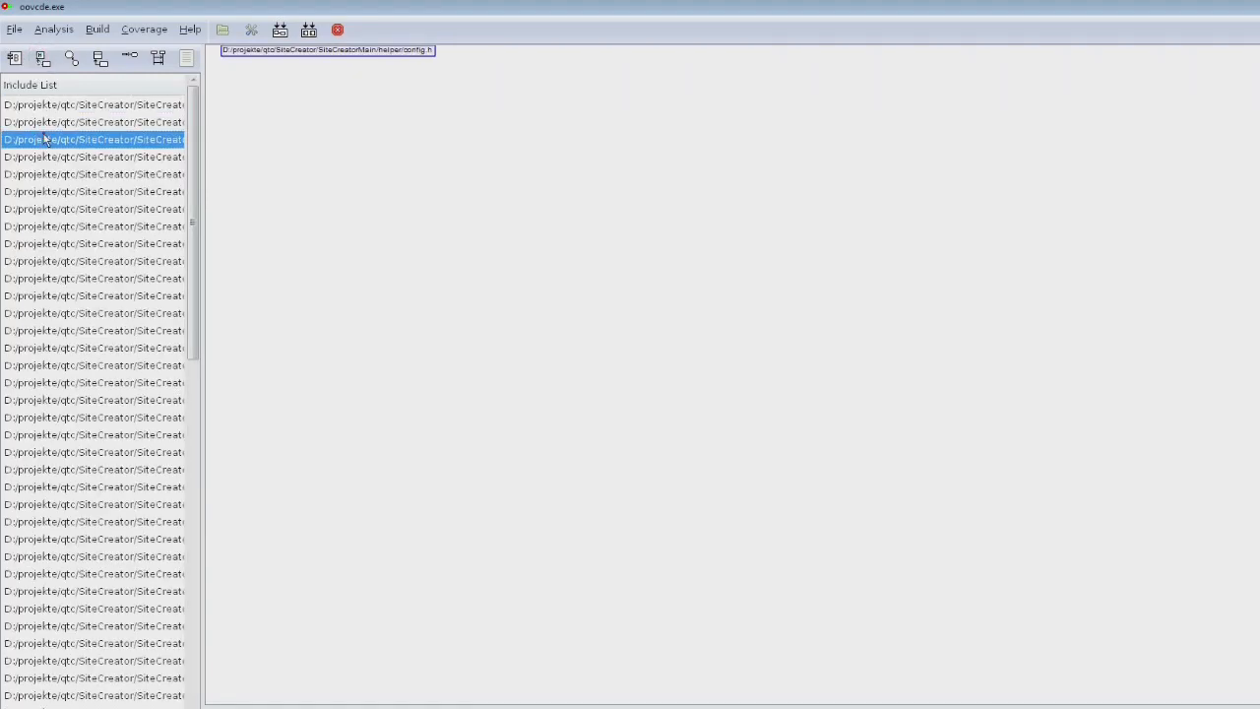
pyautogui.click(93, 296)
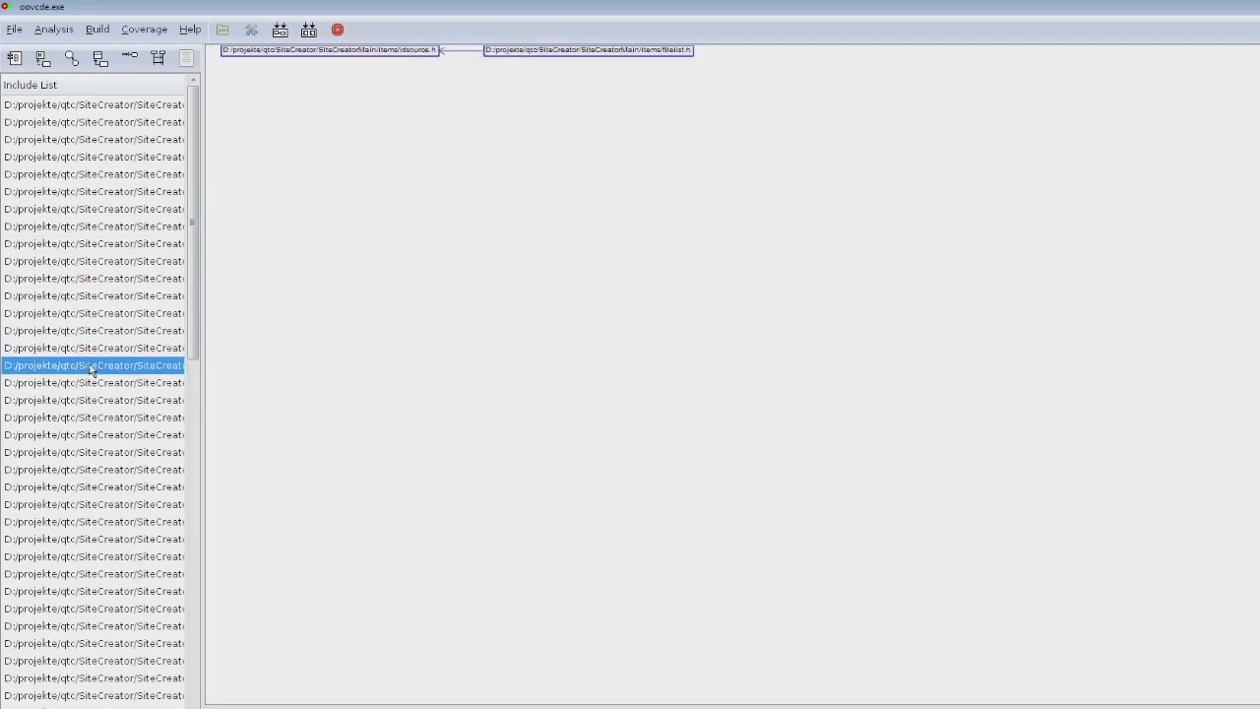
pyautogui.click(94, 330)
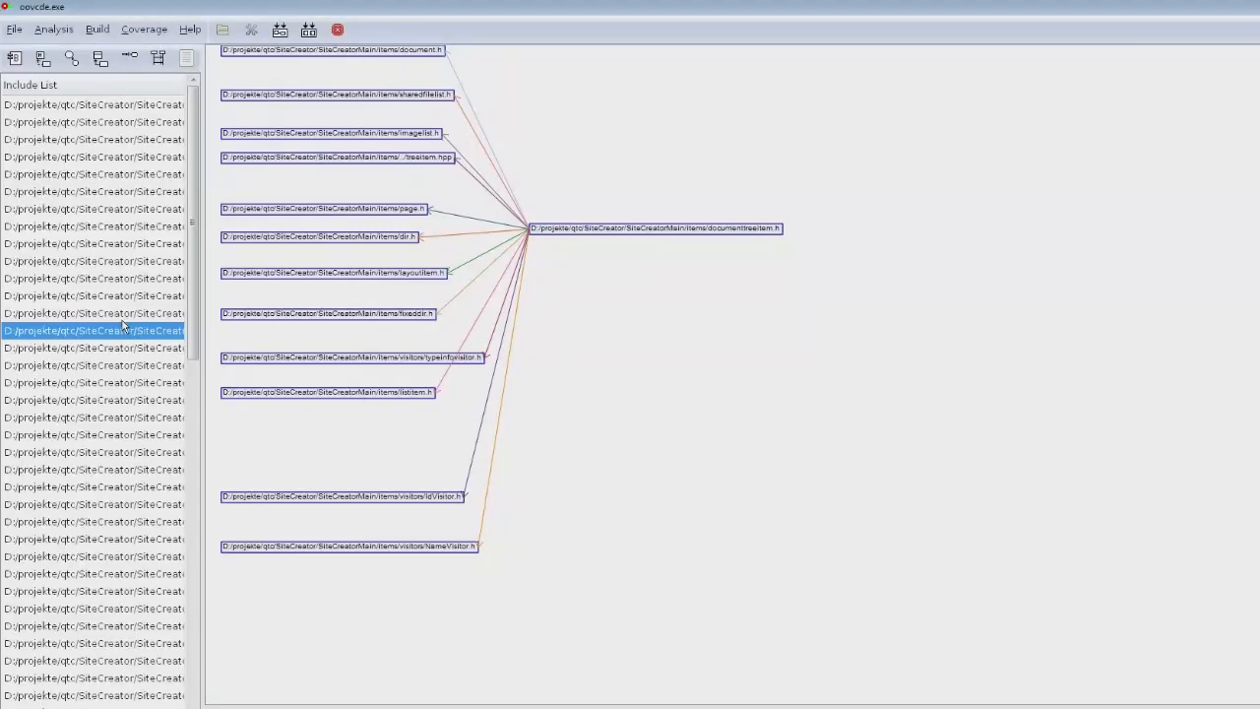
# Open the project's zone diagram and zoom into it
pyautogui.click(72, 57)
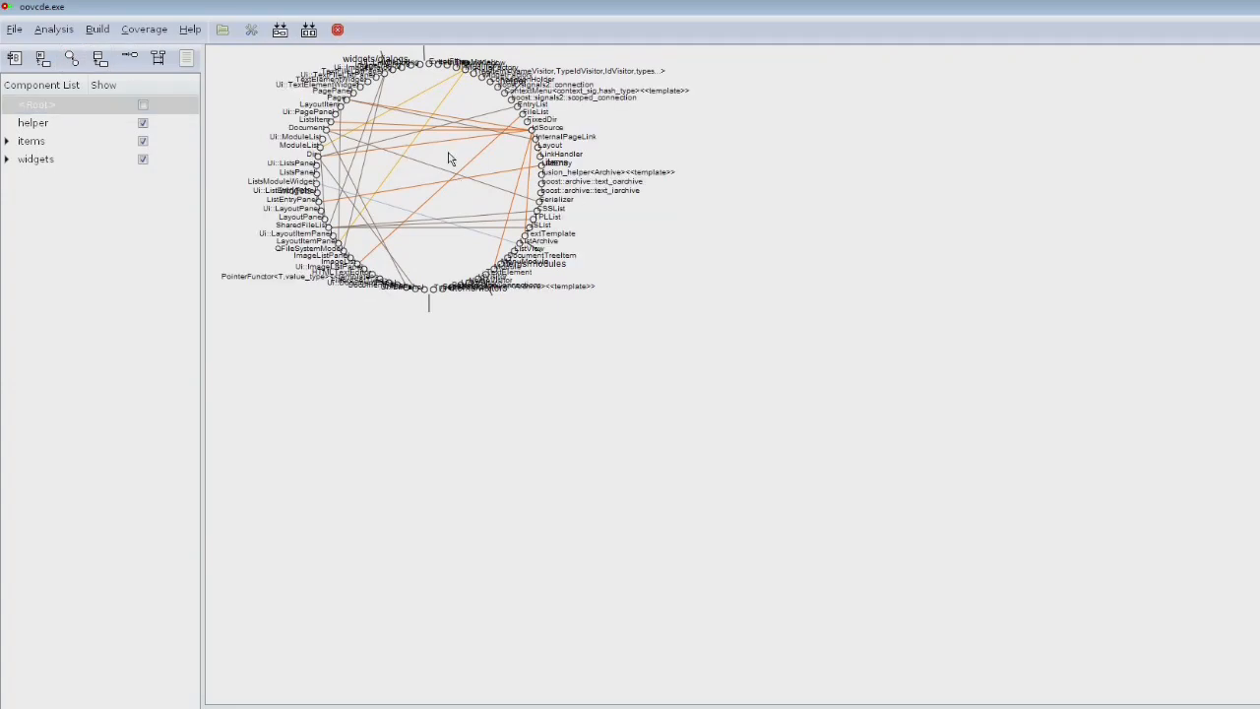
pyautogui.rightClick(448, 157)
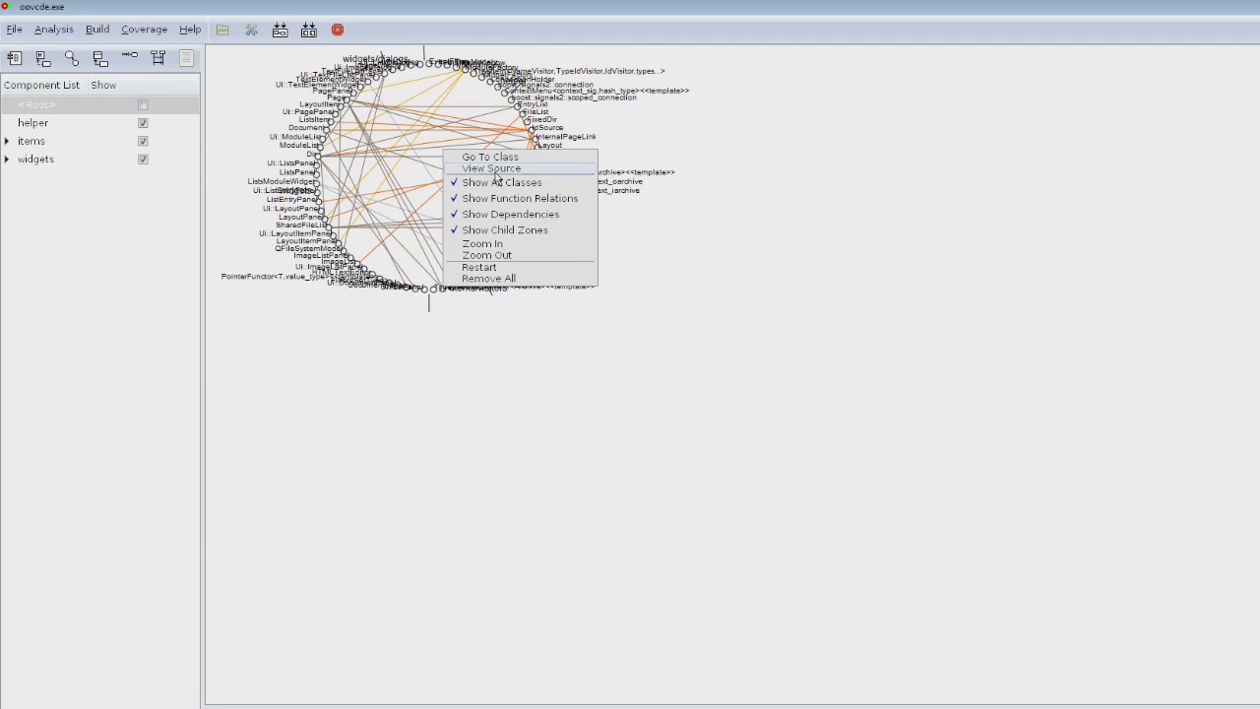
pyautogui.moveTo(488, 229)
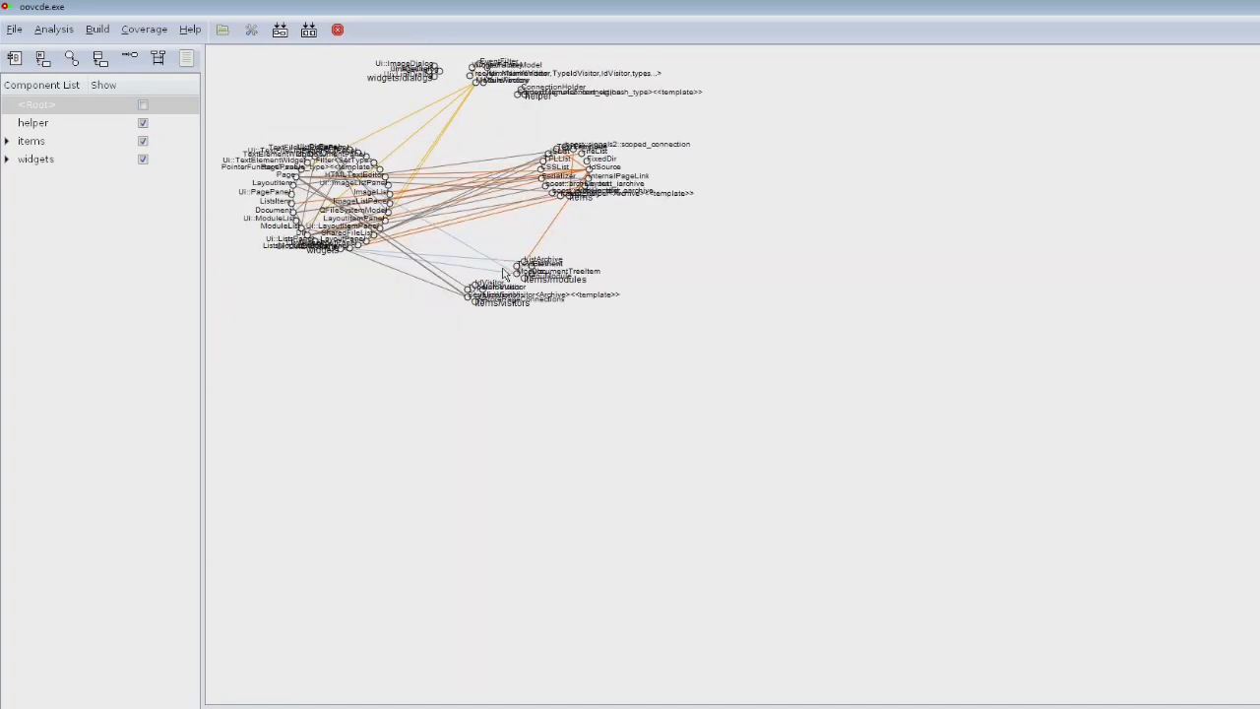
pyautogui.moveTo(495, 249)
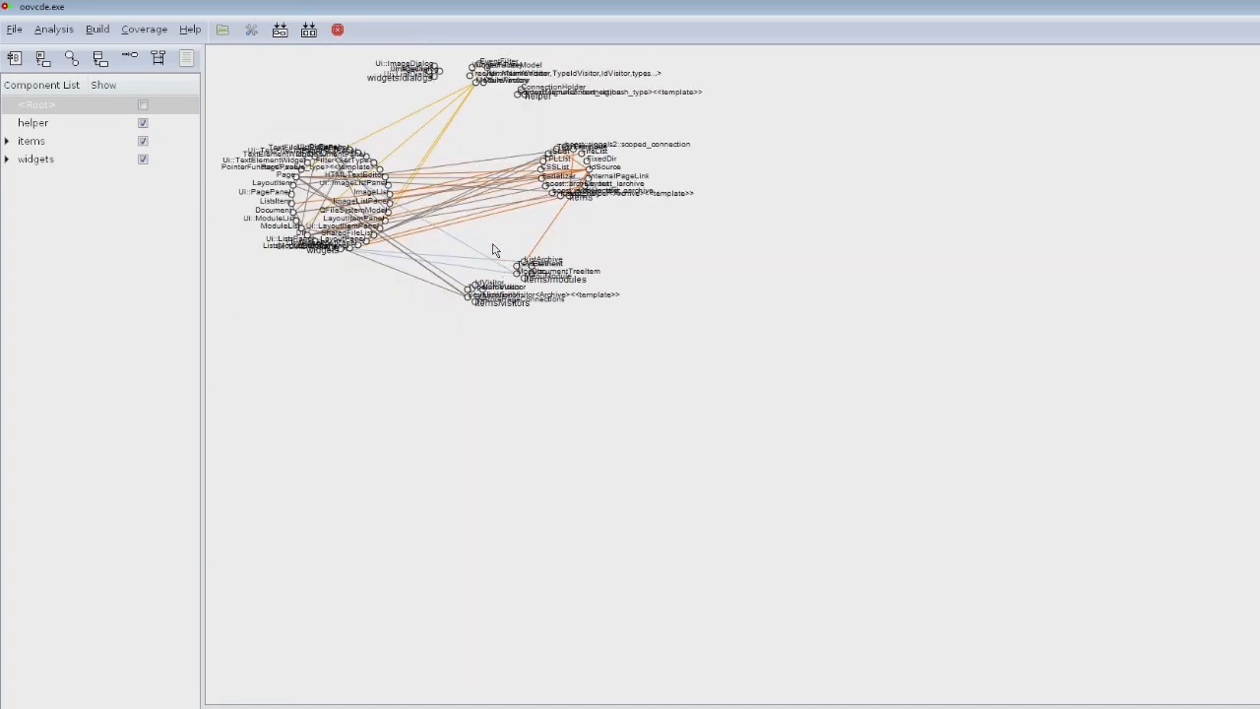
pyautogui.rightClick(493, 249)
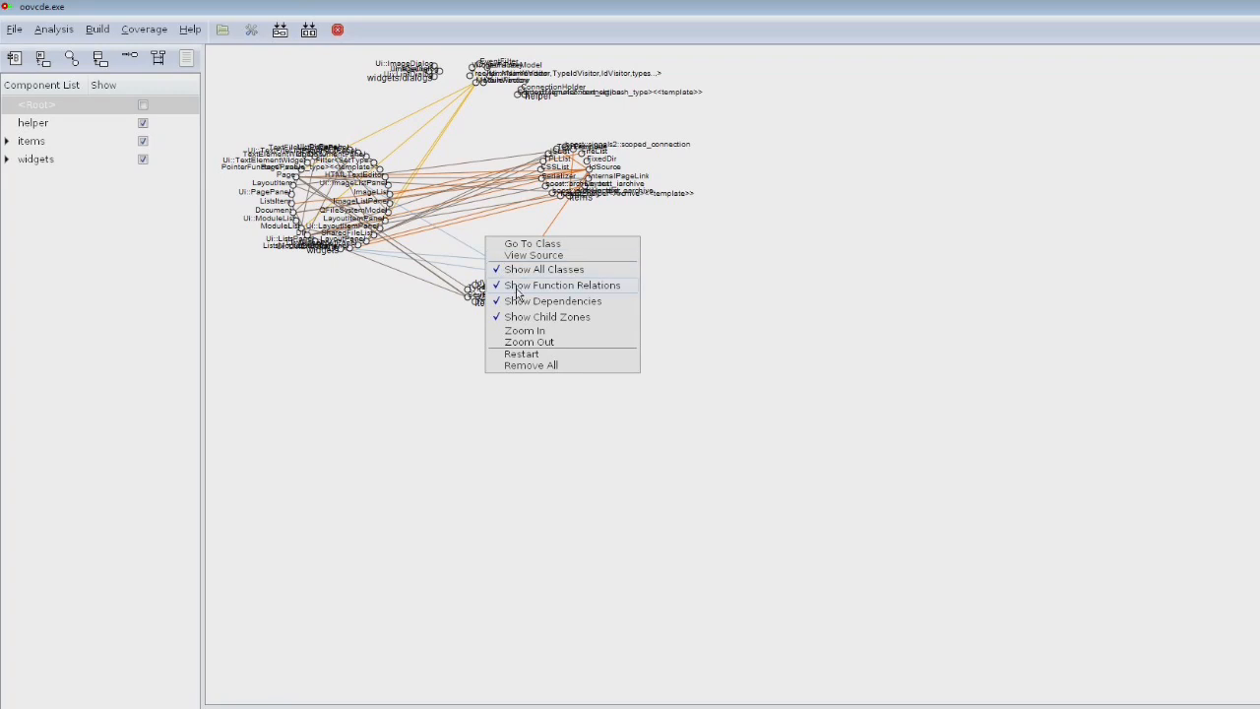
pyautogui.moveTo(525, 330)
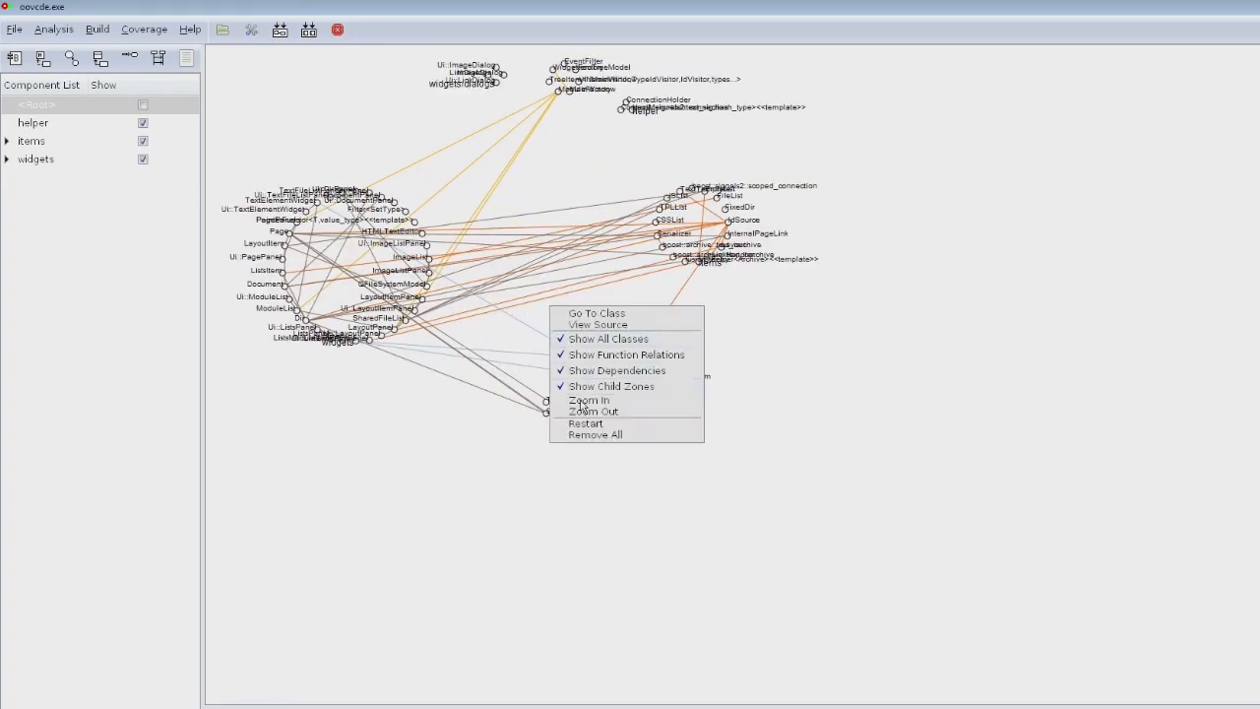
pyautogui.click(588, 400)
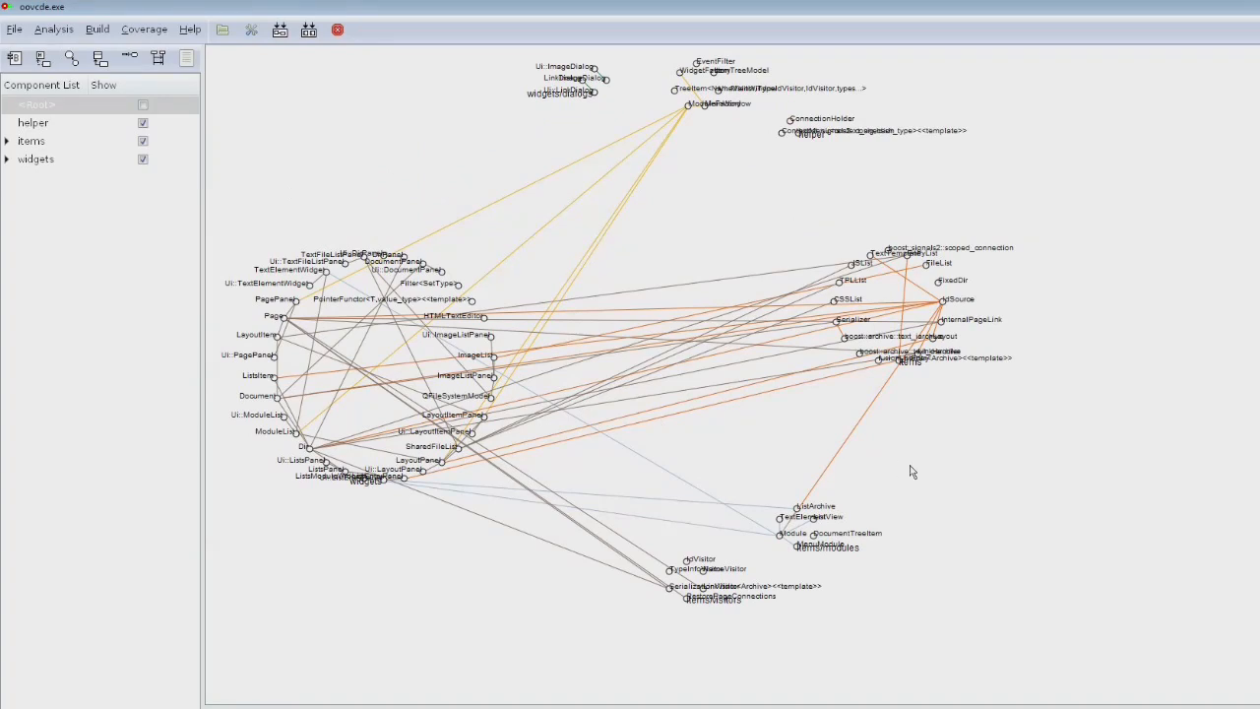
pyautogui.moveTo(719, 207)
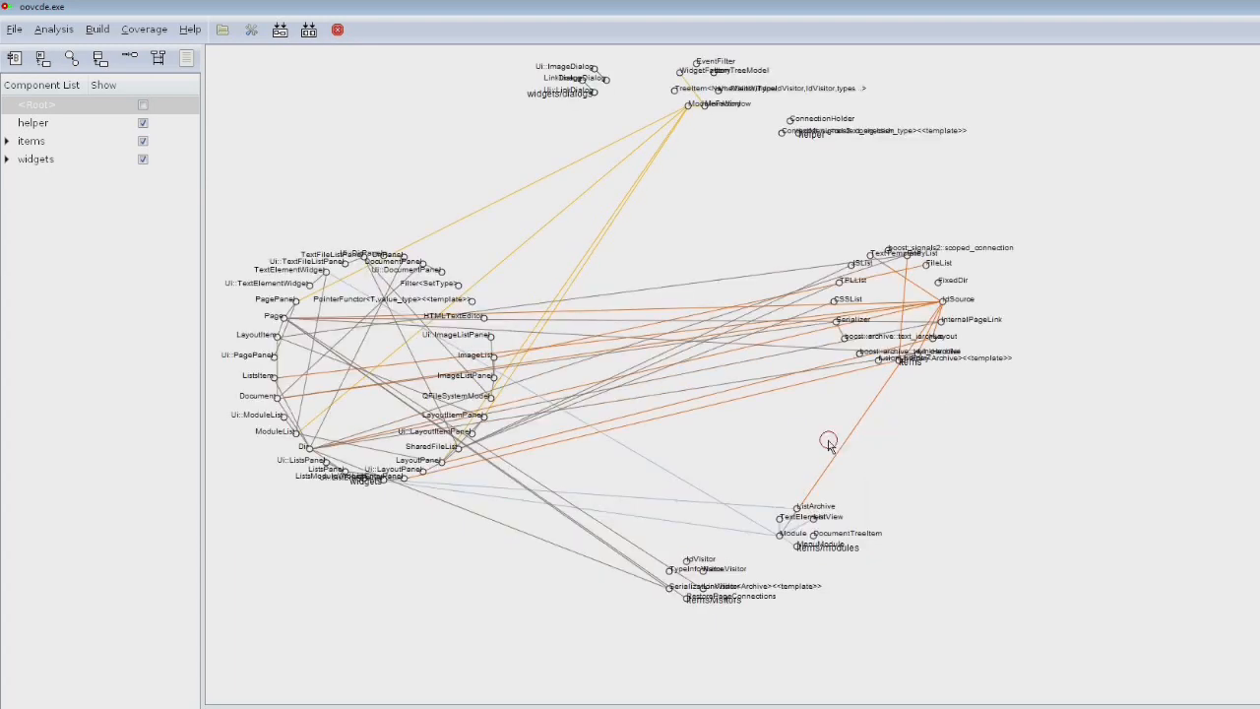
# Hide function relations and individual classes, leaving only module zones, then zoom in and out
pyautogui.rightClick(830, 441)
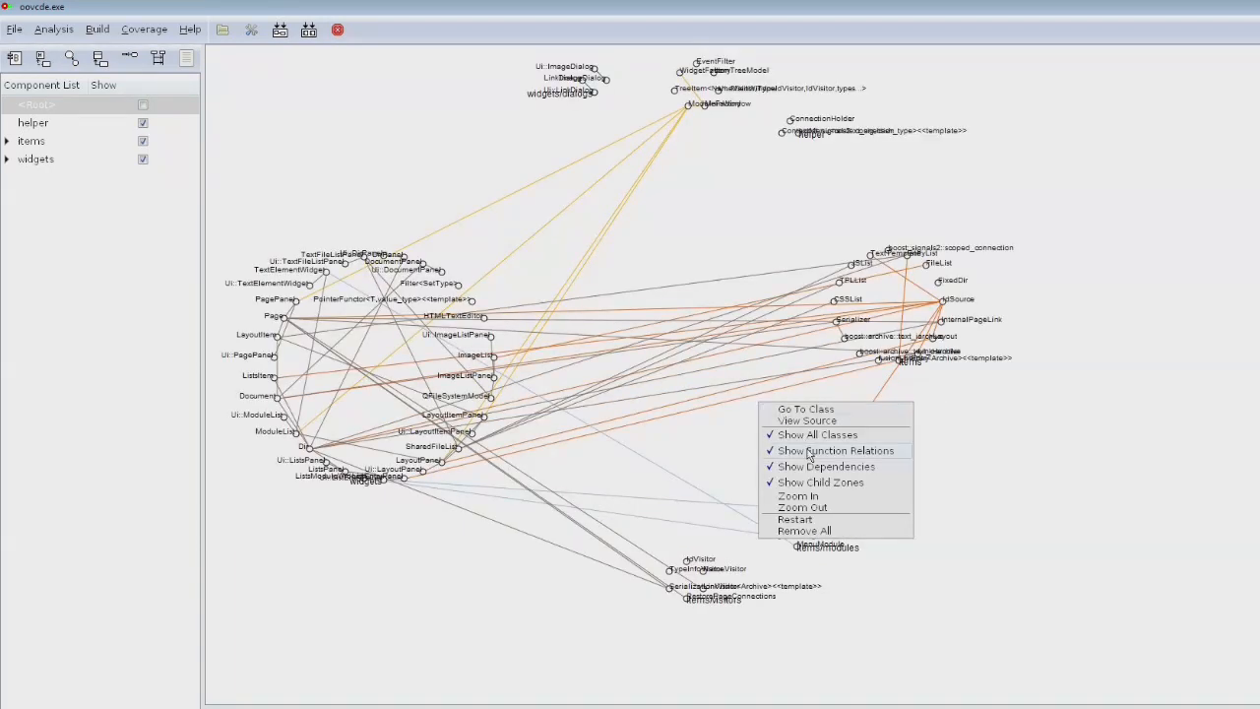
pyautogui.click(834, 450)
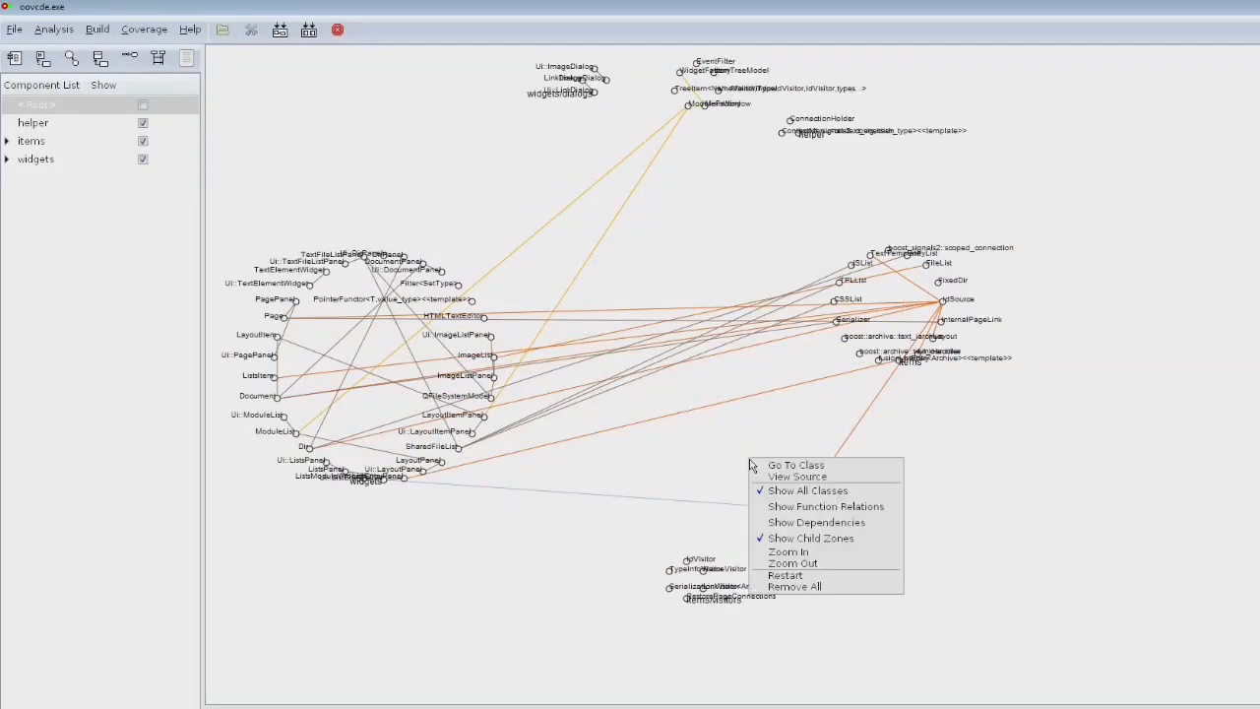
pyautogui.moveTo(806, 490)
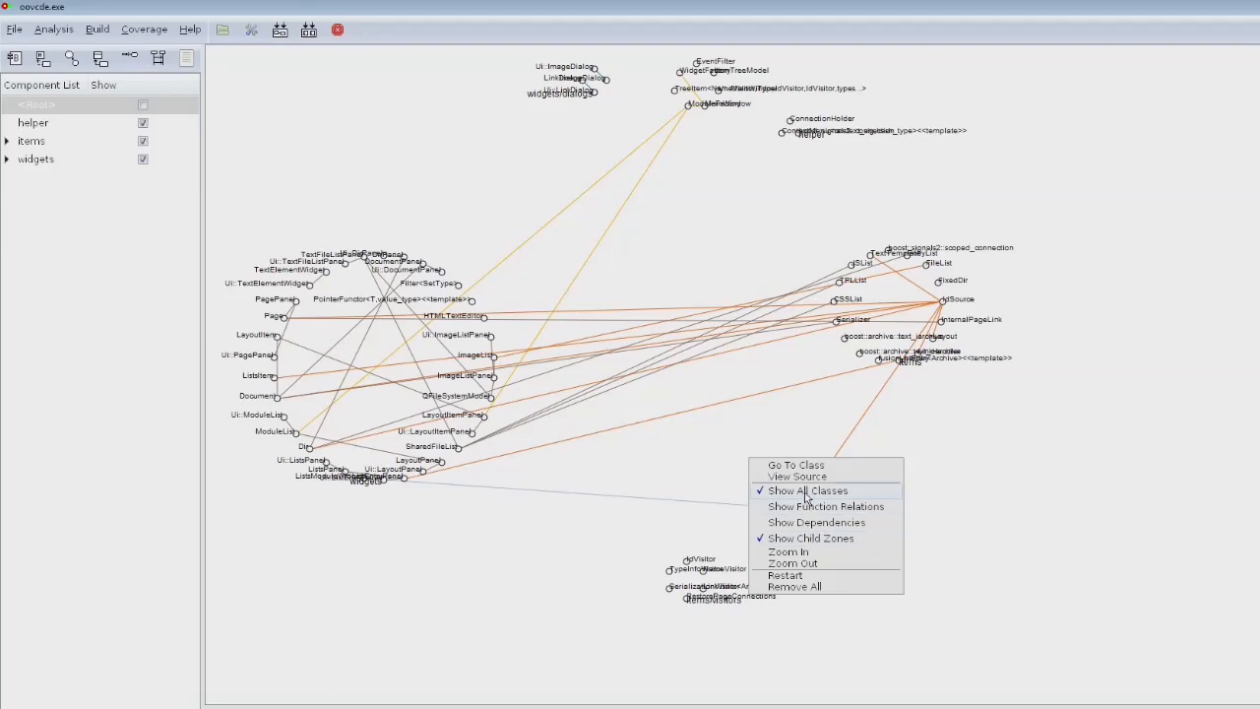
pyautogui.click(807, 490)
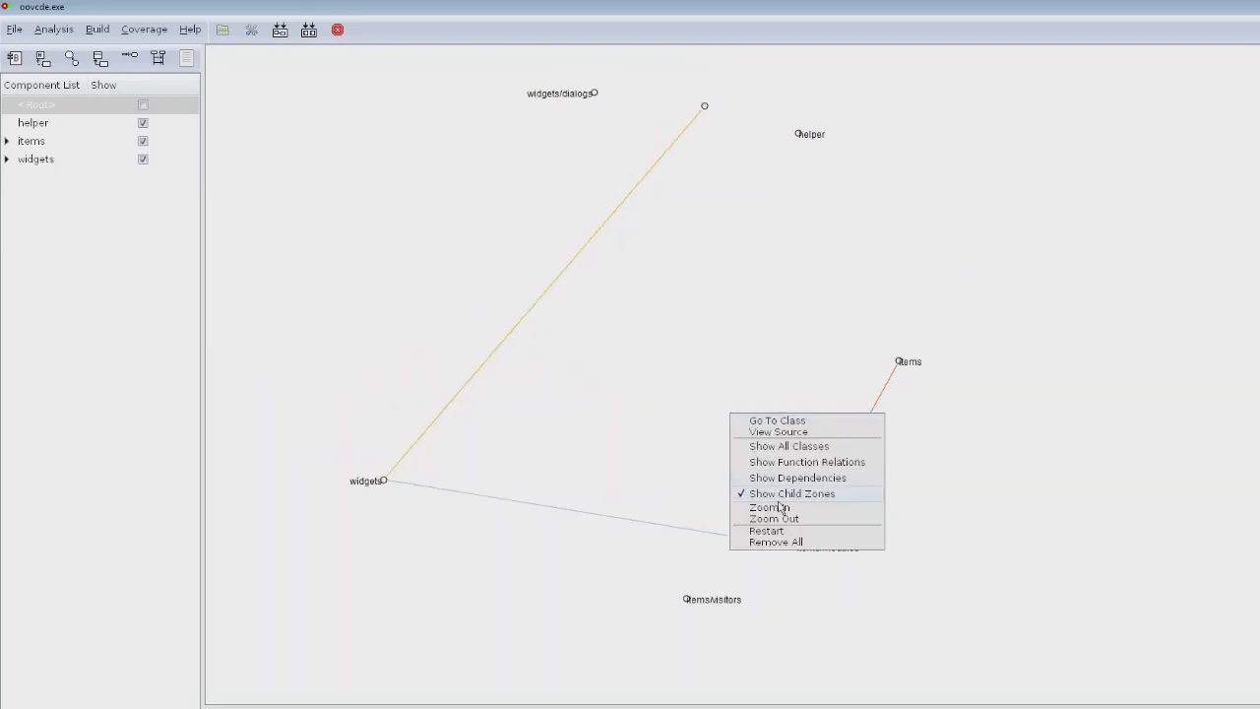
pyautogui.click(770, 506)
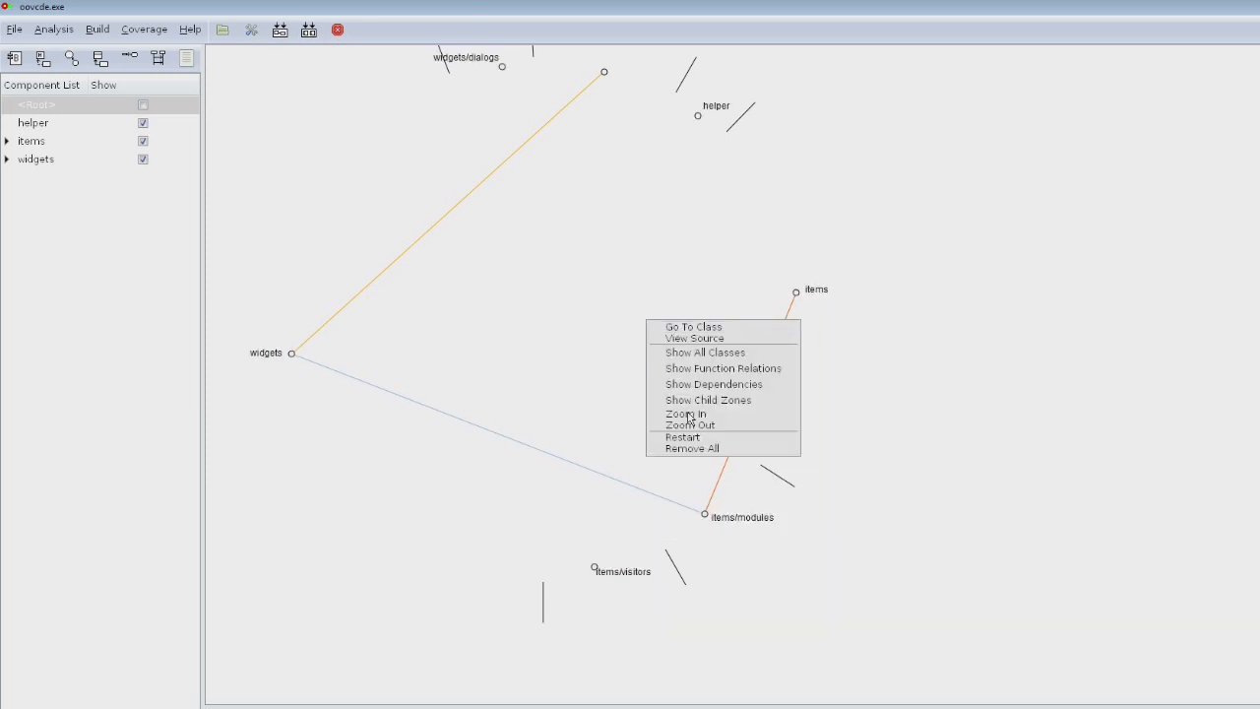
pyautogui.click(686, 414)
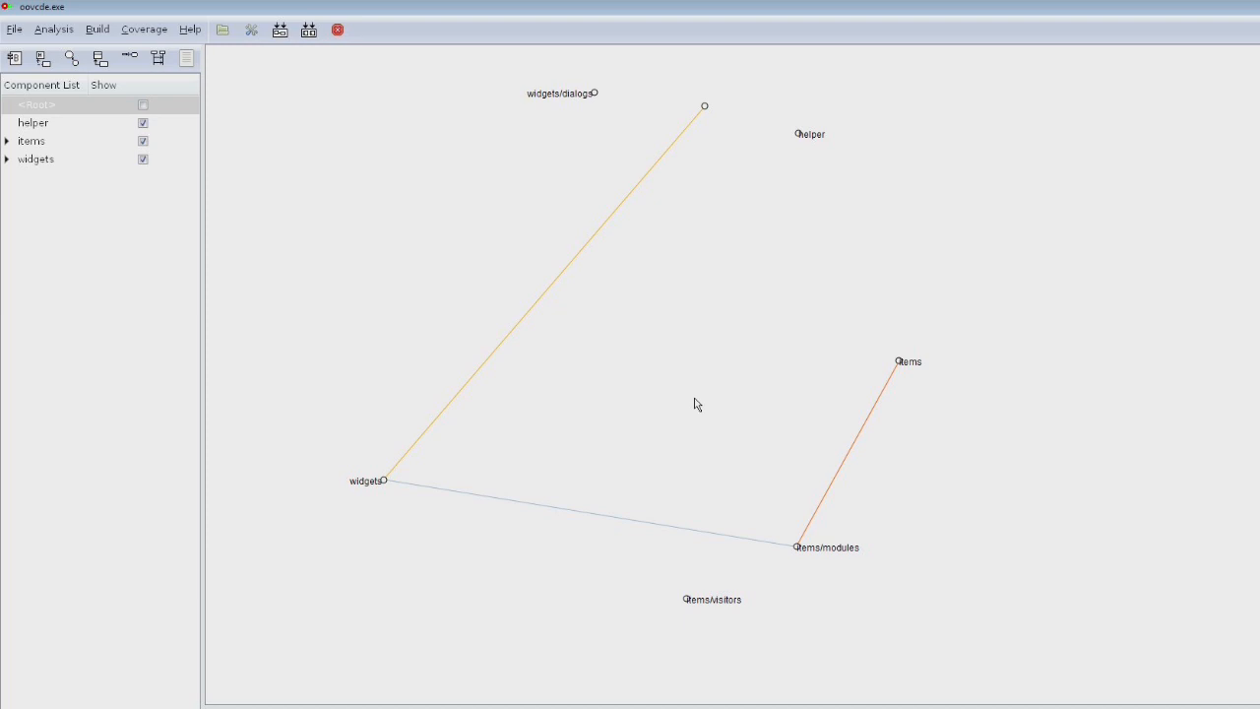
pyautogui.rightClick(695, 404)
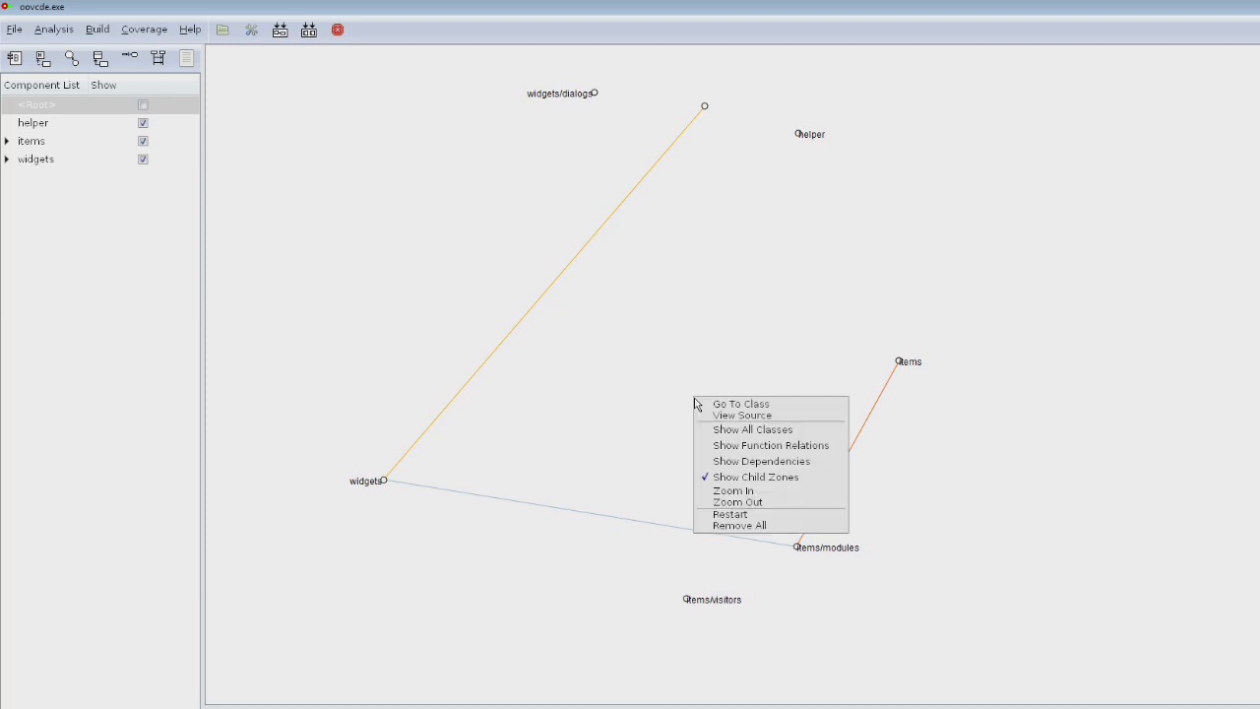
# Turn Show All Classes back on in the zone diagram's options
pyautogui.click(752, 429)
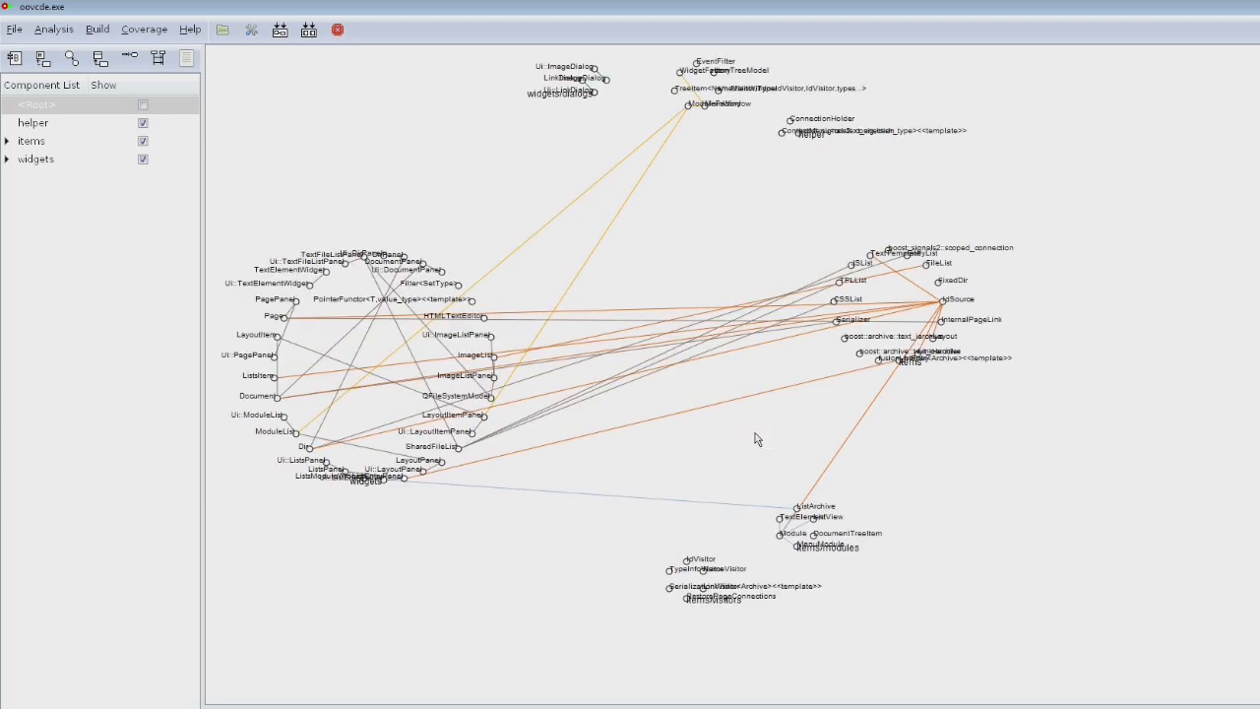
pyautogui.moveTo(742, 421)
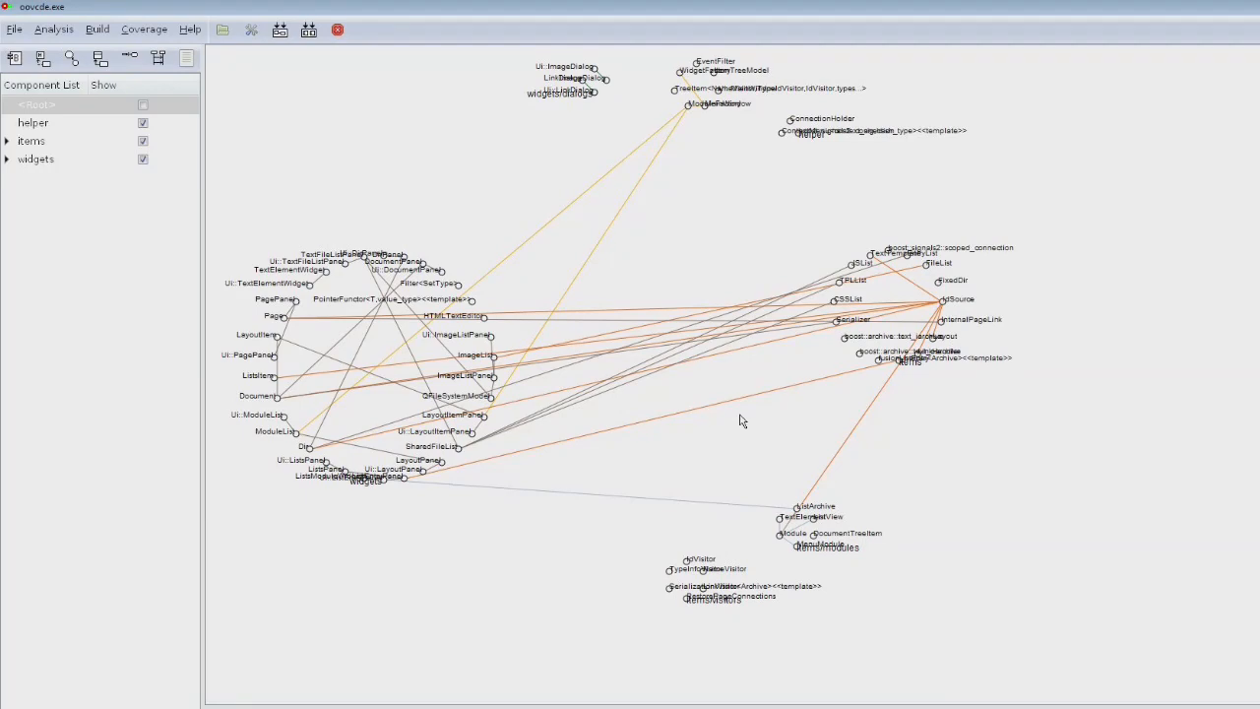
pyautogui.moveTo(844, 345)
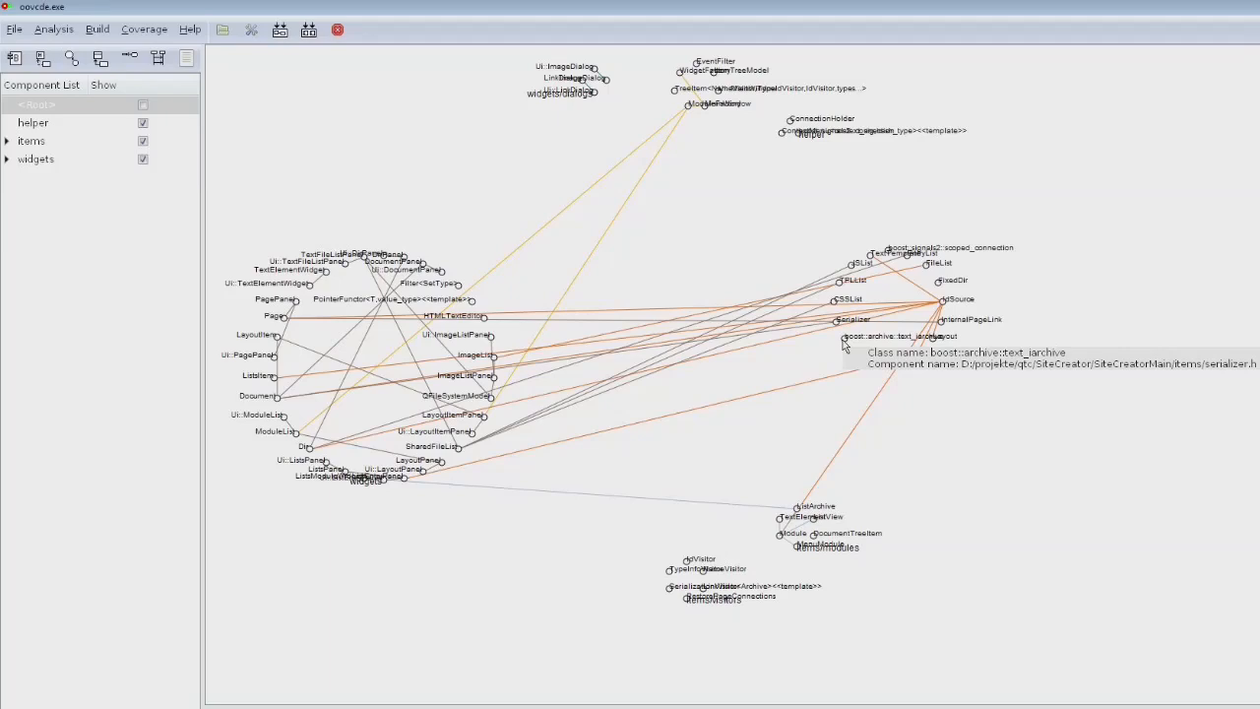
pyautogui.moveTo(469, 441)
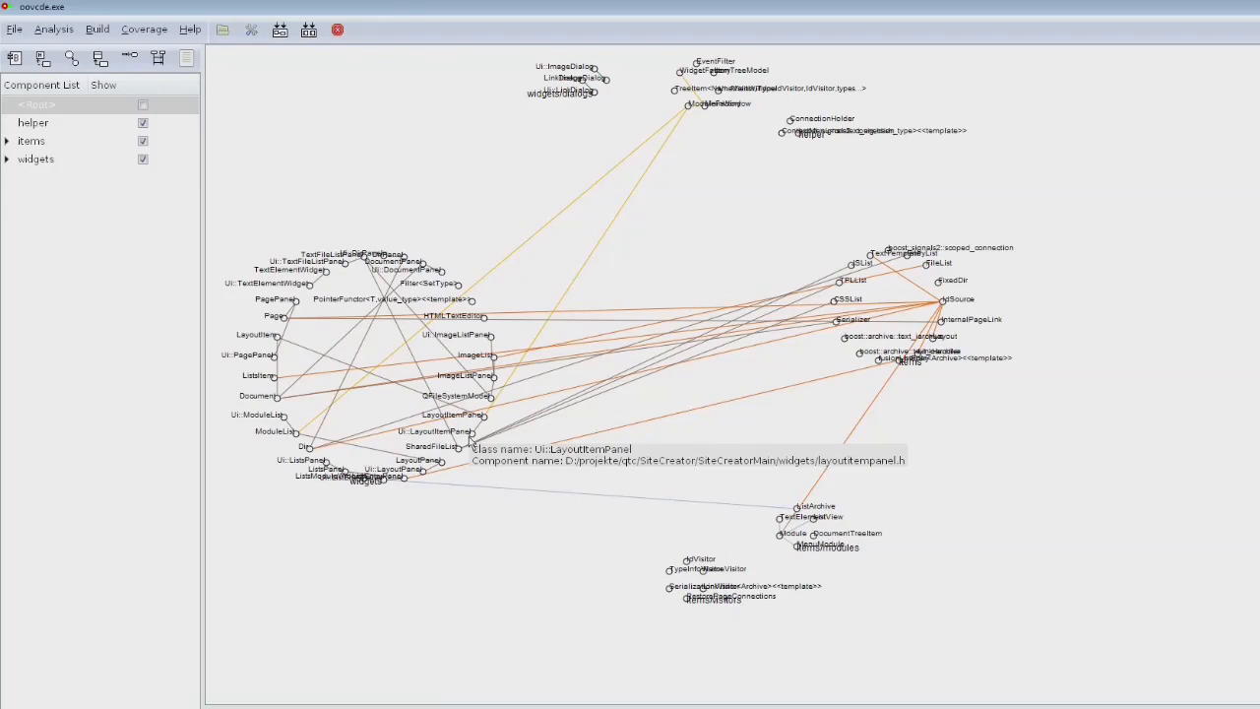
pyautogui.moveTo(235, 51)
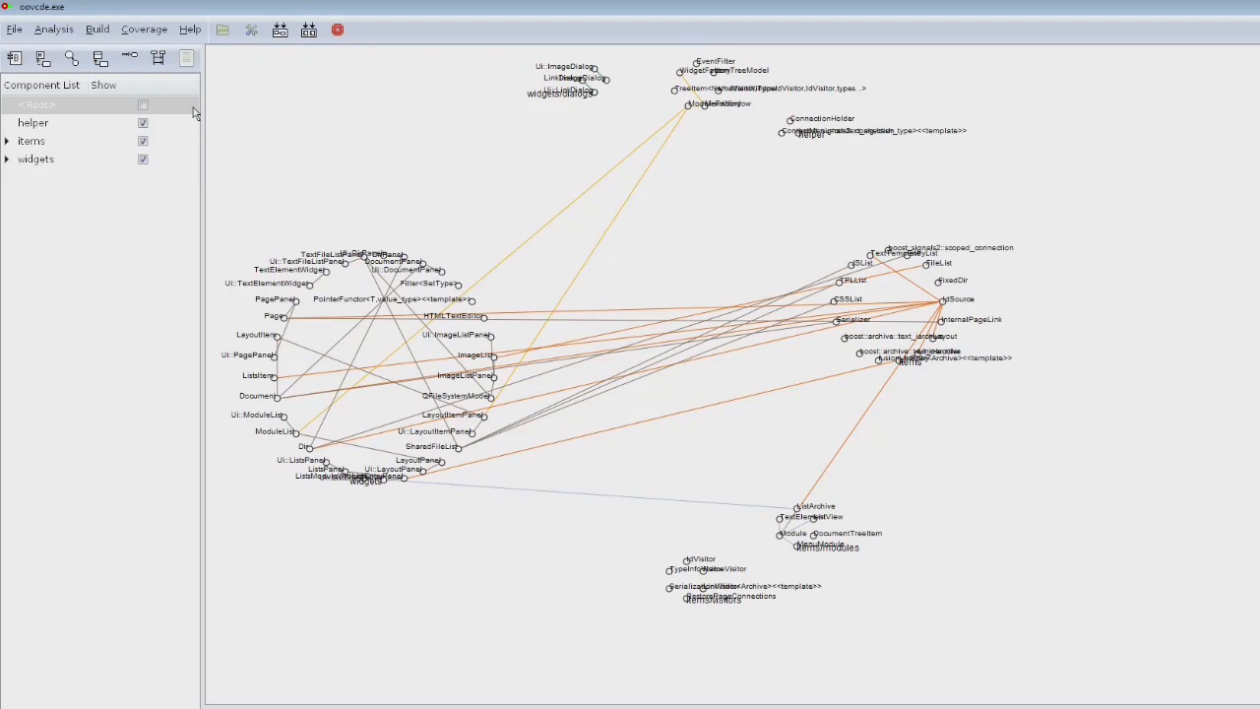
# Toggle the items component's Show checkbox in the Component List
pyautogui.click(143, 141)
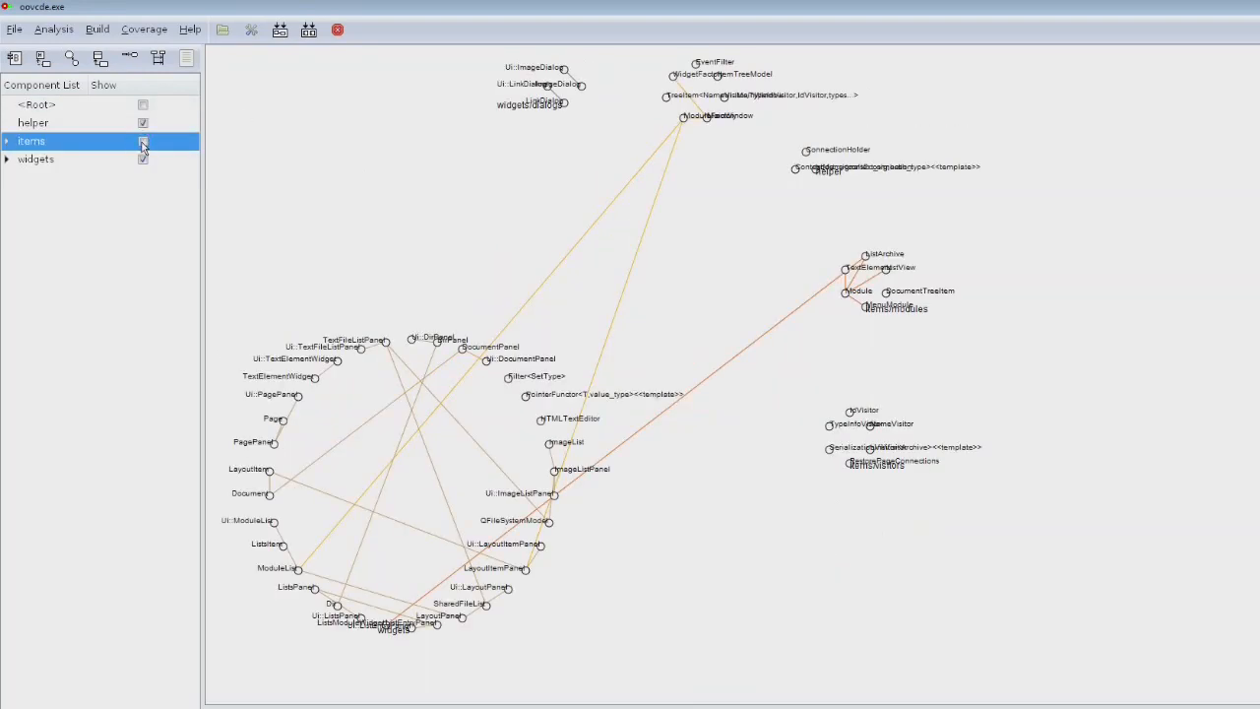
pyautogui.click(143, 141)
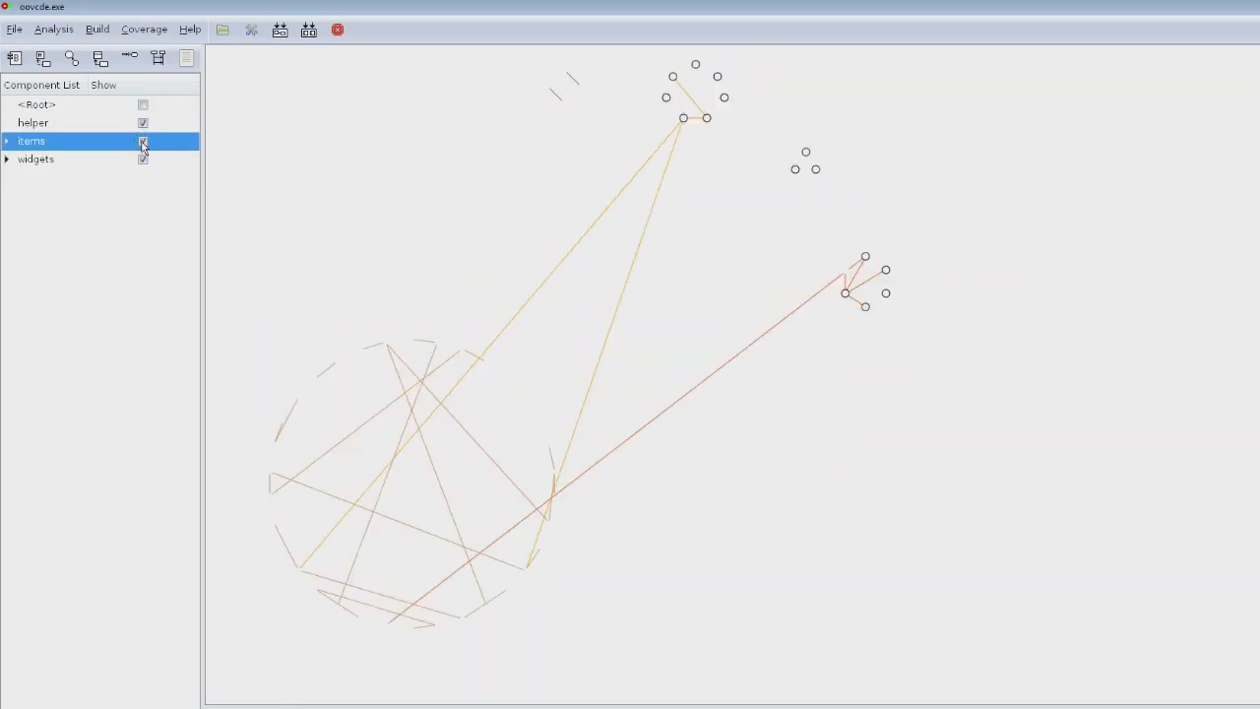
pyautogui.click(143, 141)
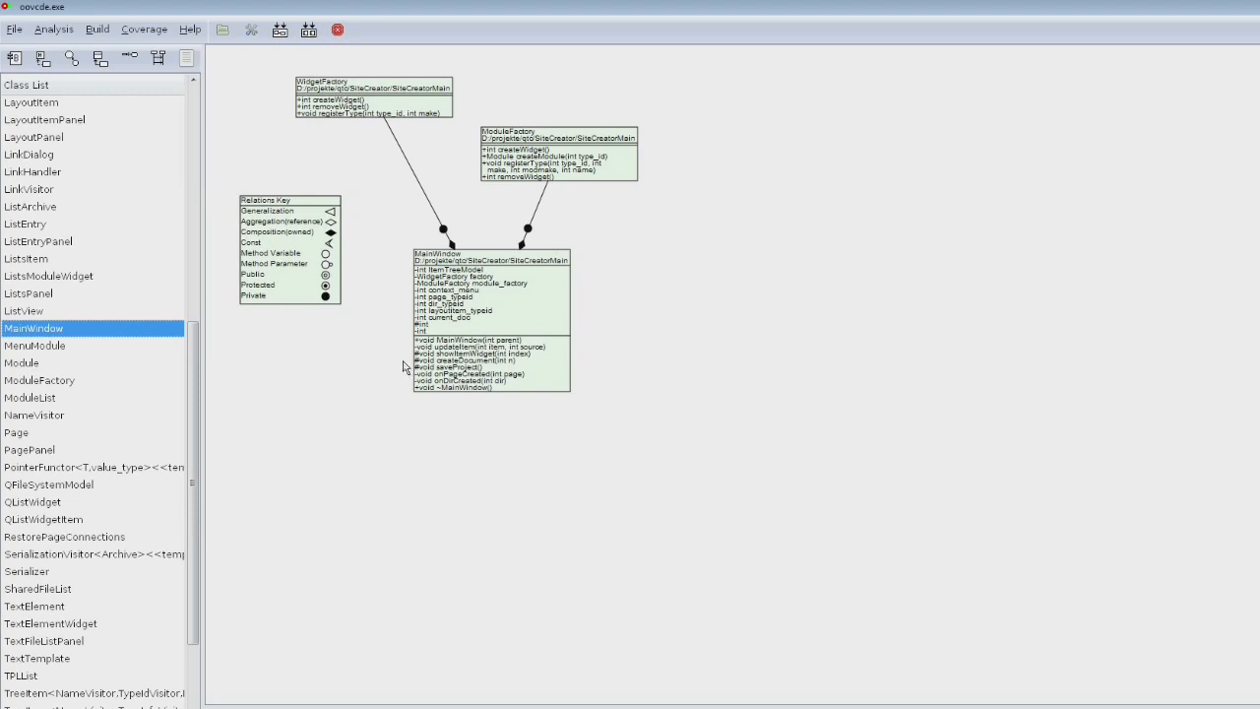
pyautogui.moveTo(306, 368)
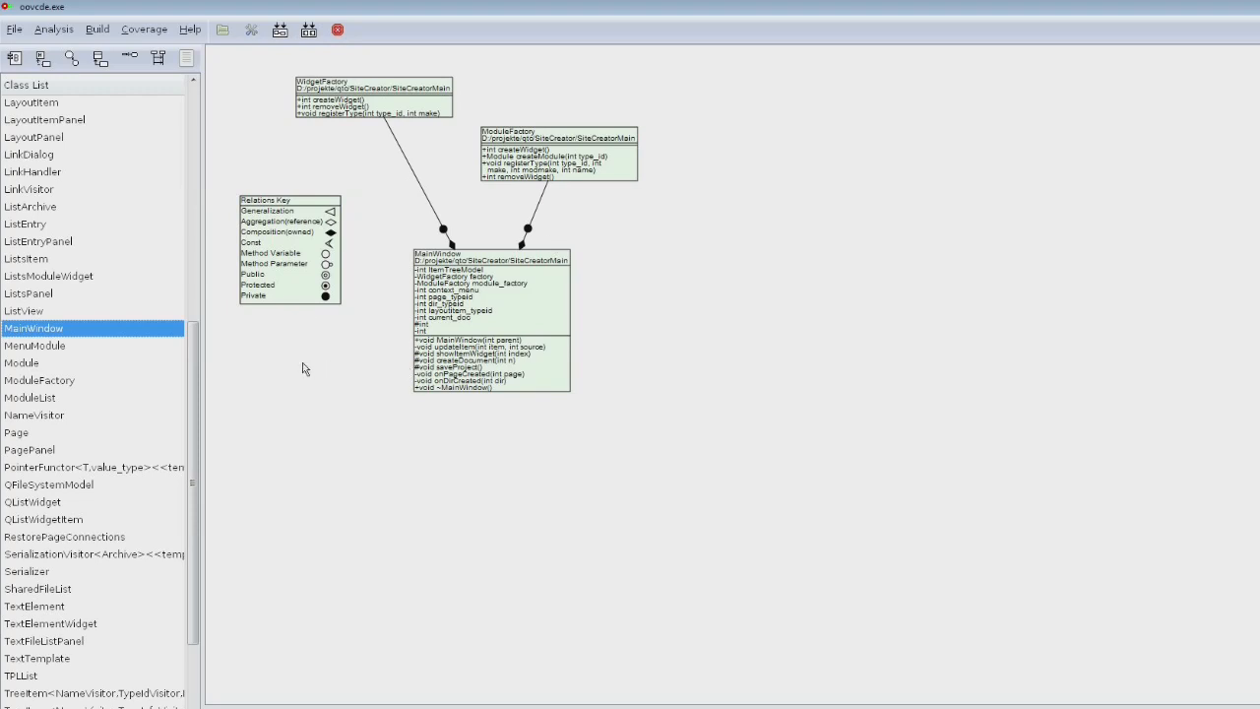
pyautogui.moveTo(361, 371)
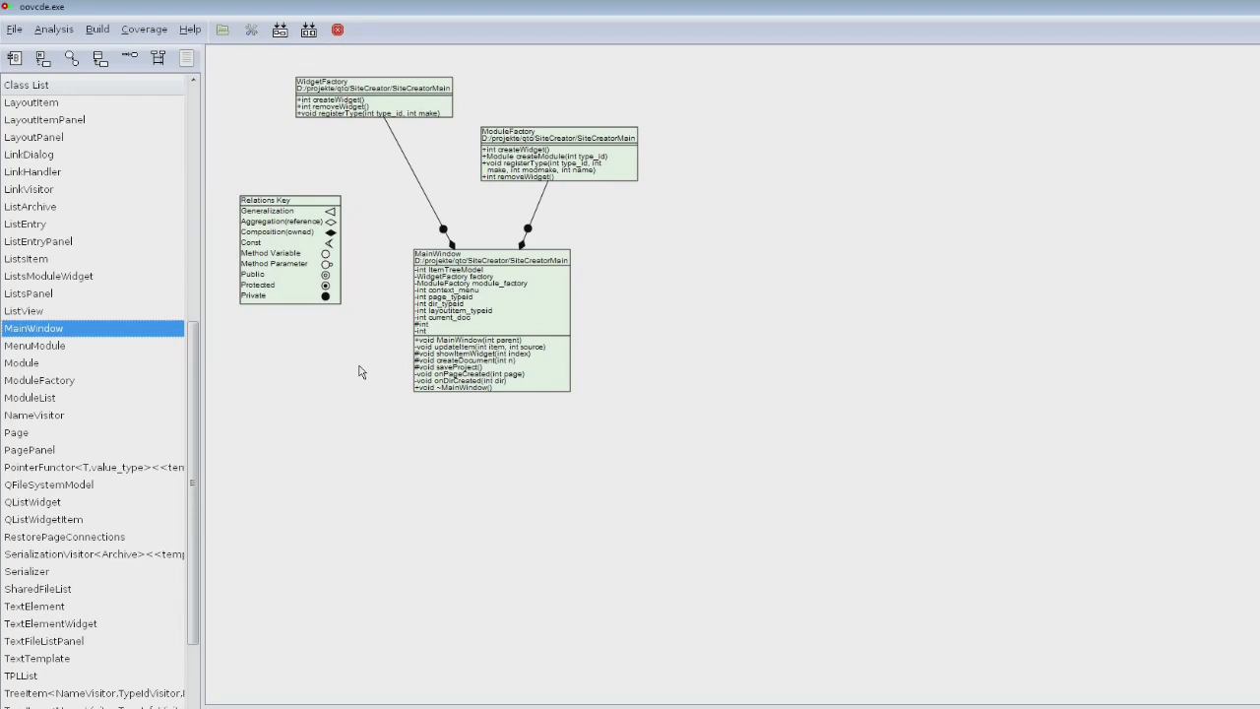
pyautogui.moveTo(7, 357)
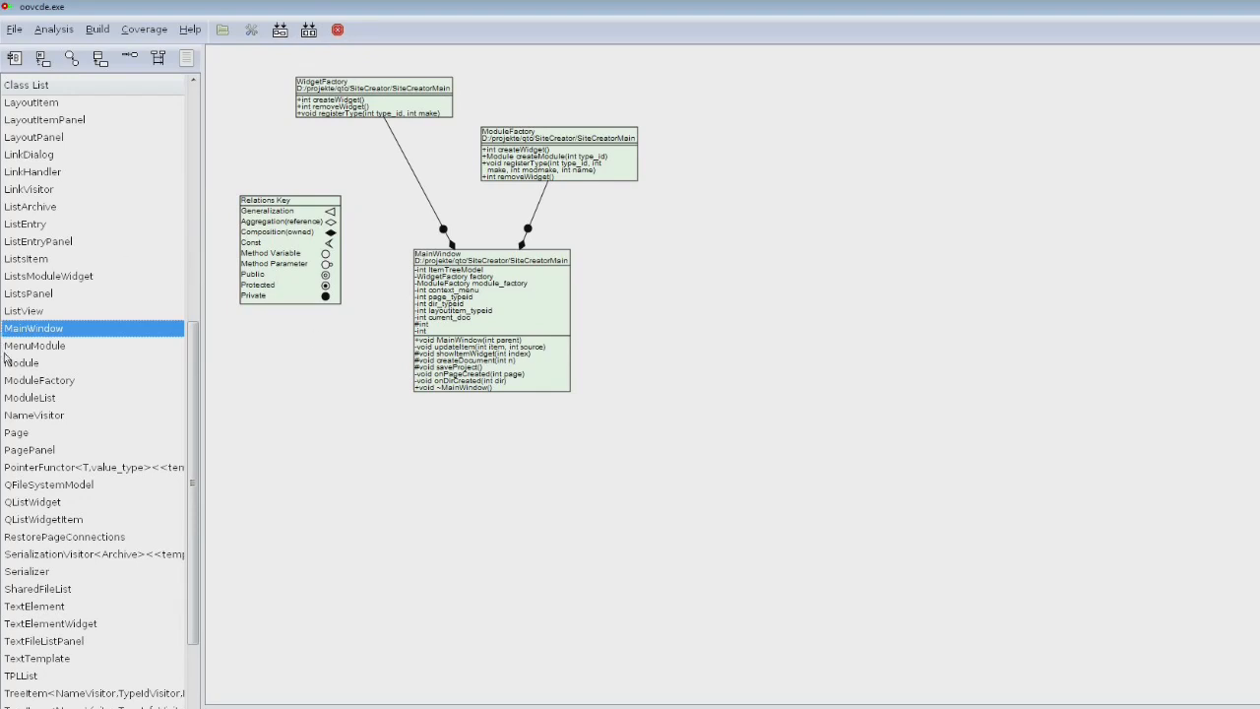
# Show Module's class diagram and drag the derived class boxes and ListArchive apart
pyautogui.click(22, 362)
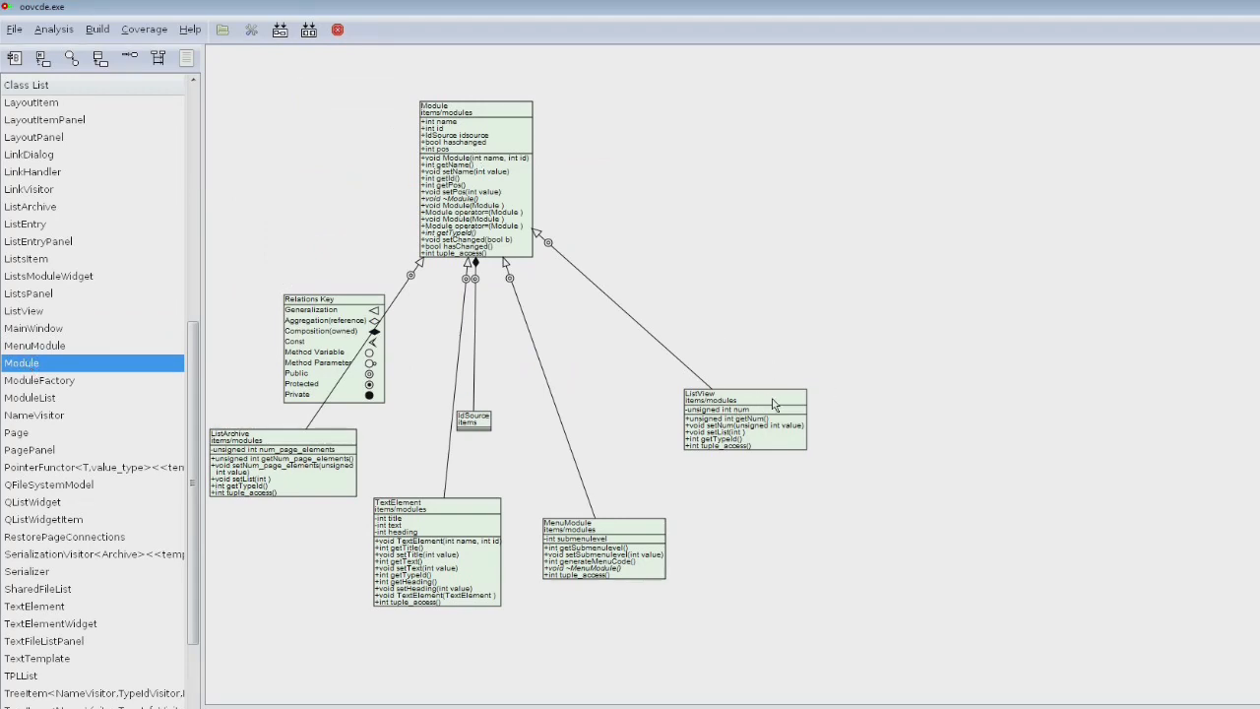
pyautogui.moveTo(896, 298)
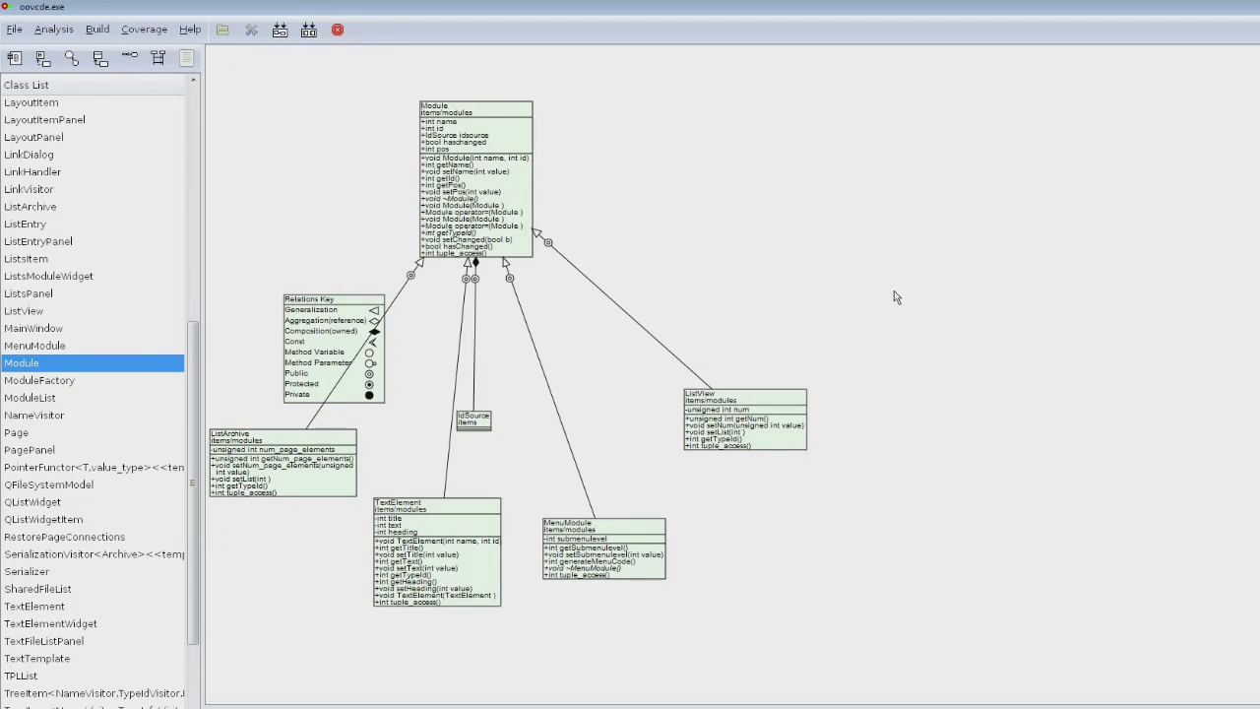
pyautogui.moveTo(744, 423); pyautogui.dragTo(857, 335)
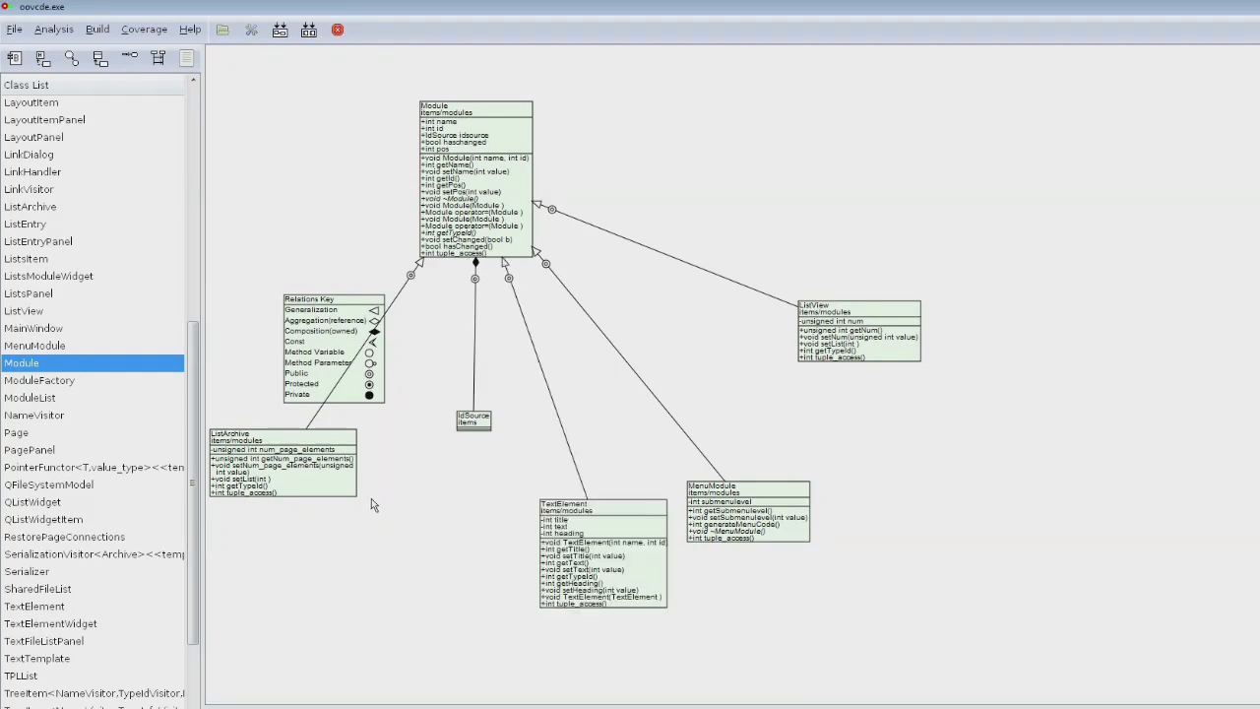
pyautogui.moveTo(283, 463); pyautogui.dragTo(409, 527)
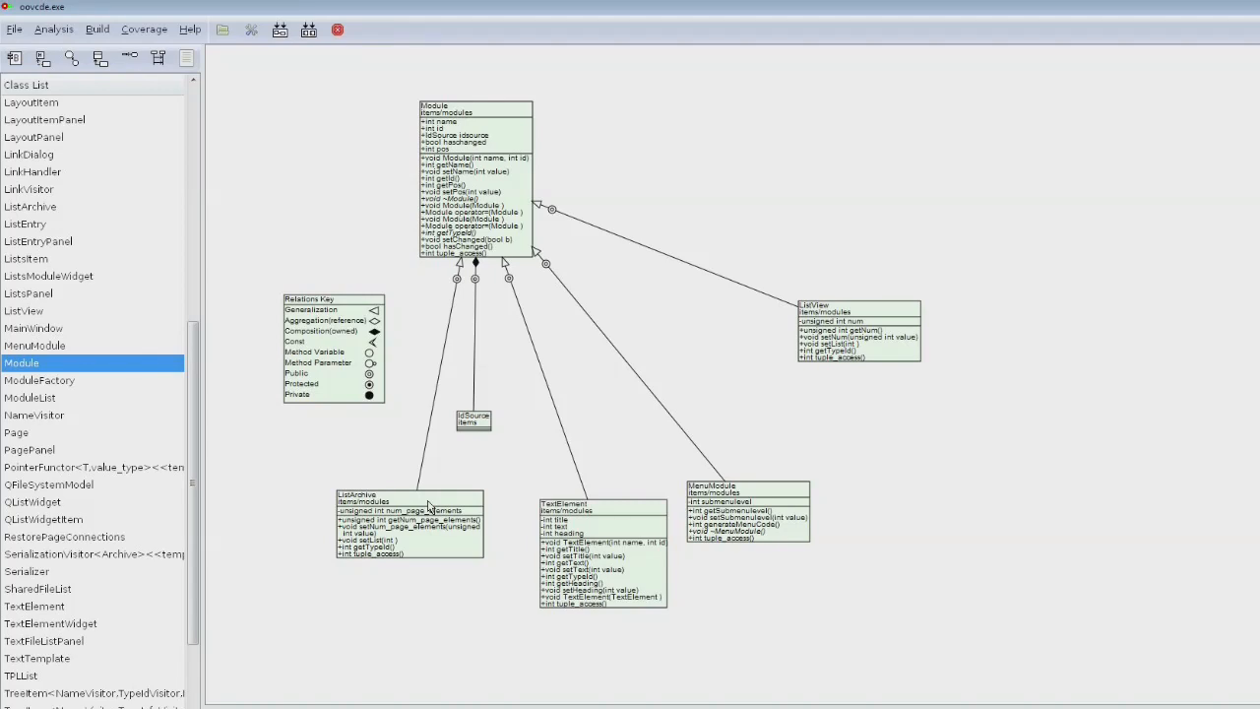
pyautogui.moveTo(64, 227)
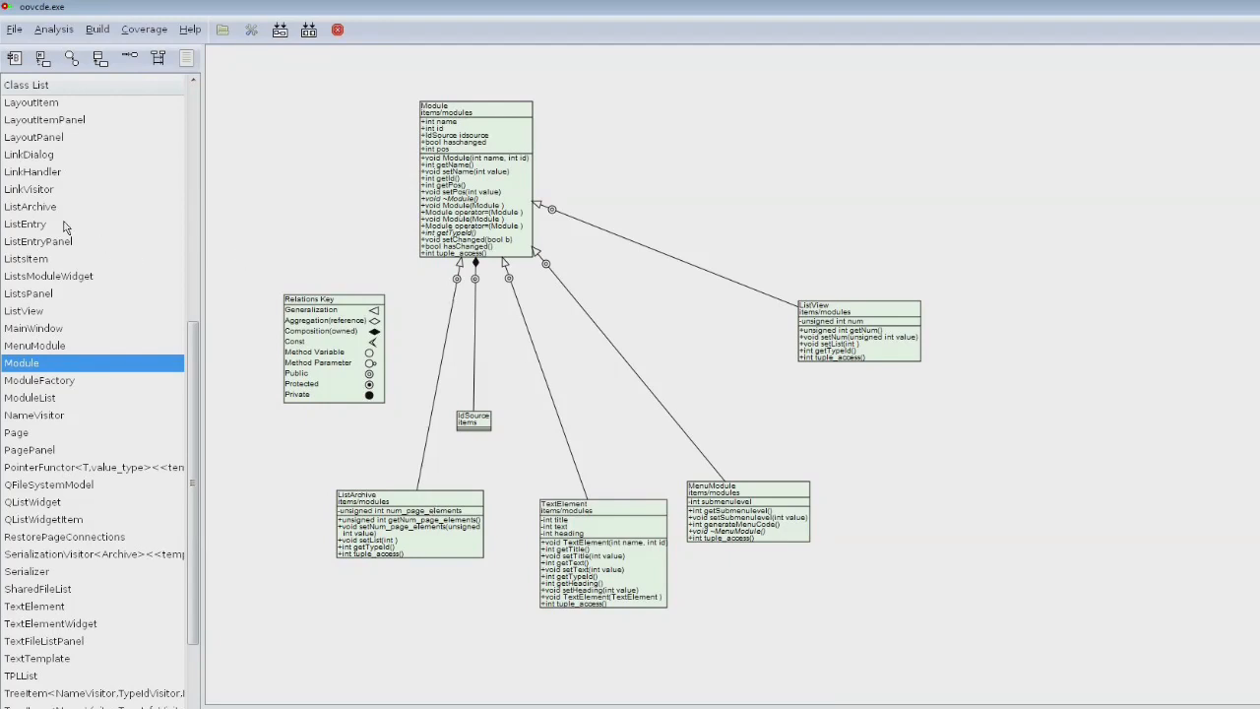
# View ListEntry, then EntryList's class diagram, moving the Dir box down from EntryList
pyautogui.click(25, 224)
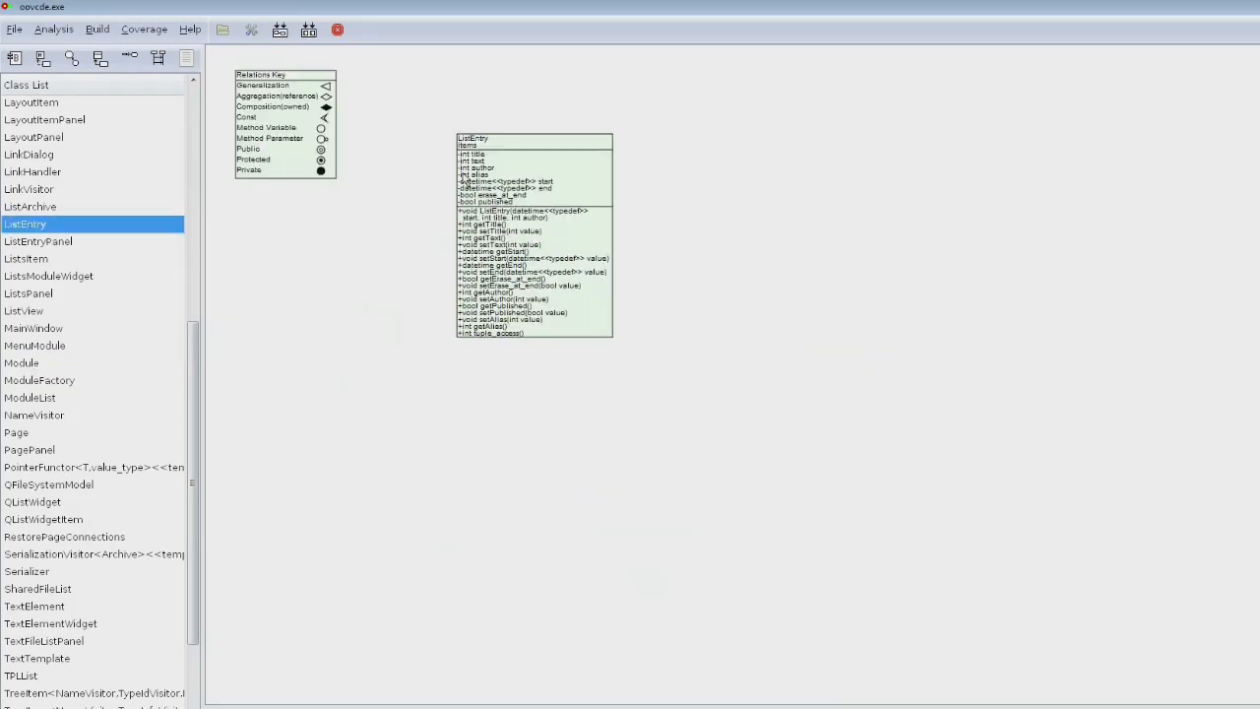
pyautogui.moveTo(652, 166)
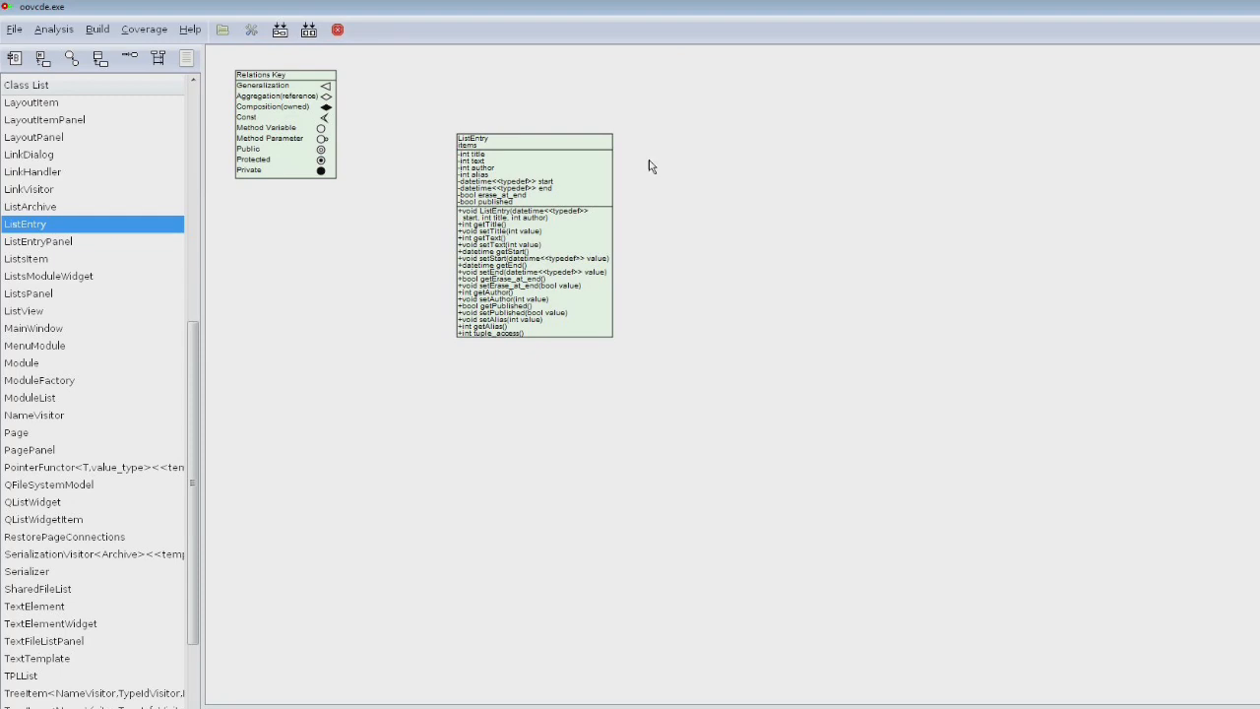
pyautogui.moveTo(125, 309)
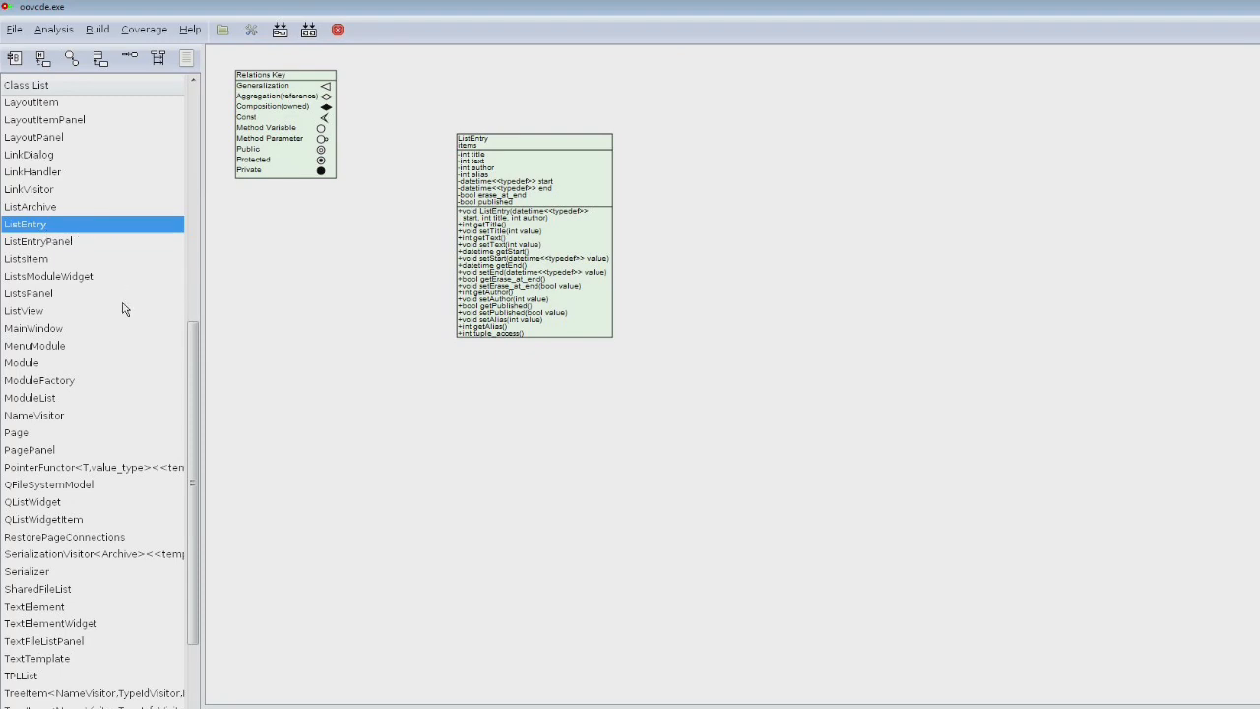
pyautogui.scroll(3)
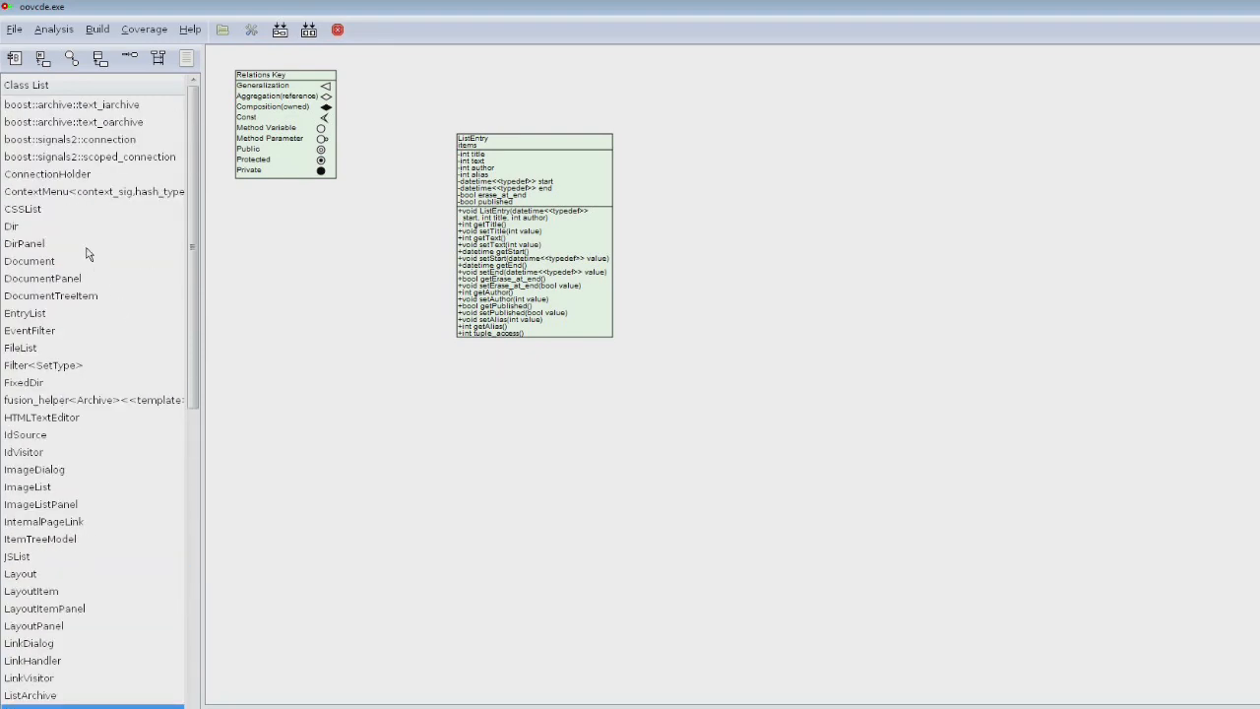
pyautogui.moveTo(41, 336)
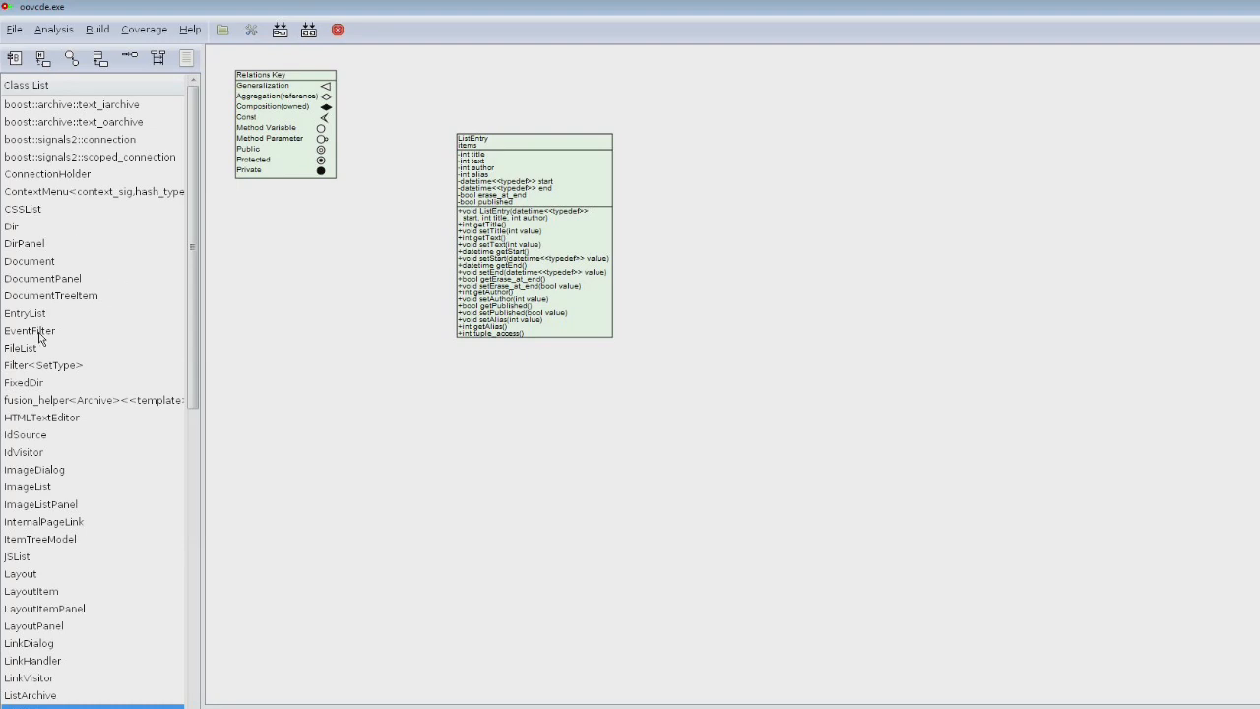
pyautogui.click(26, 313)
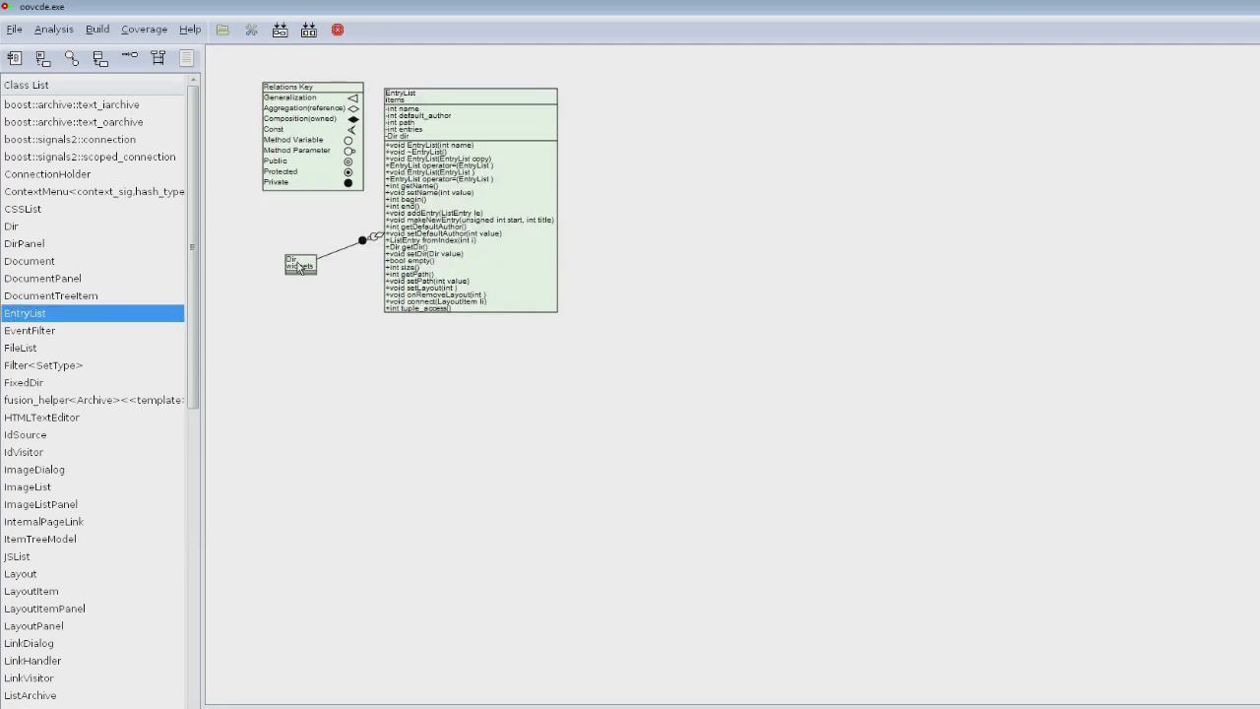
pyautogui.moveTo(300, 263); pyautogui.dragTo(319, 354)
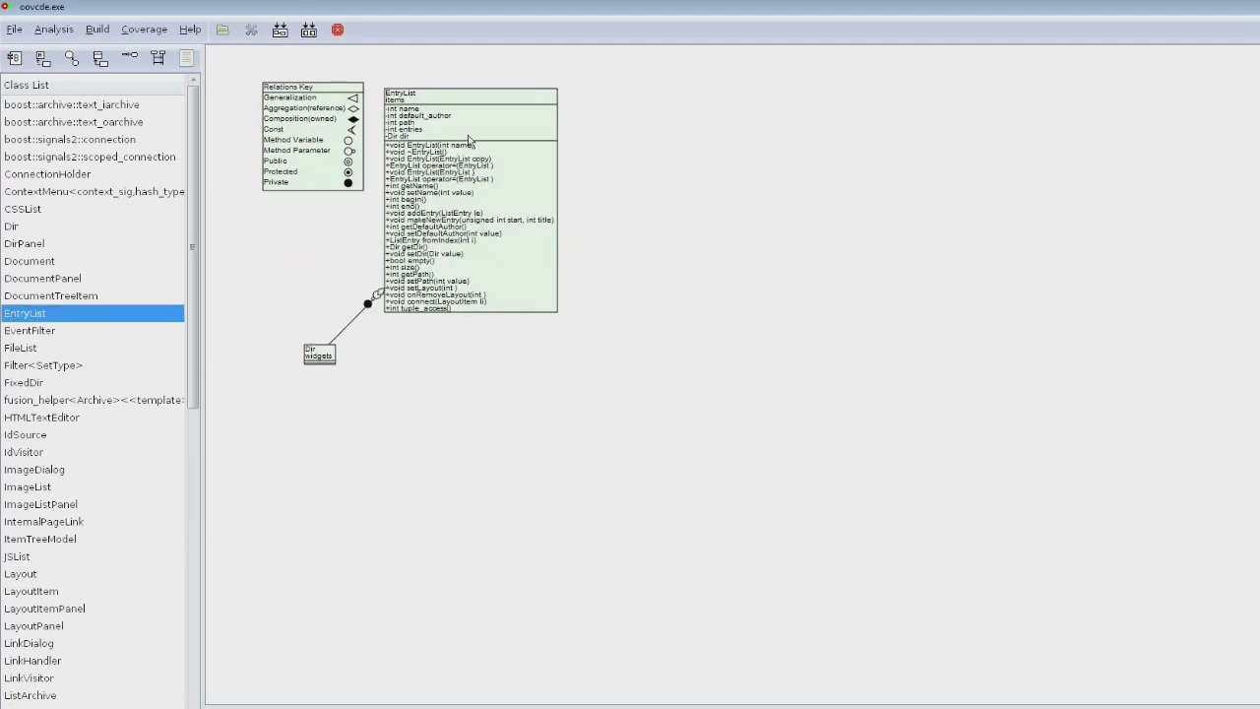
pyautogui.moveTo(644, 136)
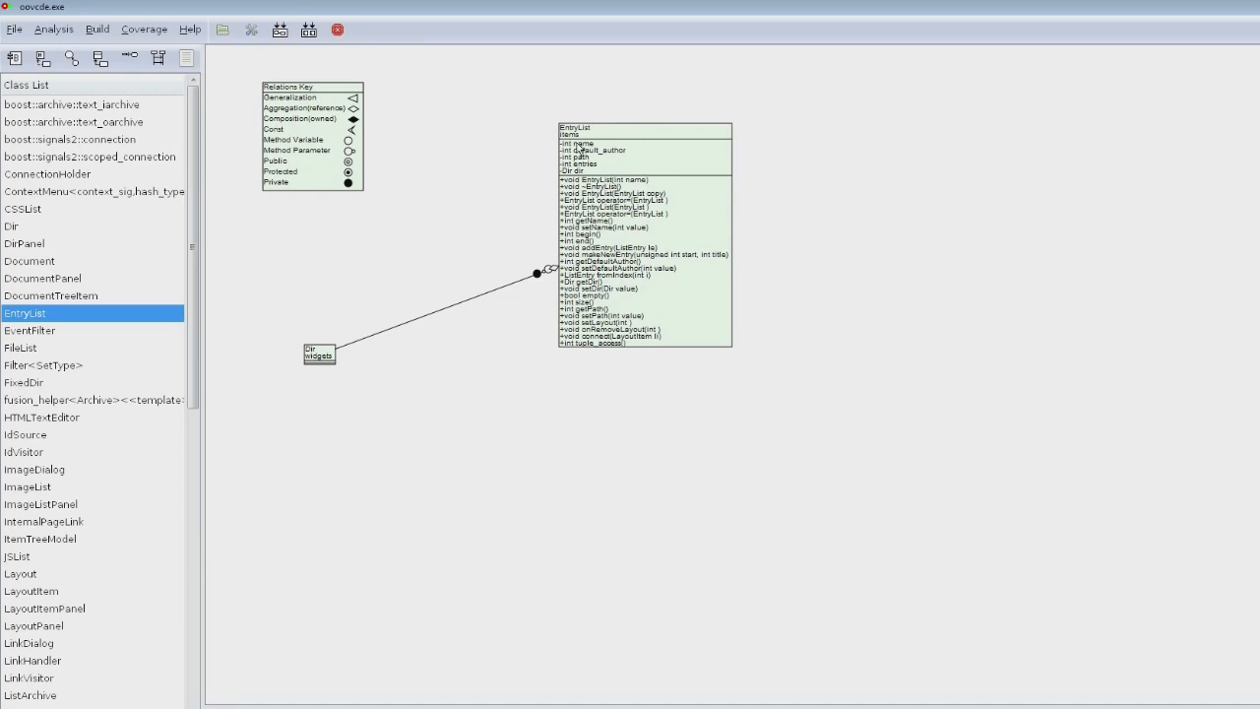
pyautogui.moveTo(554, 158)
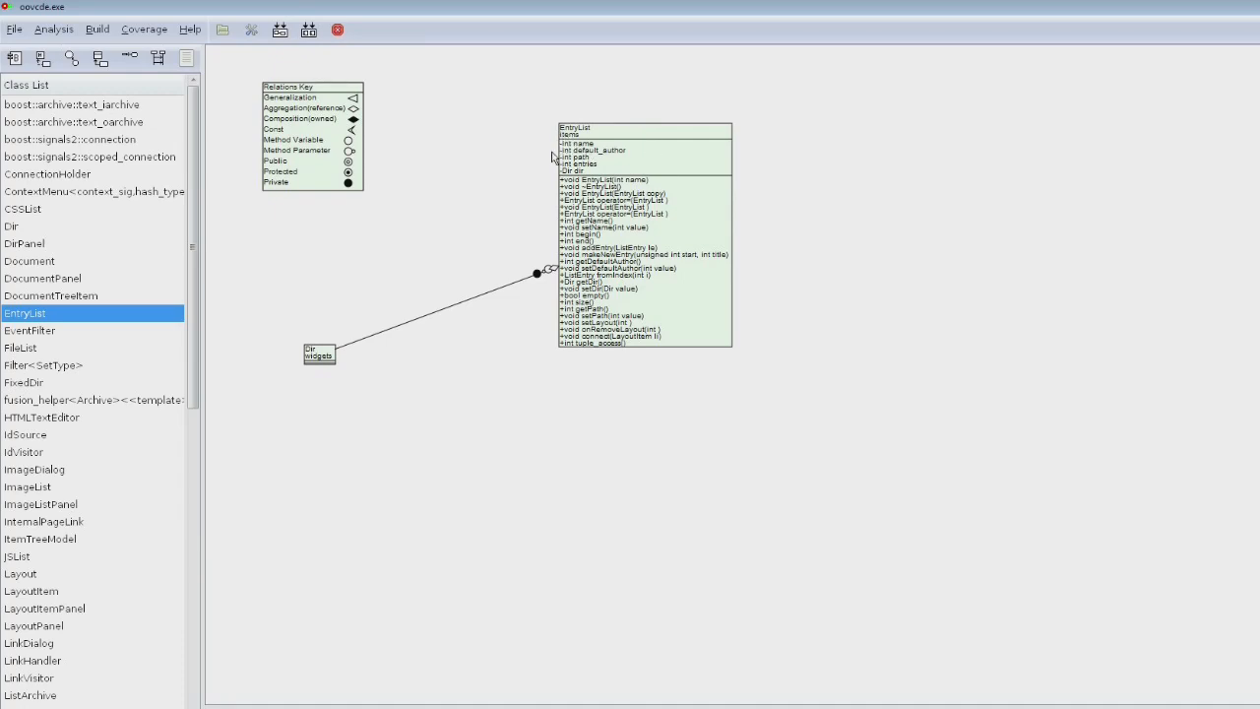
pyautogui.moveTo(615, 157)
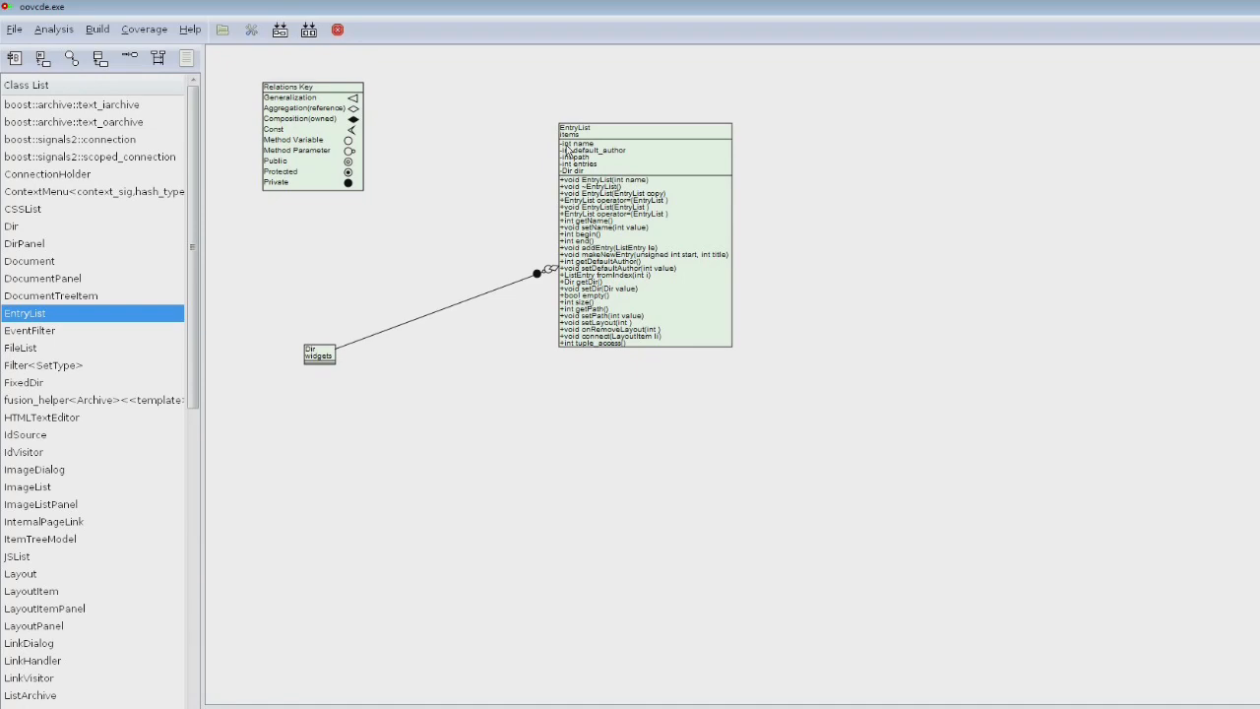
pyautogui.moveTo(552, 140)
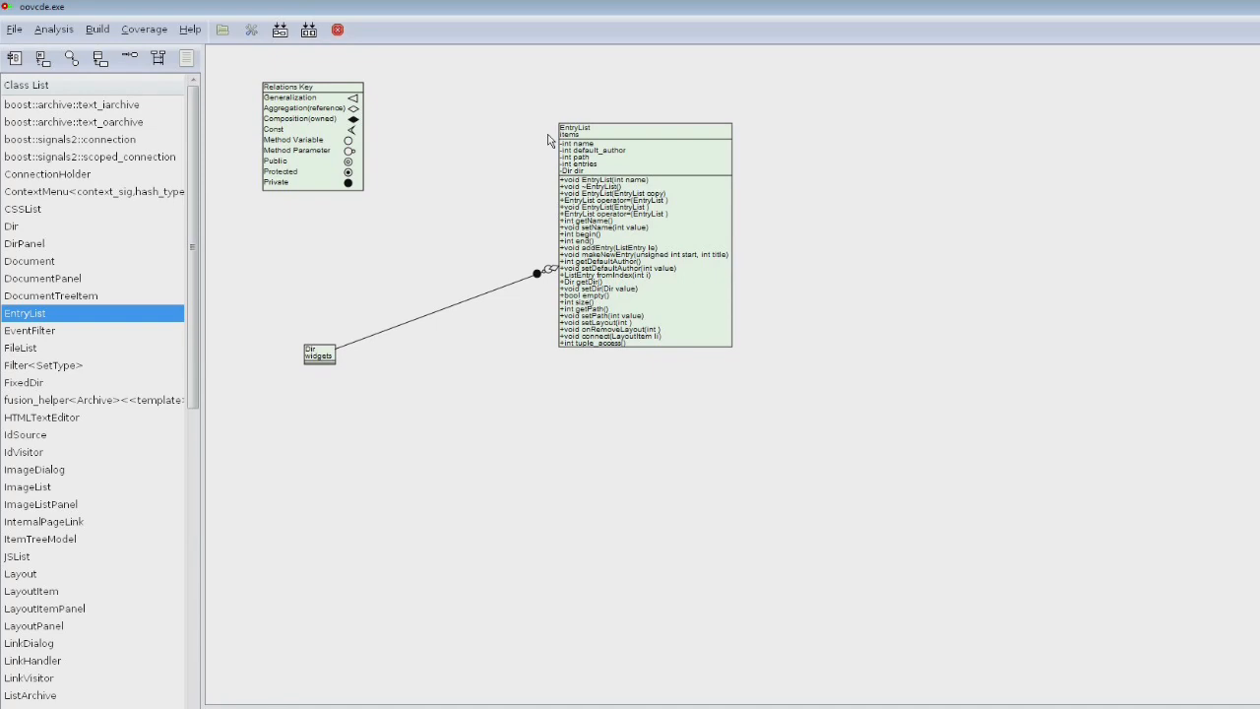
pyautogui.moveTo(605, 257)
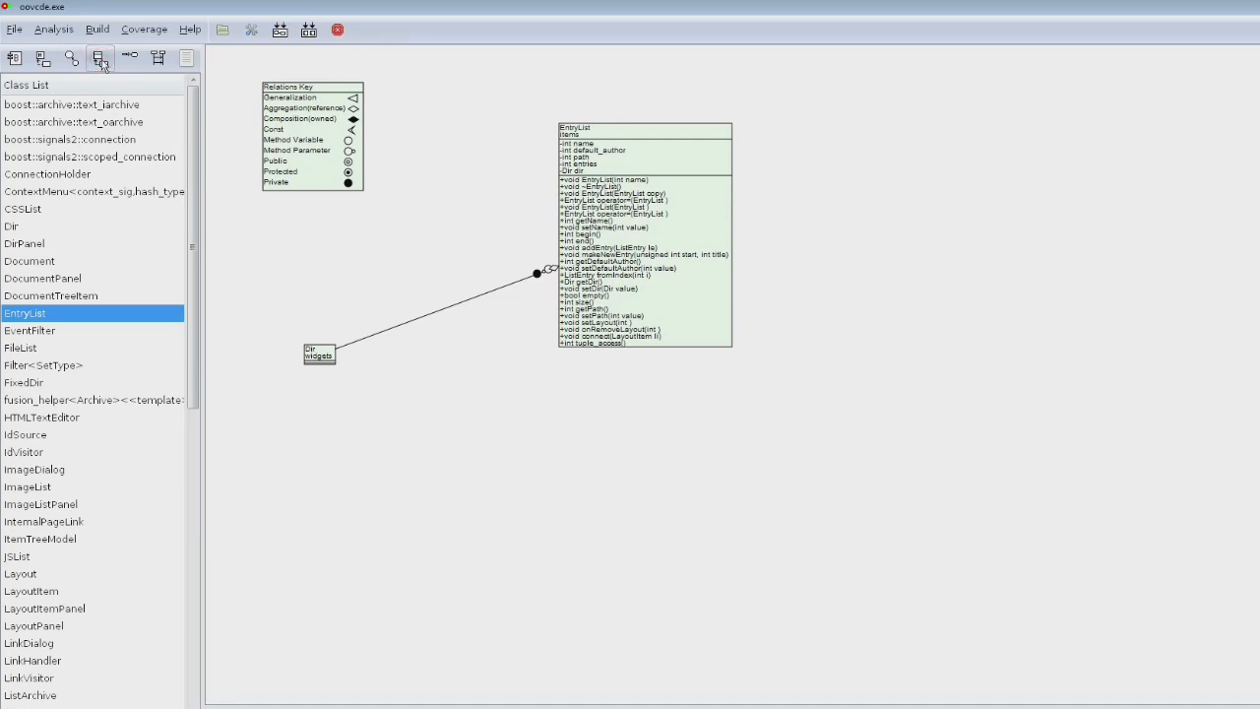
# View member usage for HTMLTextEditor, ImageList and InternalPageLink, then switch to sequence diagrams
pyautogui.click(100, 58)
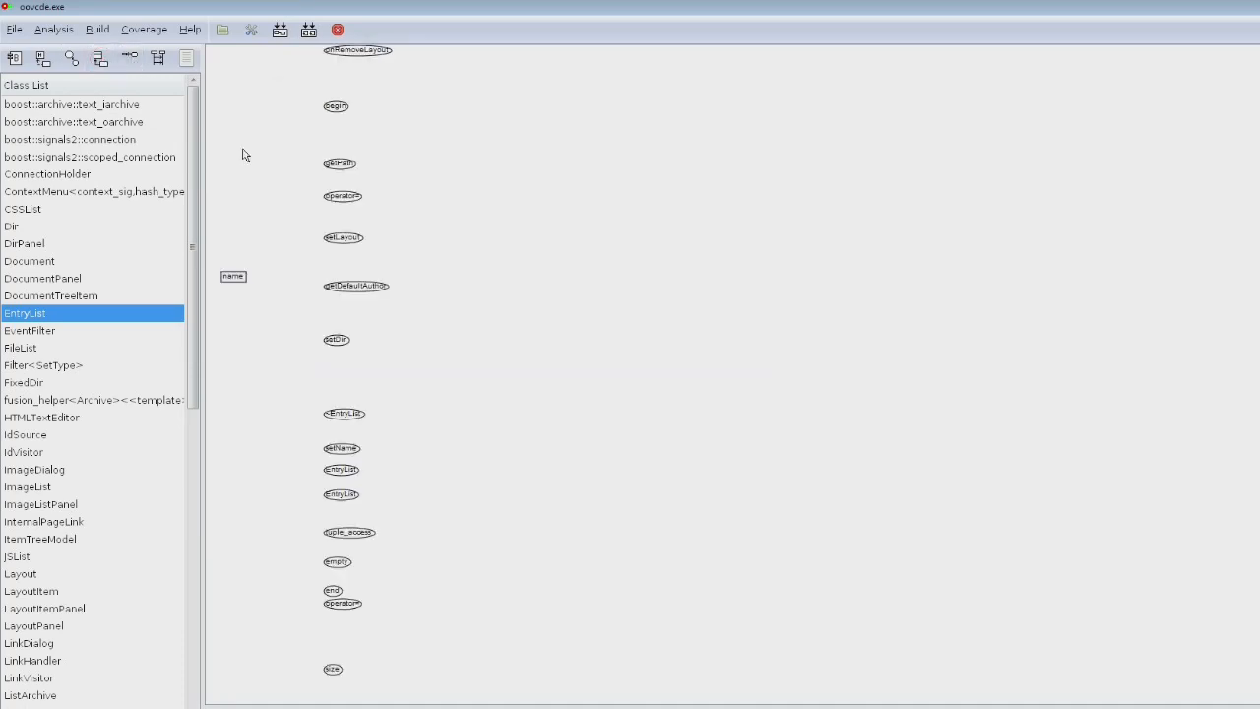
pyautogui.moveTo(413, 412)
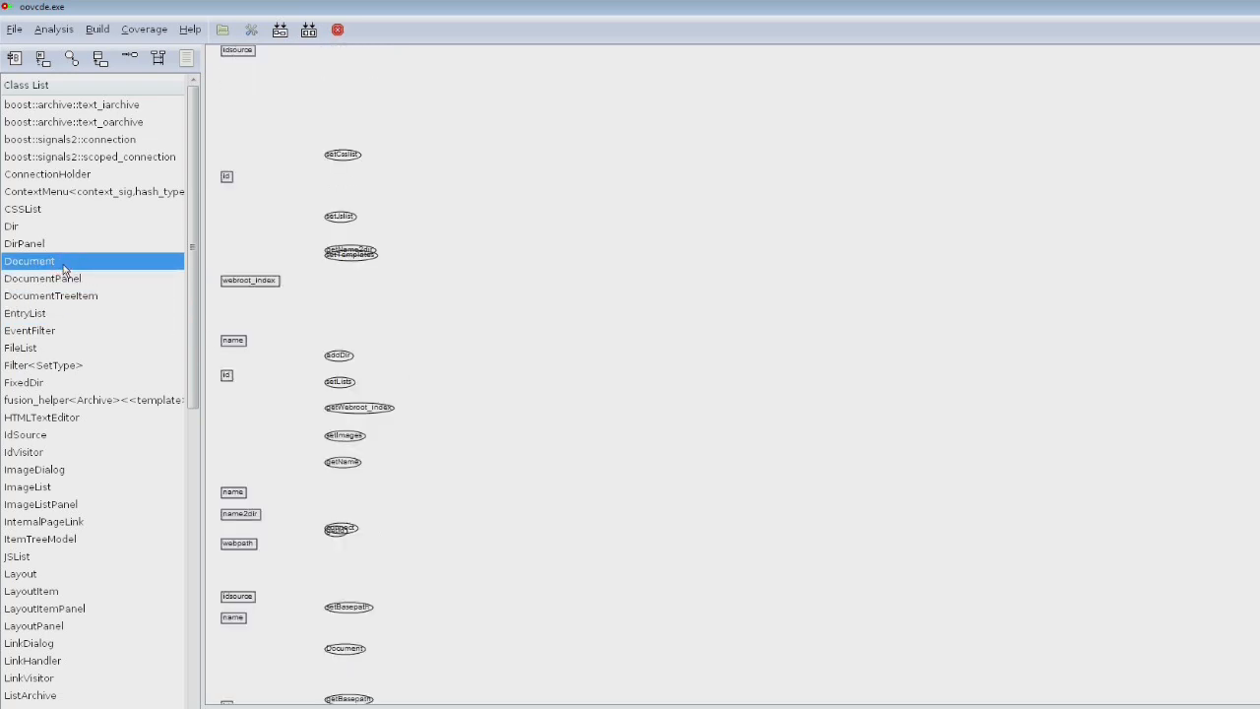
pyautogui.moveTo(320, 243)
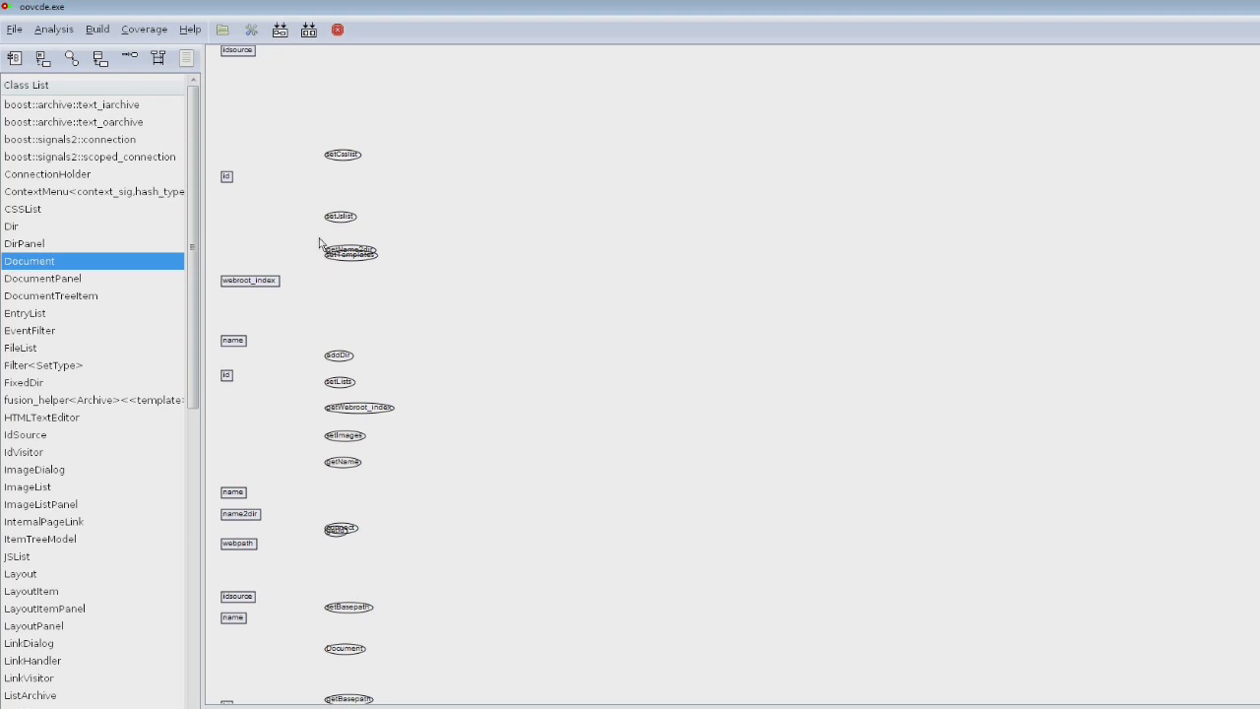
pyautogui.moveTo(275, 235)
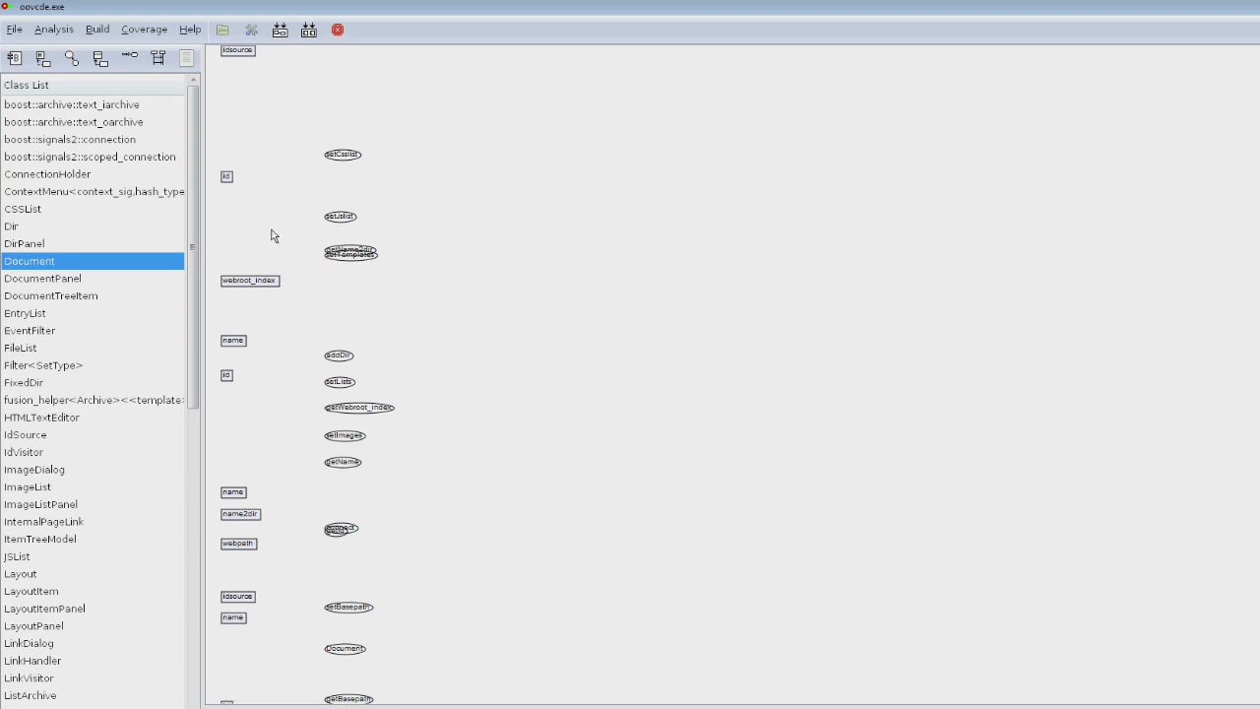
pyautogui.moveTo(298, 279)
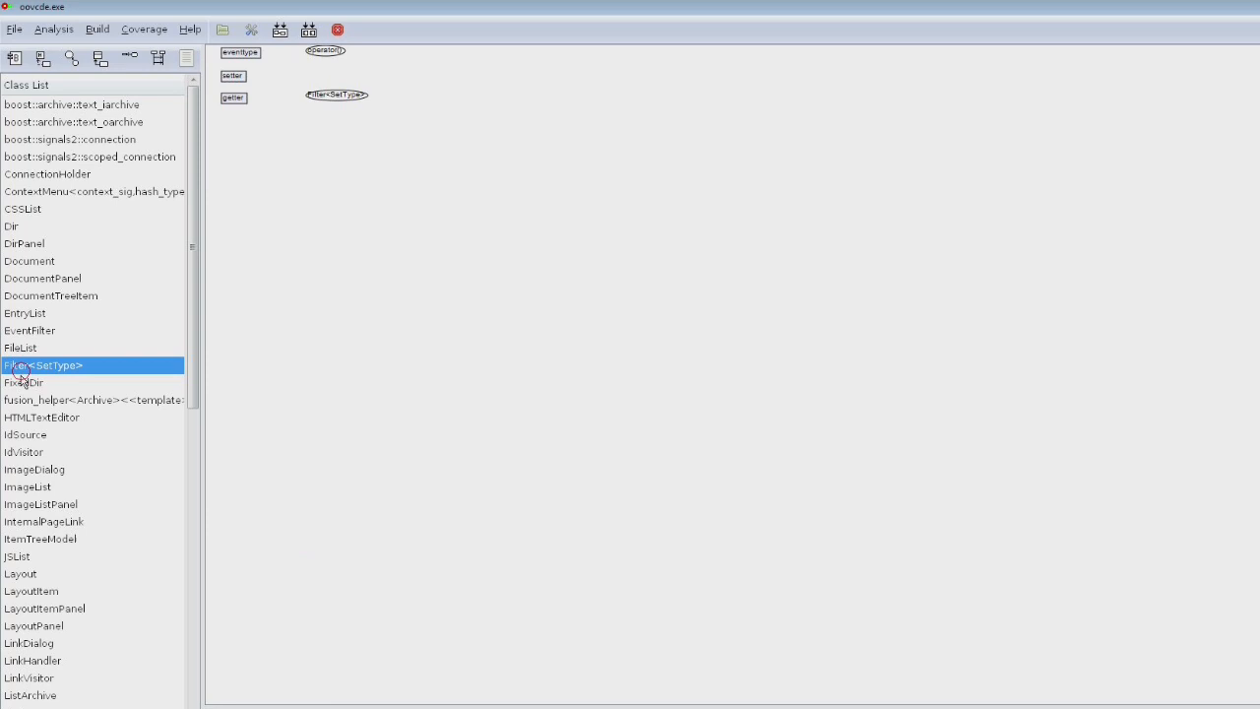
pyautogui.click(41, 416)
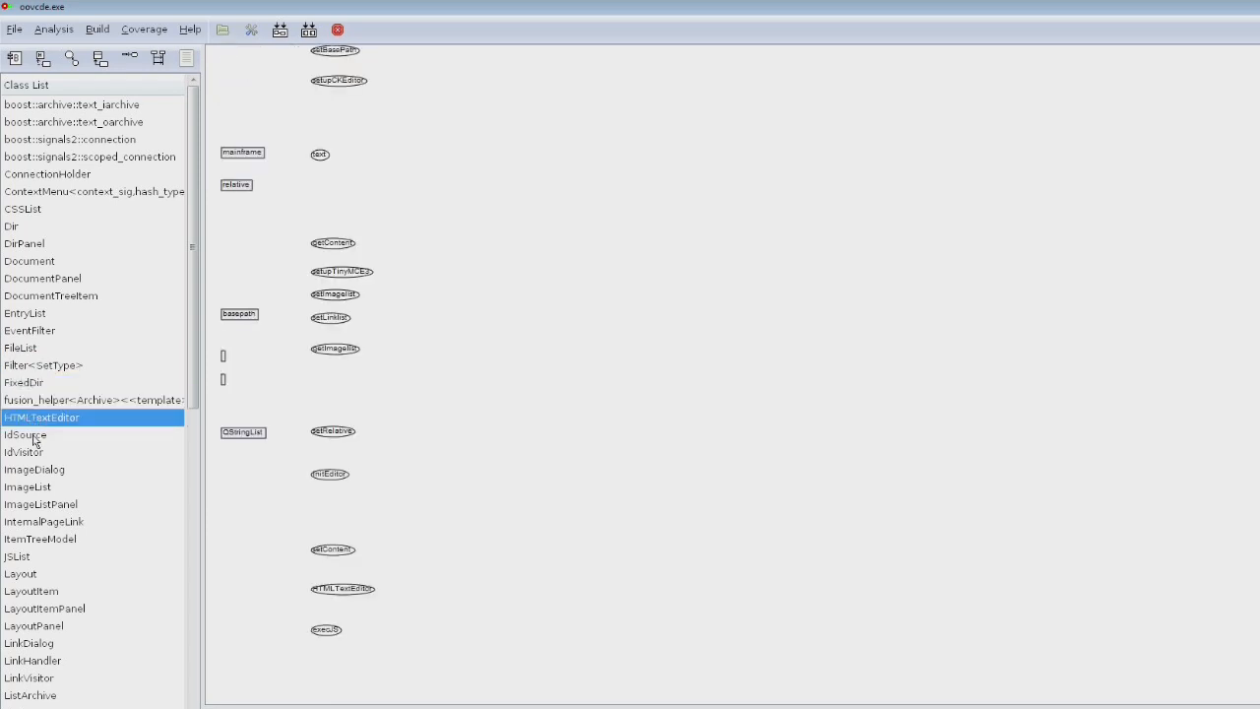
pyautogui.click(23, 452)
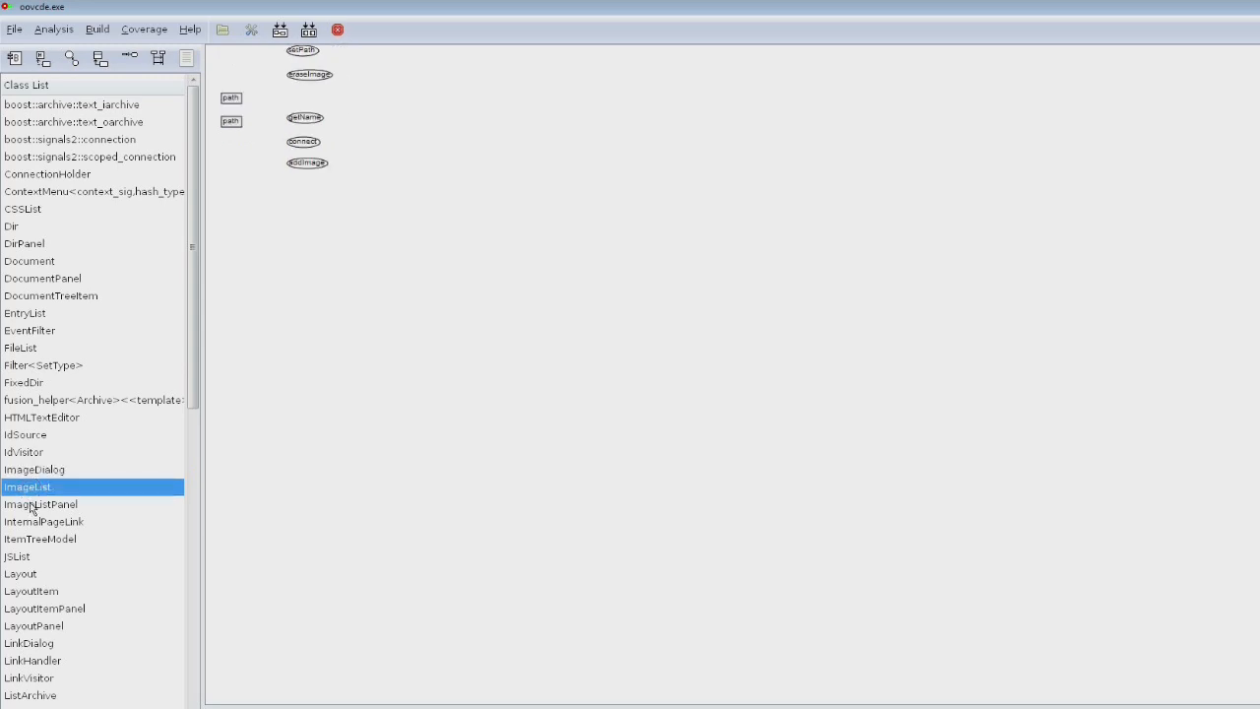
pyautogui.click(43, 521)
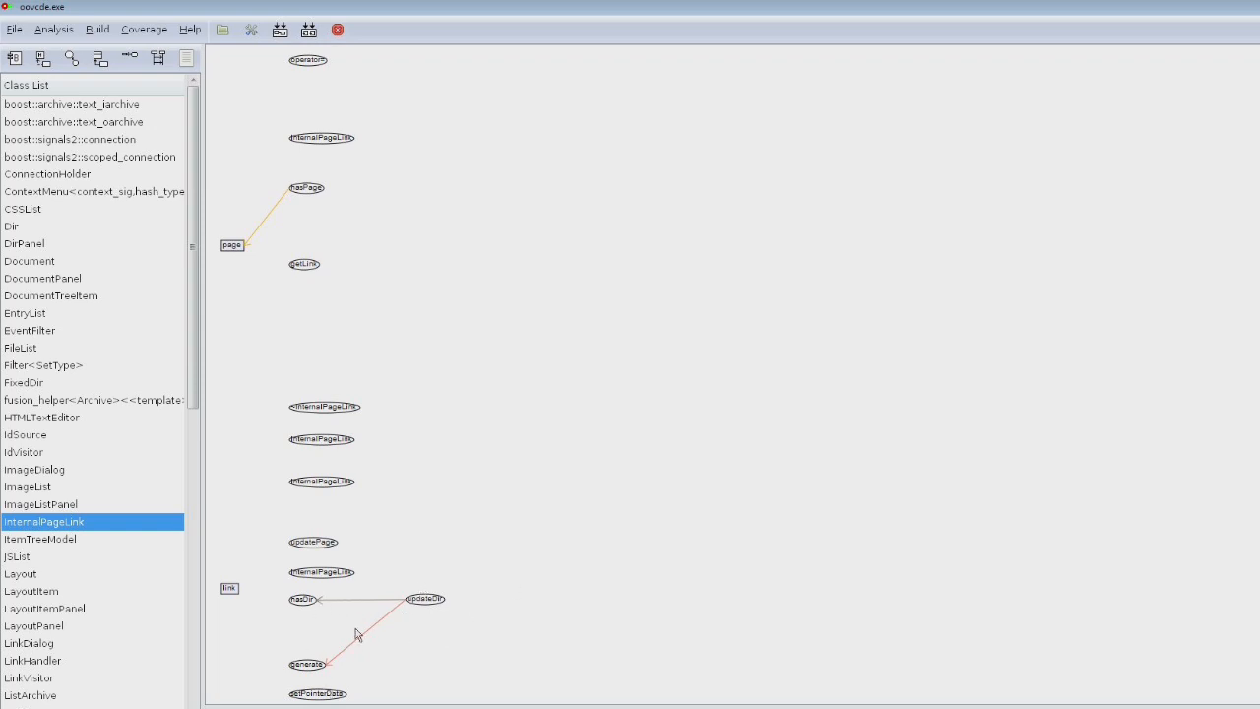
pyautogui.moveTo(308, 668)
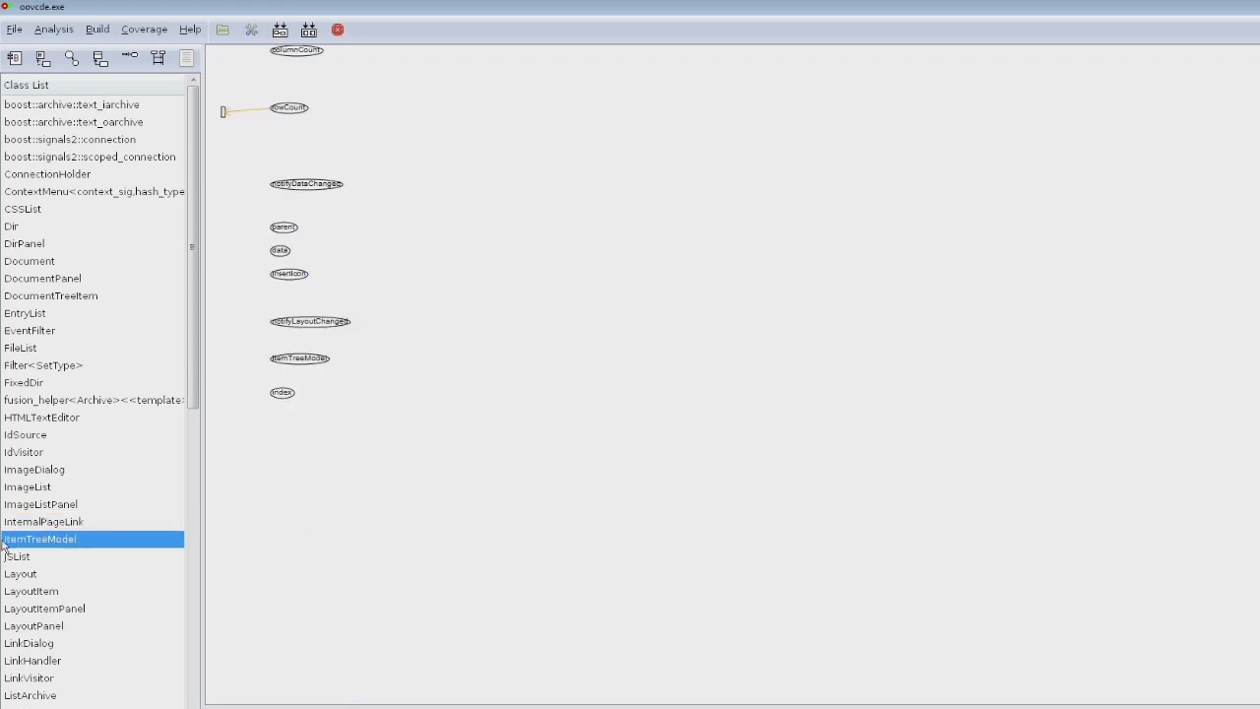
pyautogui.moveTo(228, 92)
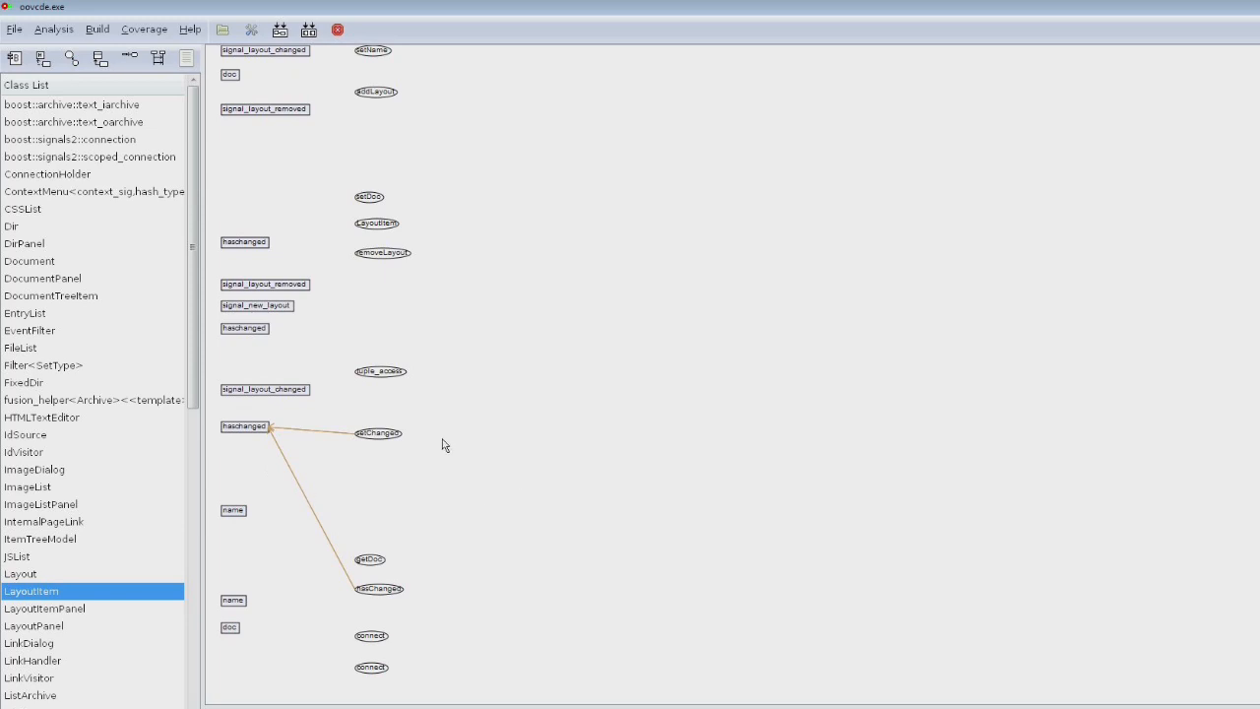
pyautogui.moveTo(286, 415)
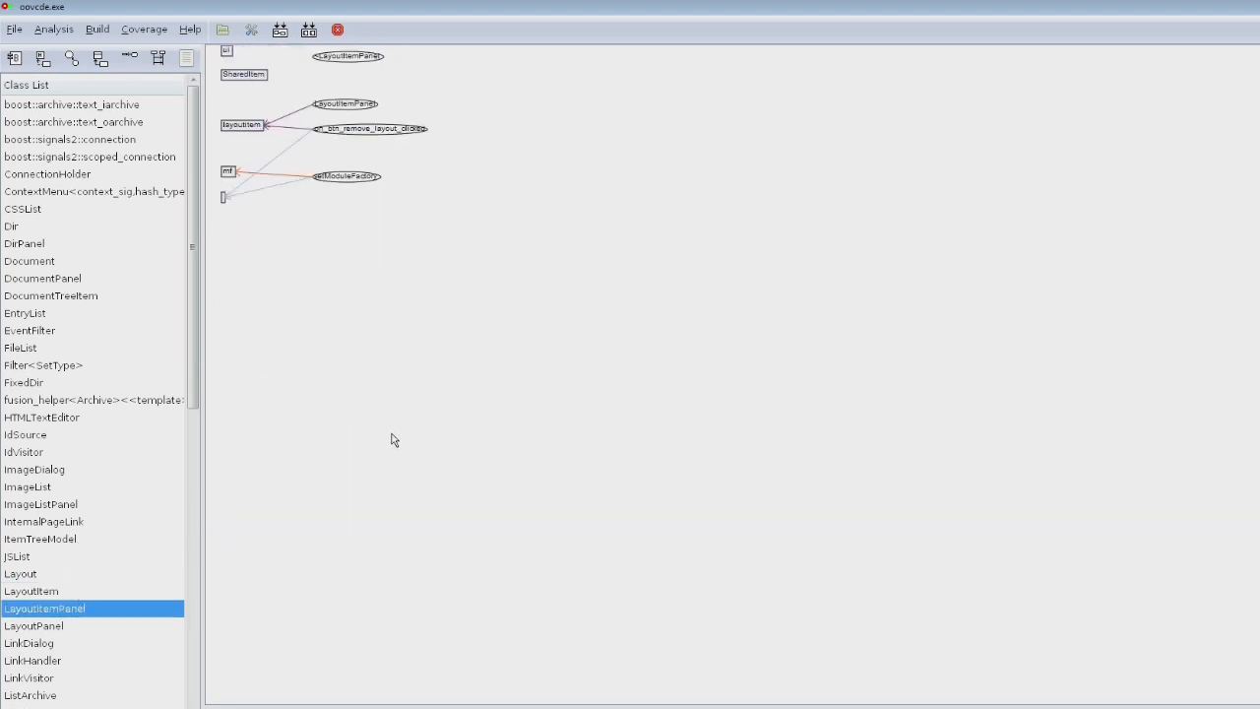
pyautogui.moveTo(332, 219)
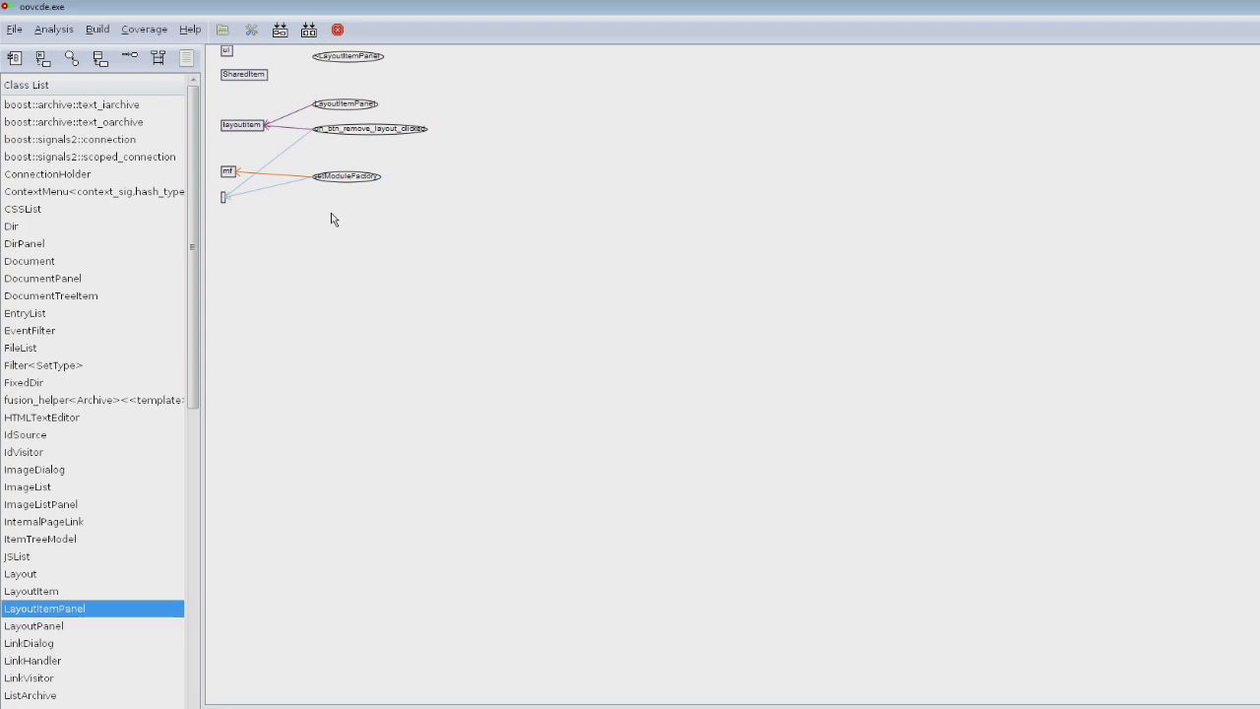
pyautogui.moveTo(347, 359)
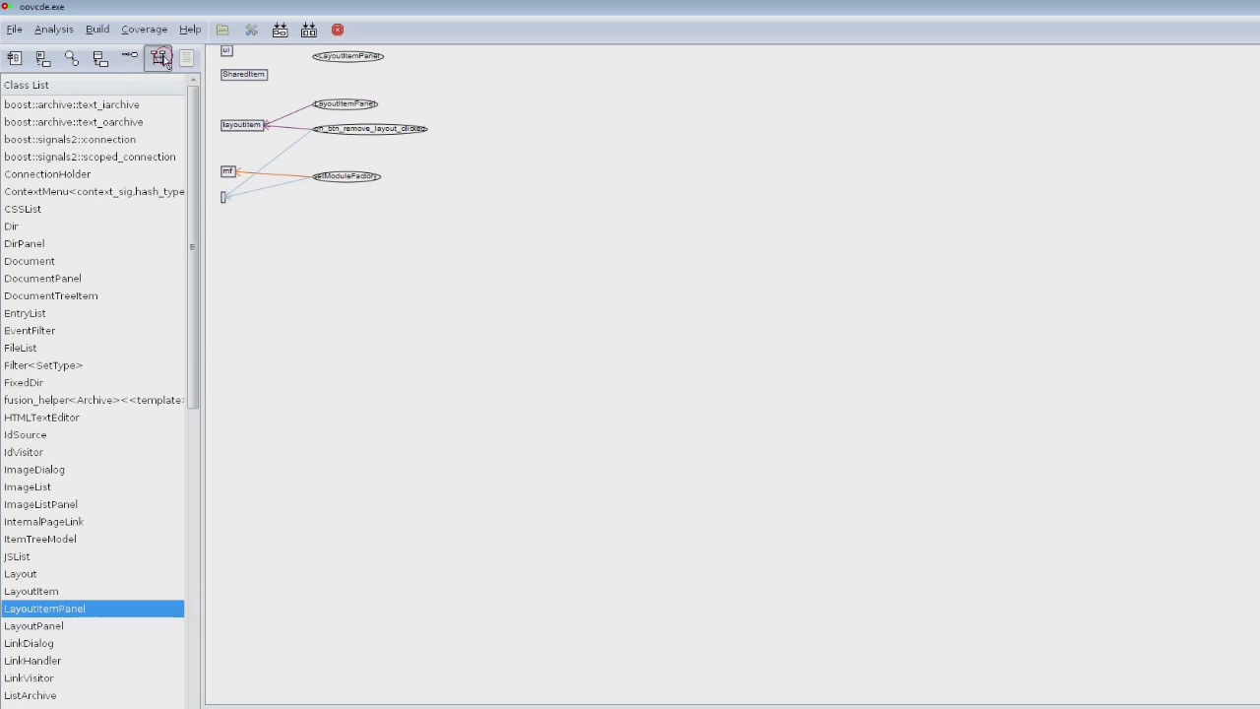
pyautogui.click(158, 57)
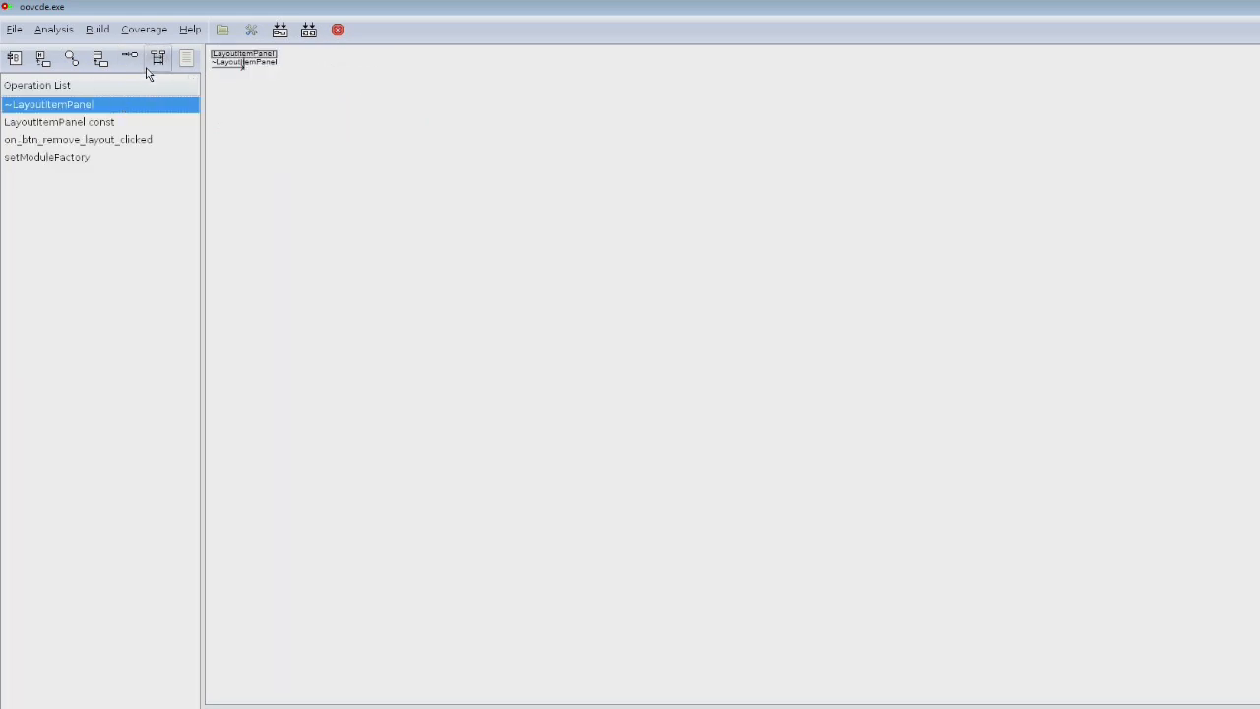
pyautogui.moveTo(156, 58)
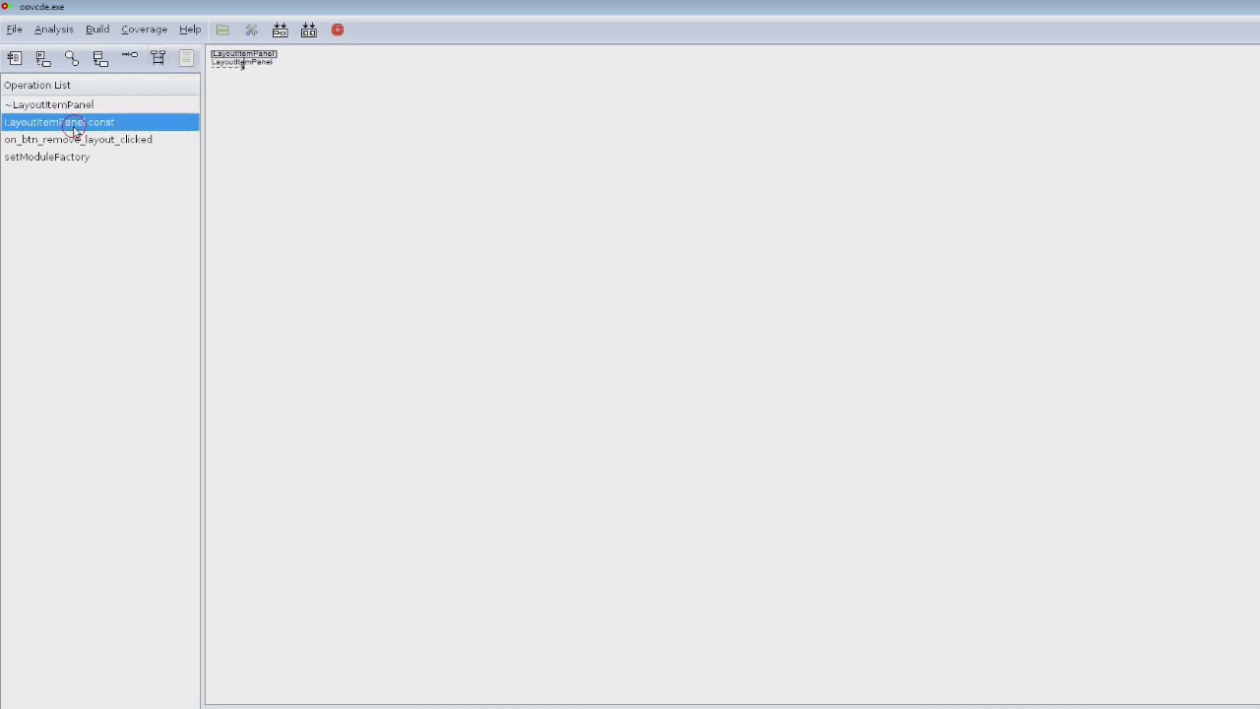
# Diagram LayoutItemPanel's setModuleFactory calling LayoutPanel, then open the File menu
pyautogui.click(78, 139)
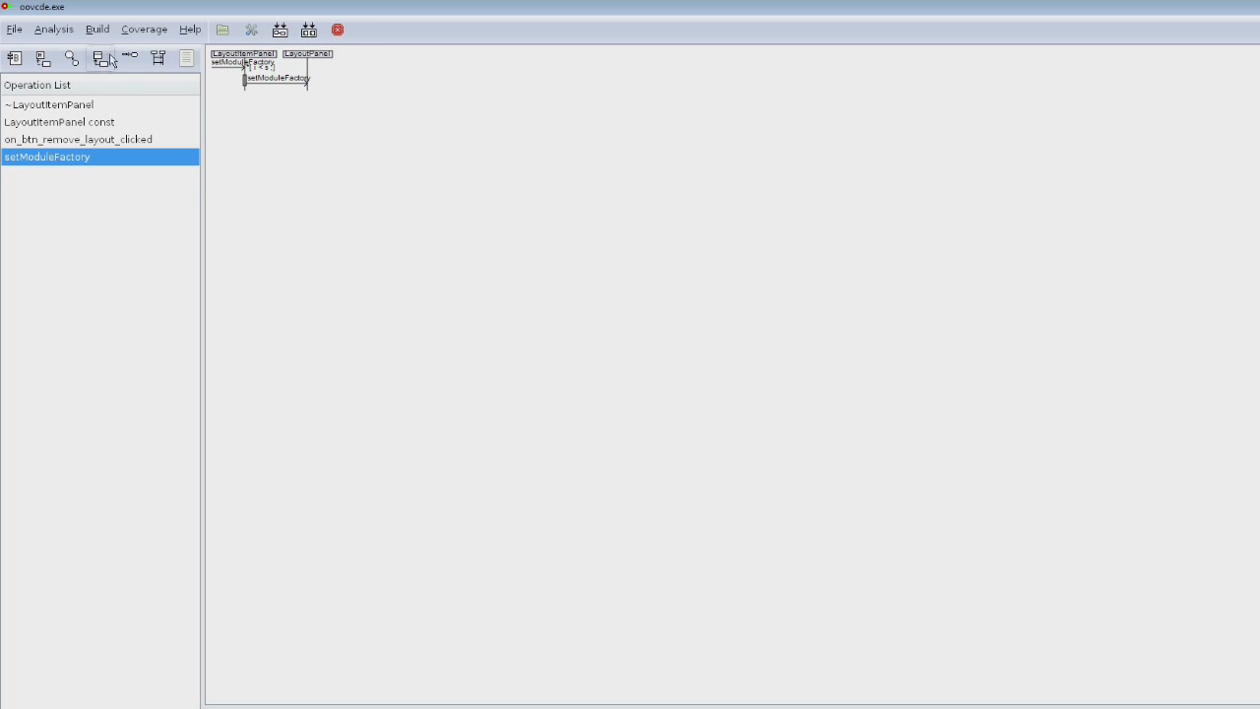
pyautogui.moveTo(130, 58)
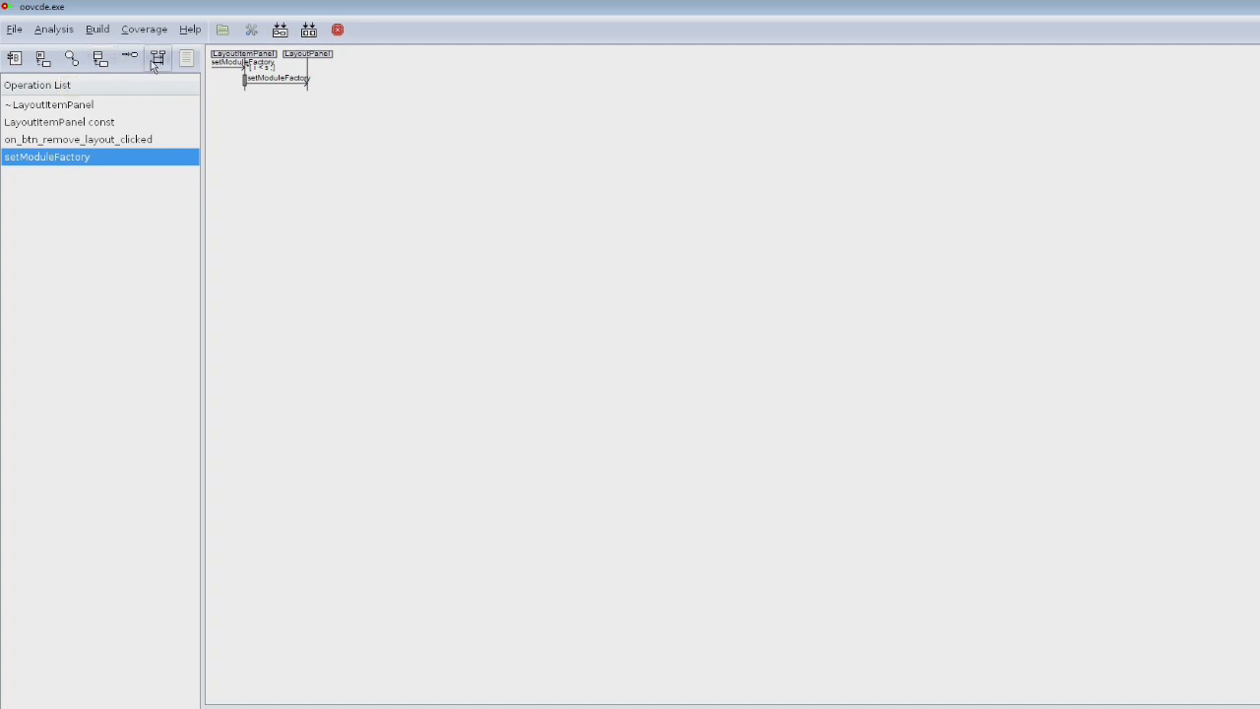
pyautogui.click(186, 57)
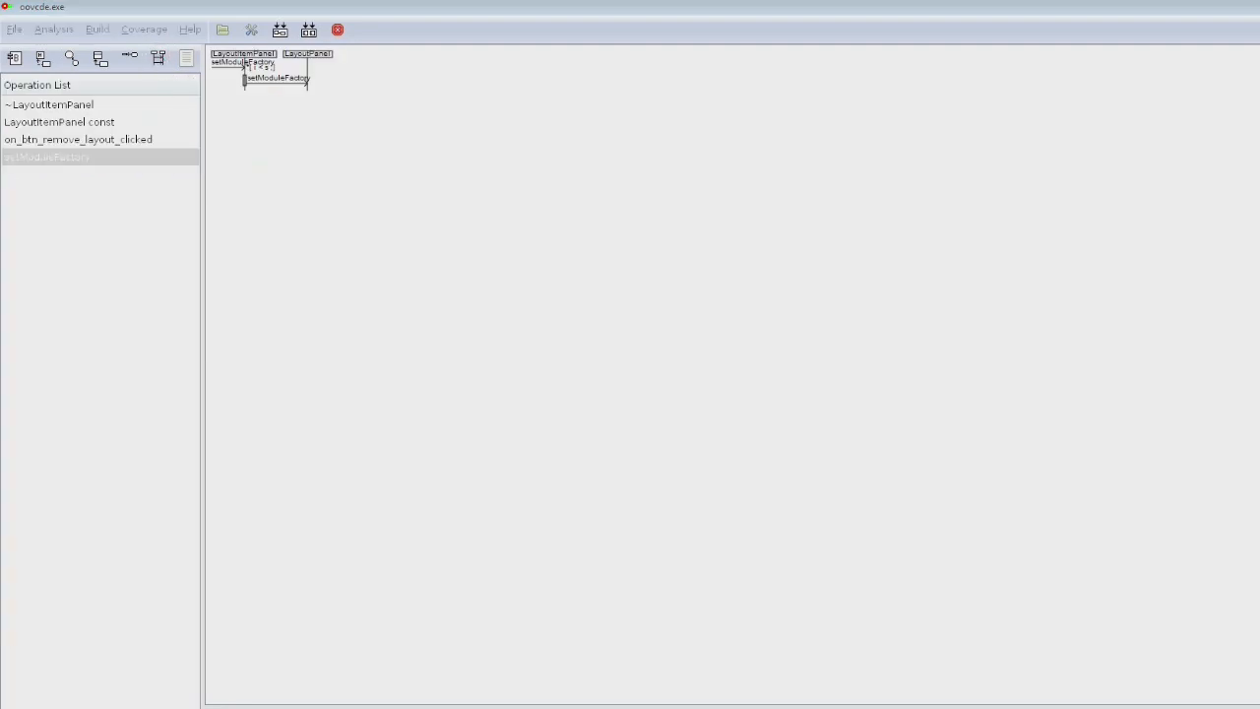
pyautogui.click(15, 27)
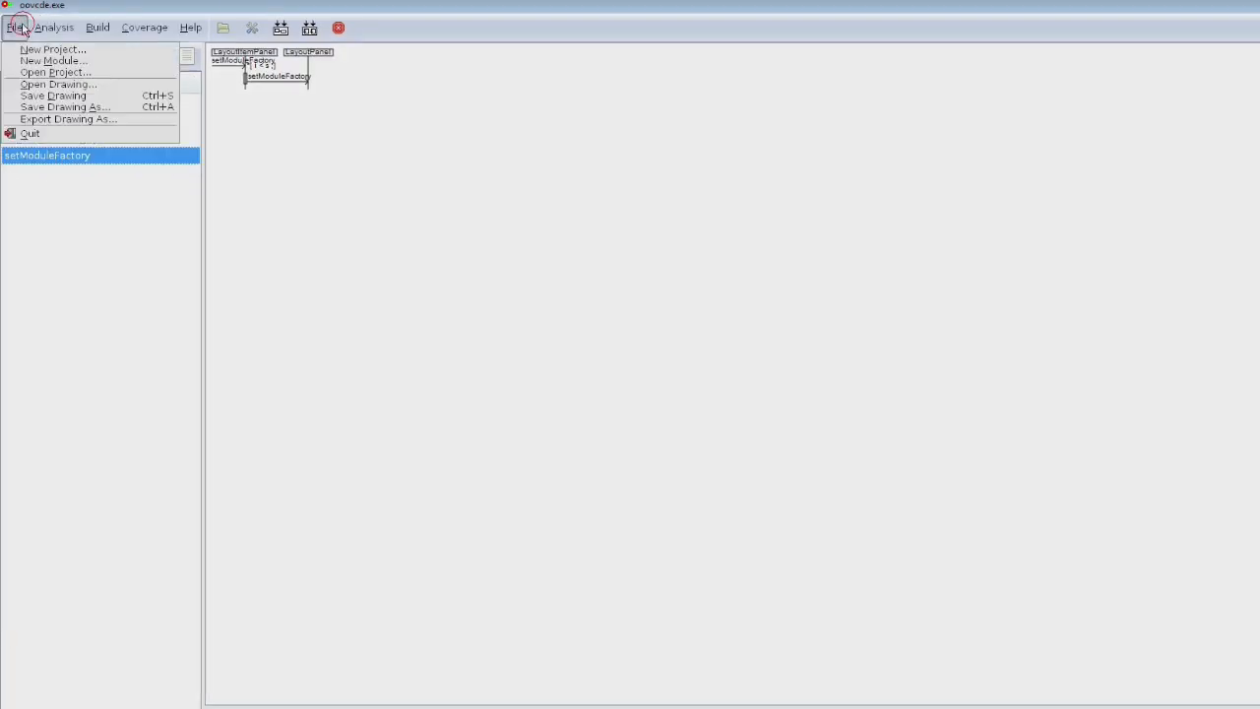
# Run Analysis > Complexity to produce the McCabe and Oovcde complexity report
pyautogui.click(53, 26)
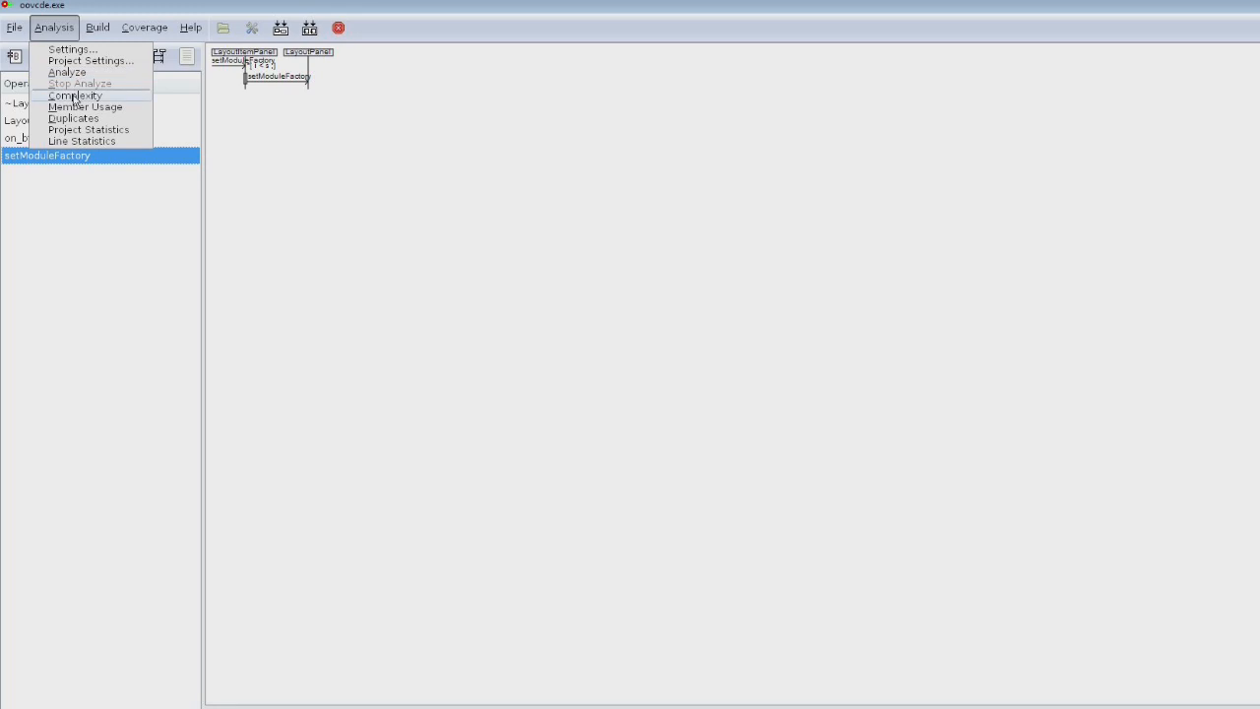
pyautogui.click(75, 96)
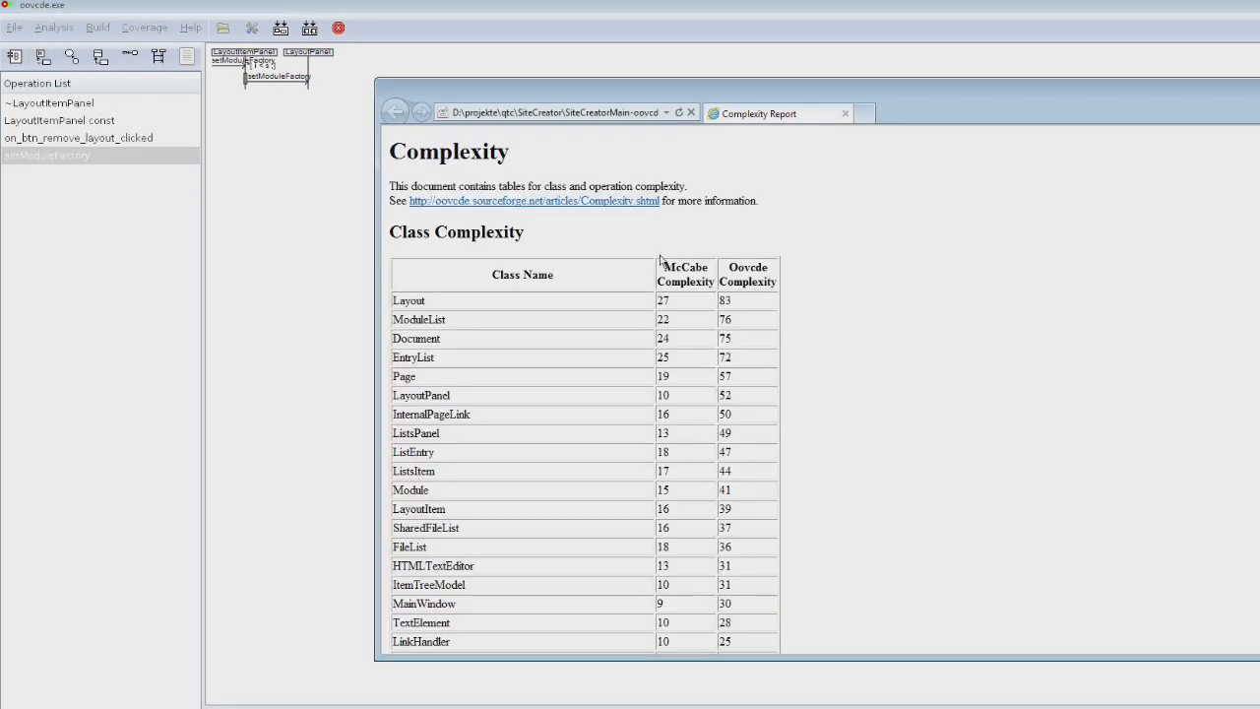
pyautogui.scroll(-3)
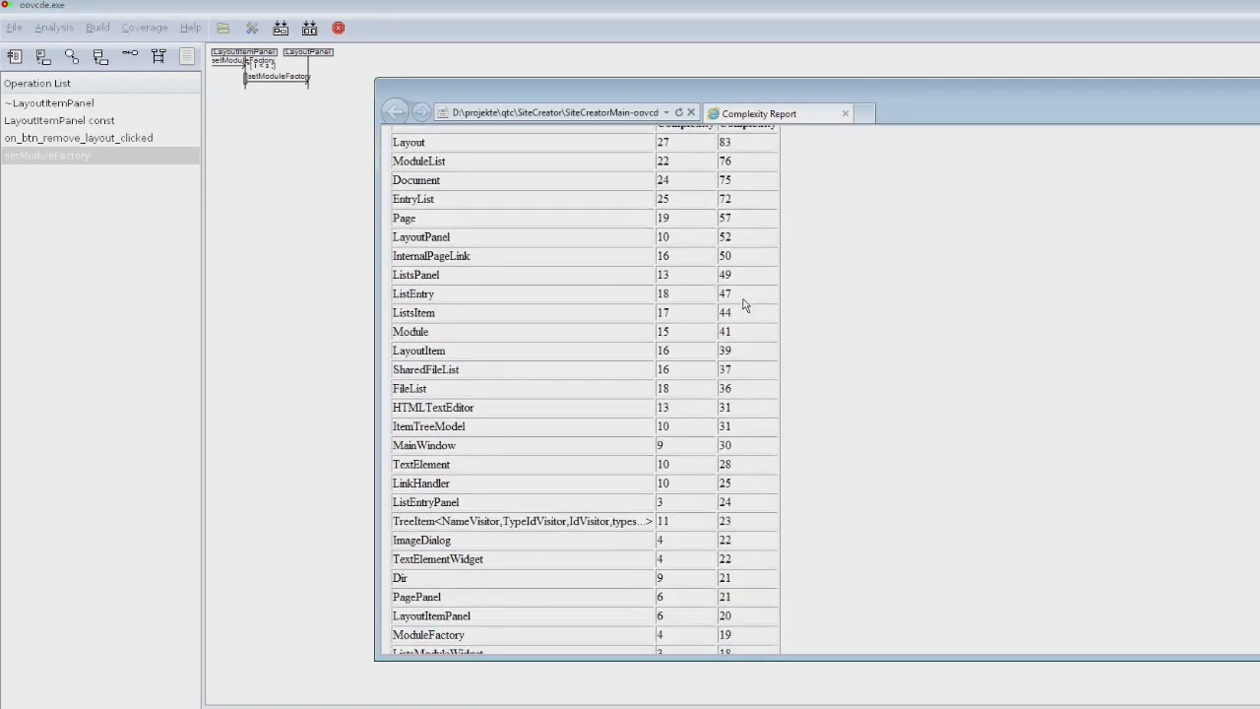
pyautogui.scroll(-3)
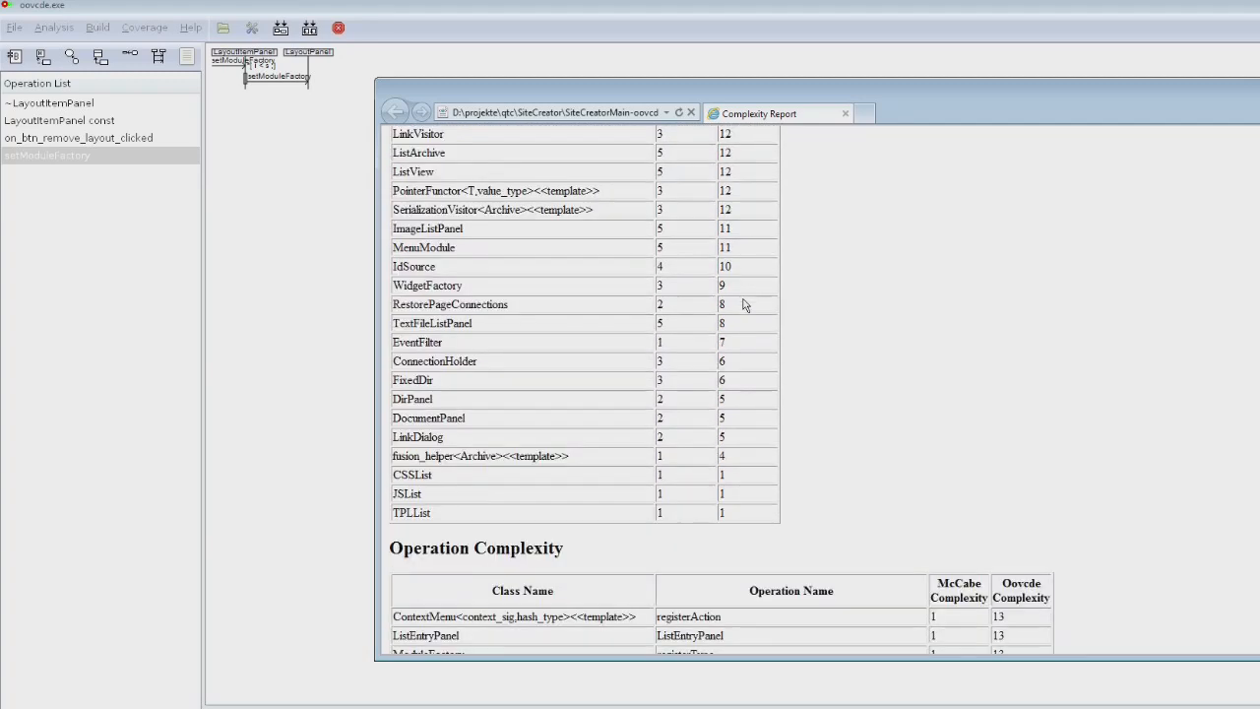
pyautogui.scroll(-3)
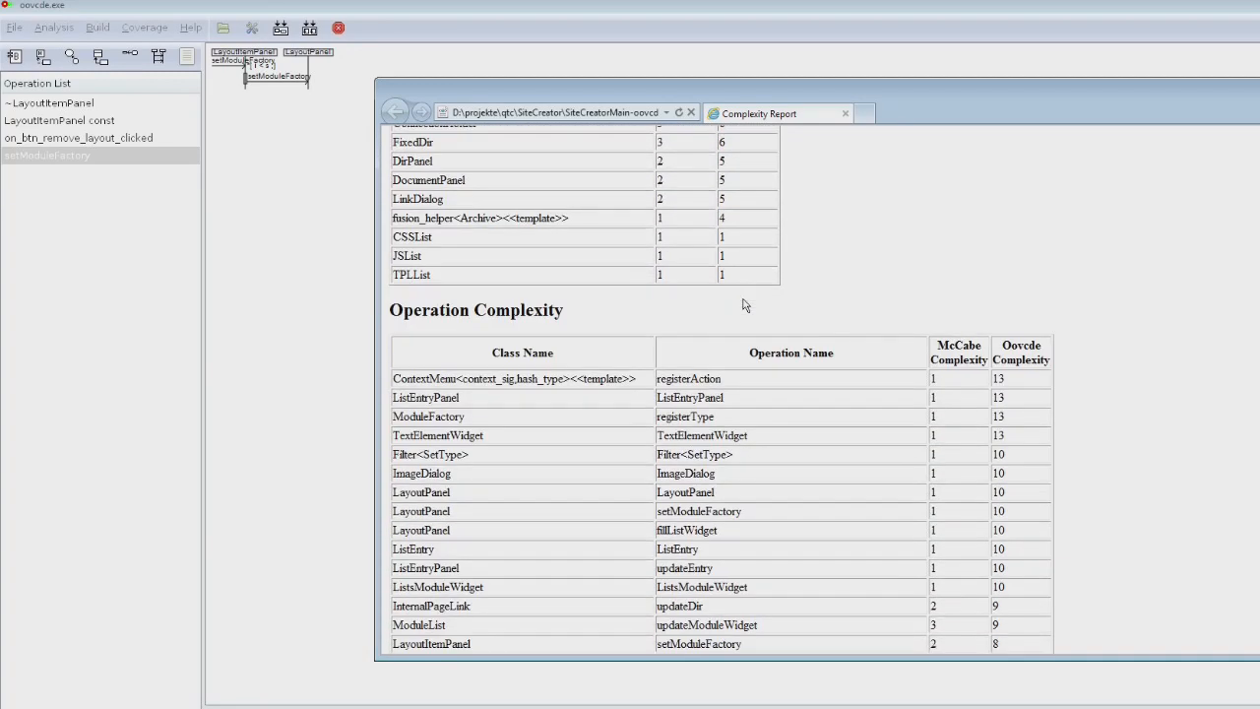
pyautogui.scroll(-3)
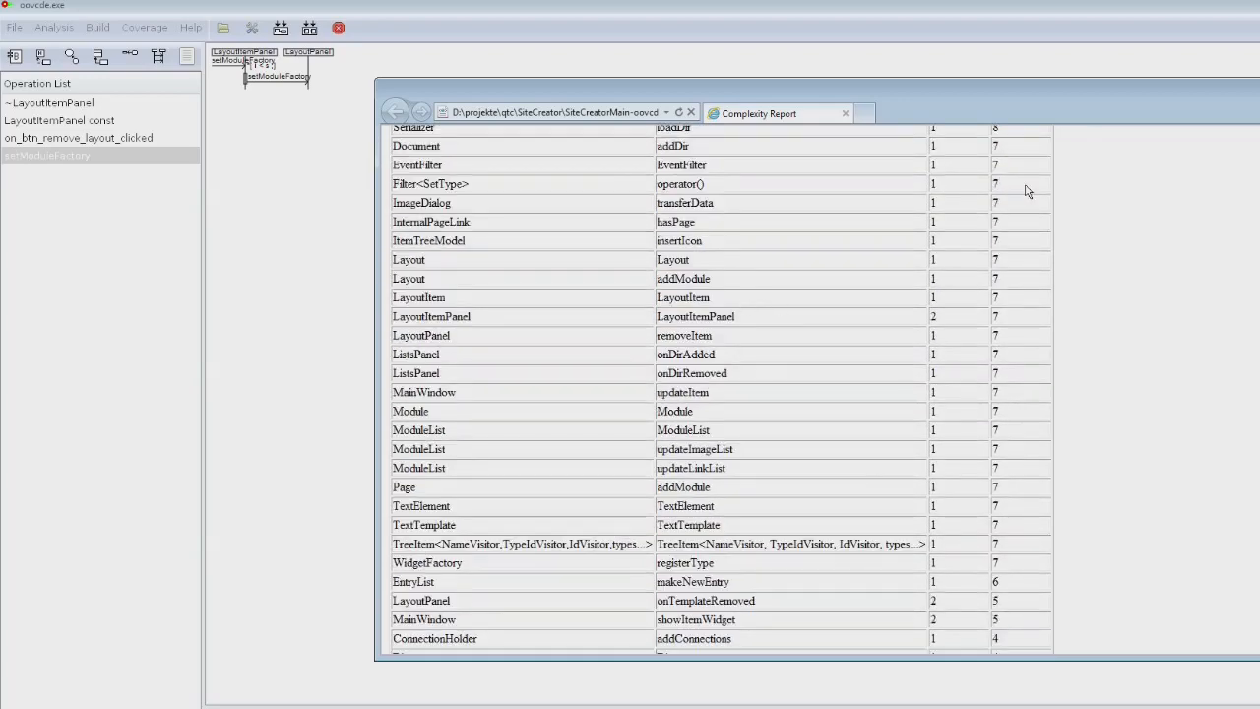
pyautogui.scroll(-3)
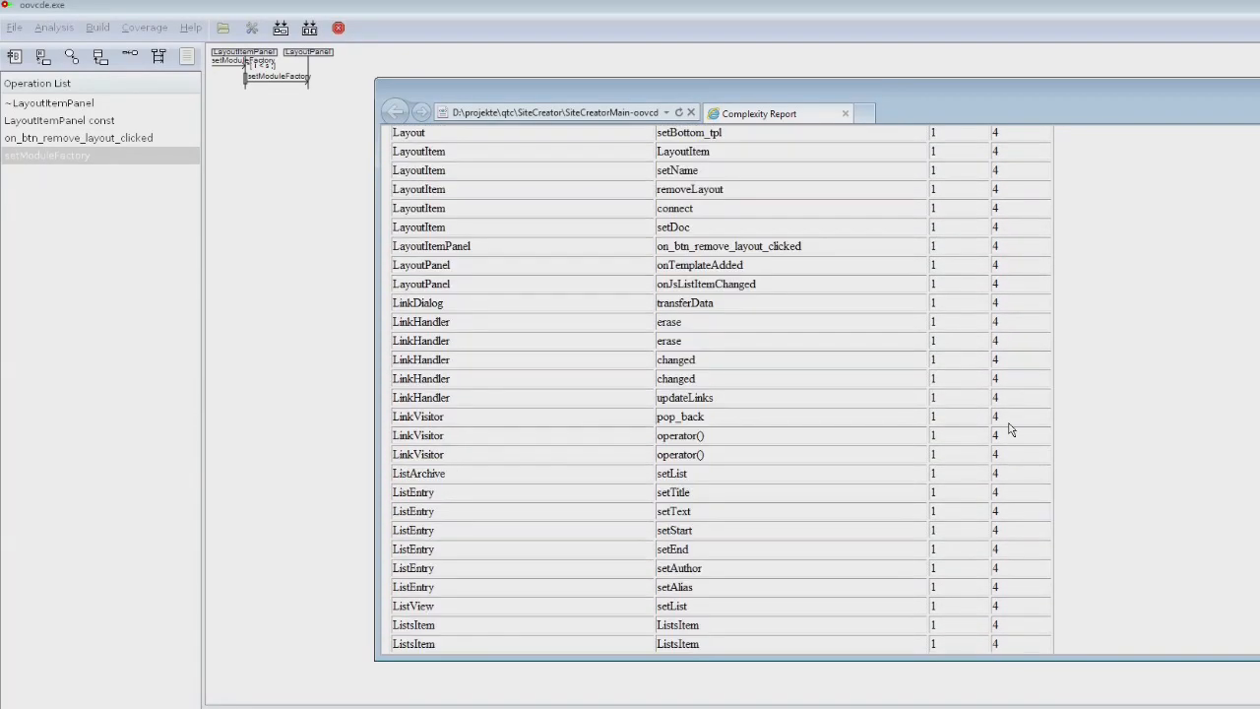
pyautogui.scroll(3)
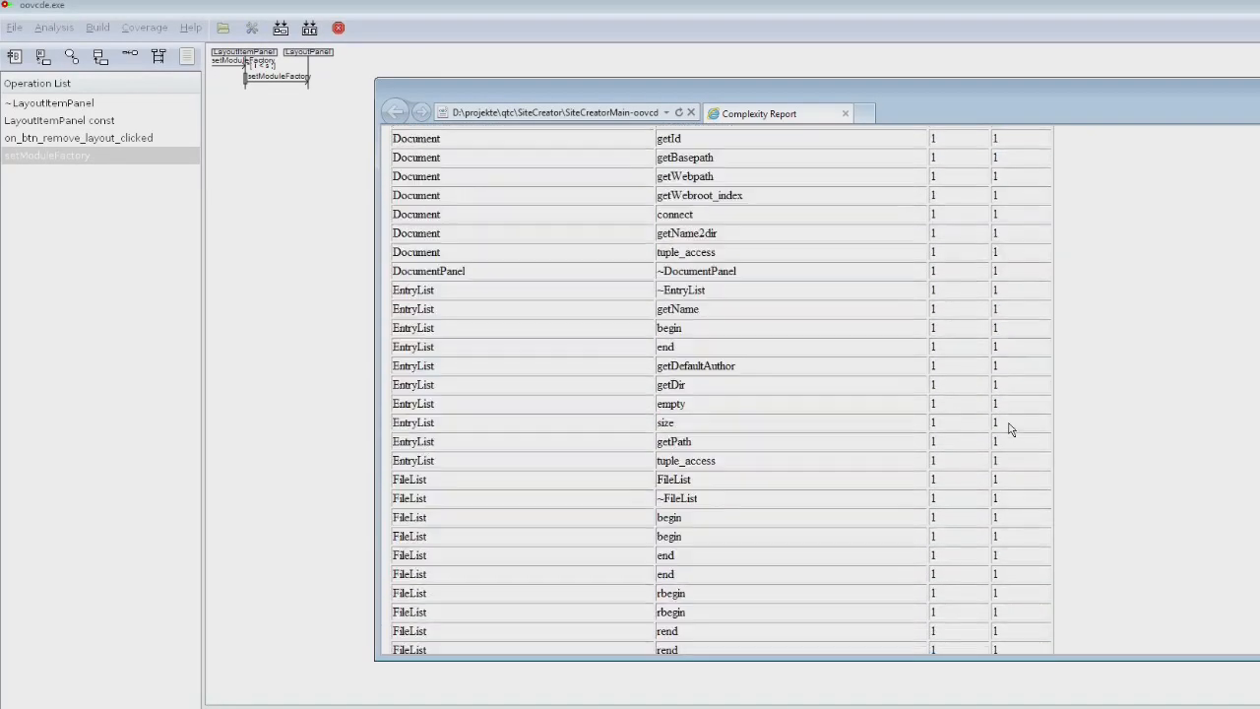
pyautogui.scroll(-3)
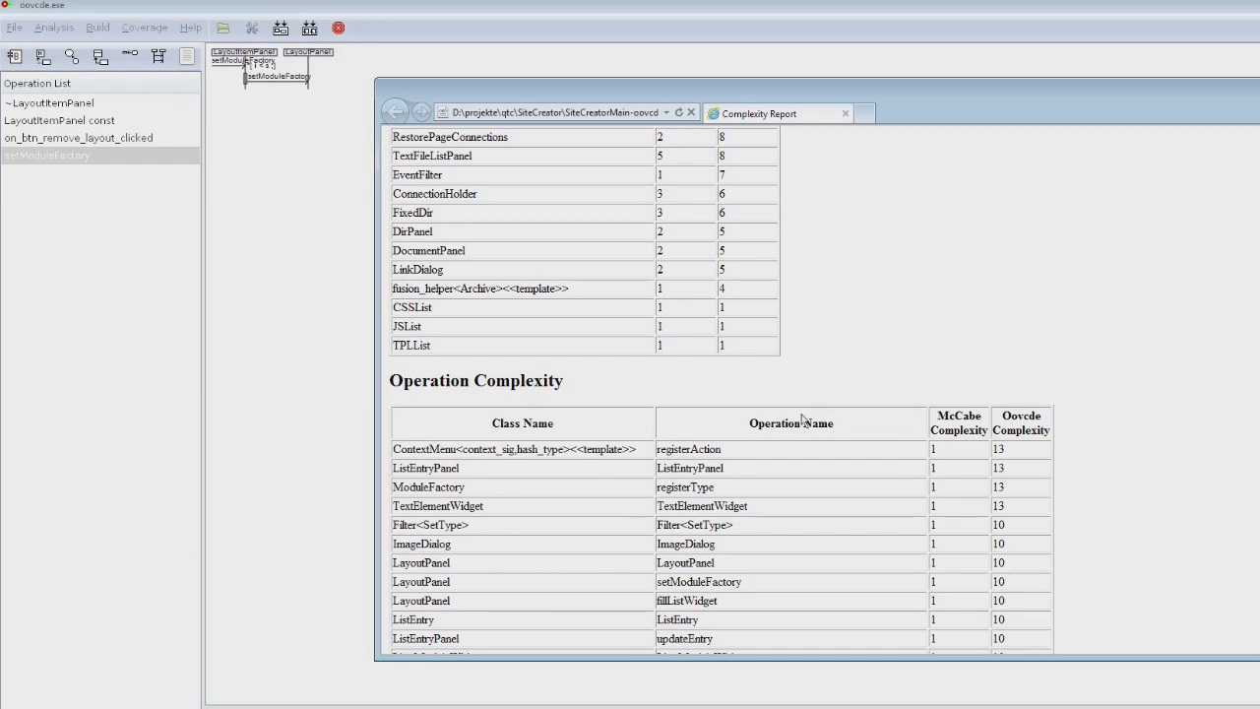
pyautogui.moveTo(960, 426)
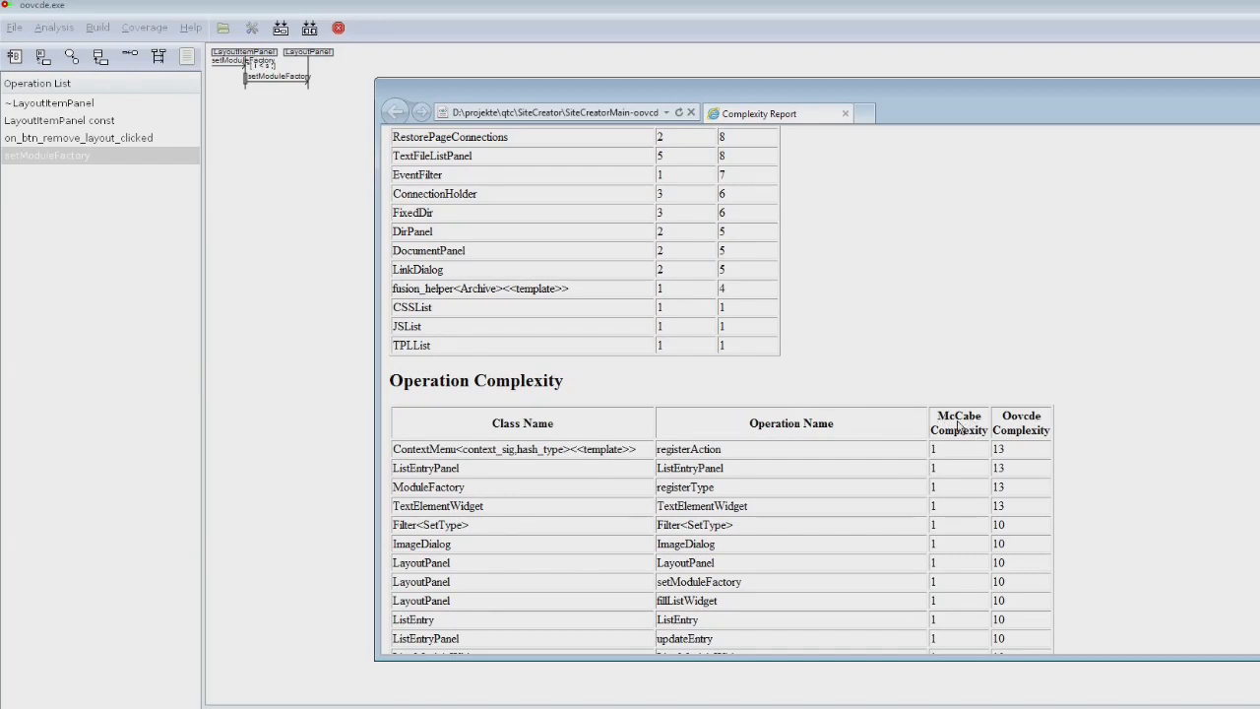
pyautogui.moveTo(995, 438)
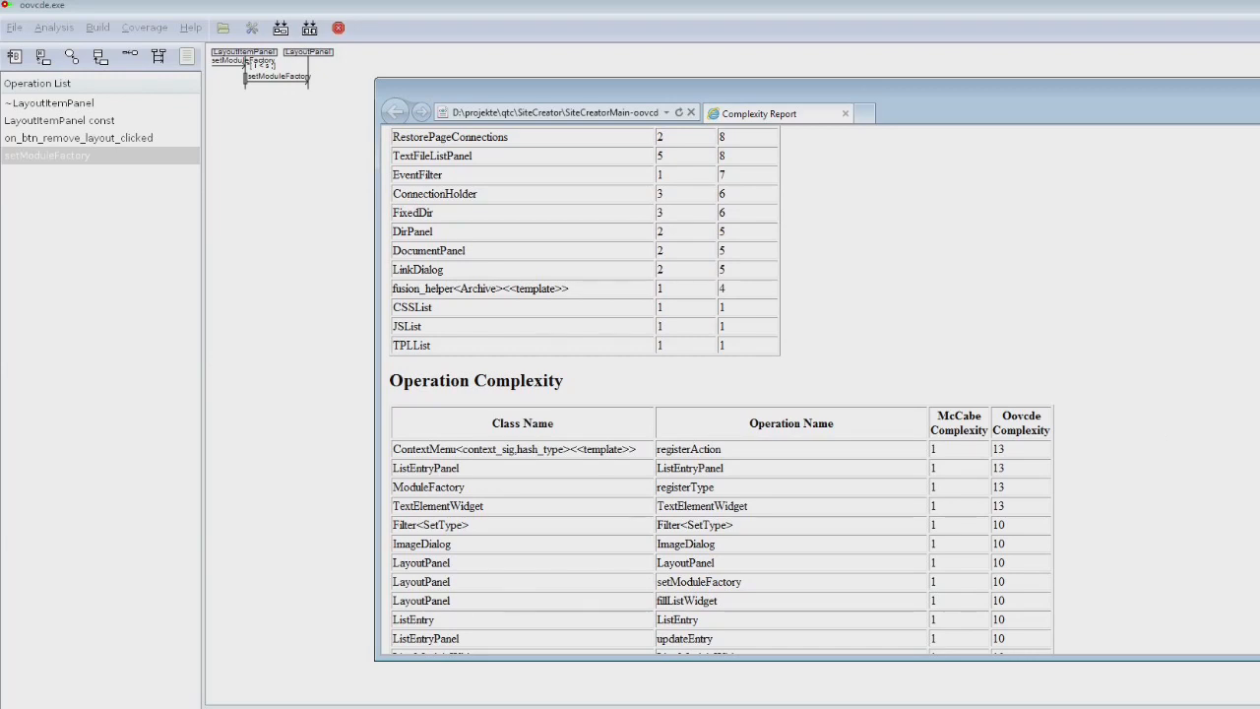
pyautogui.scroll(3)
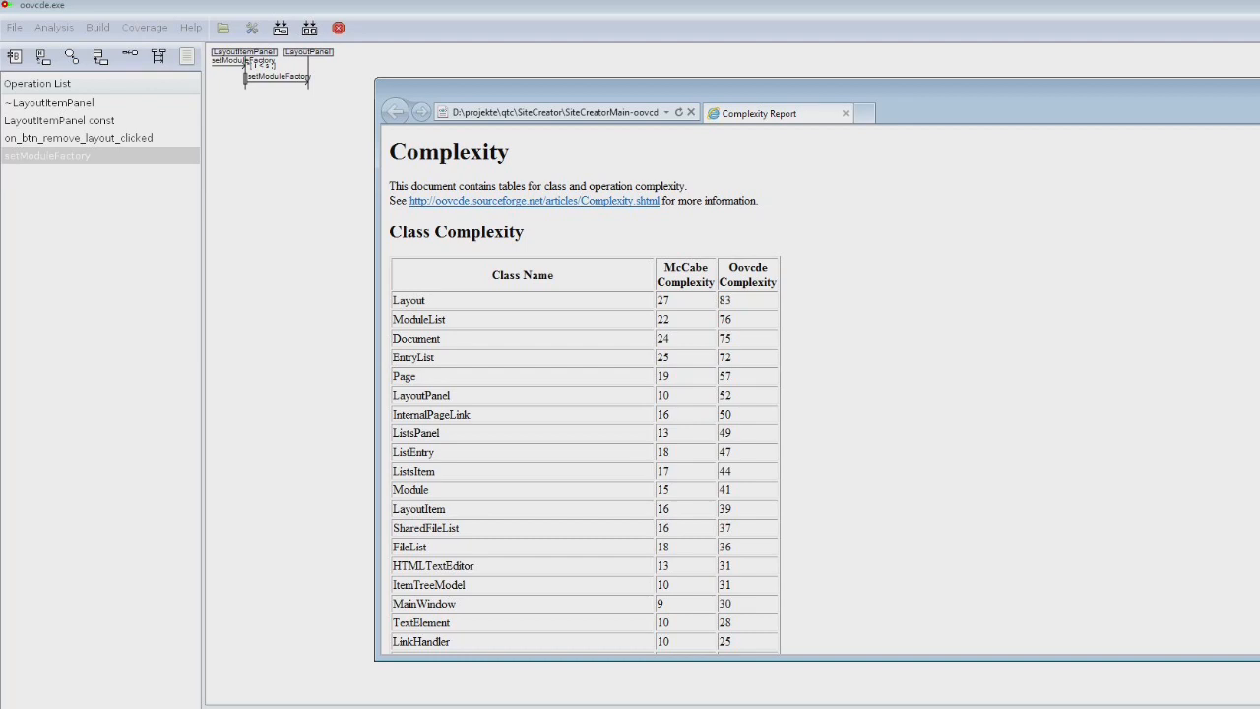
pyautogui.moveTo(687, 297)
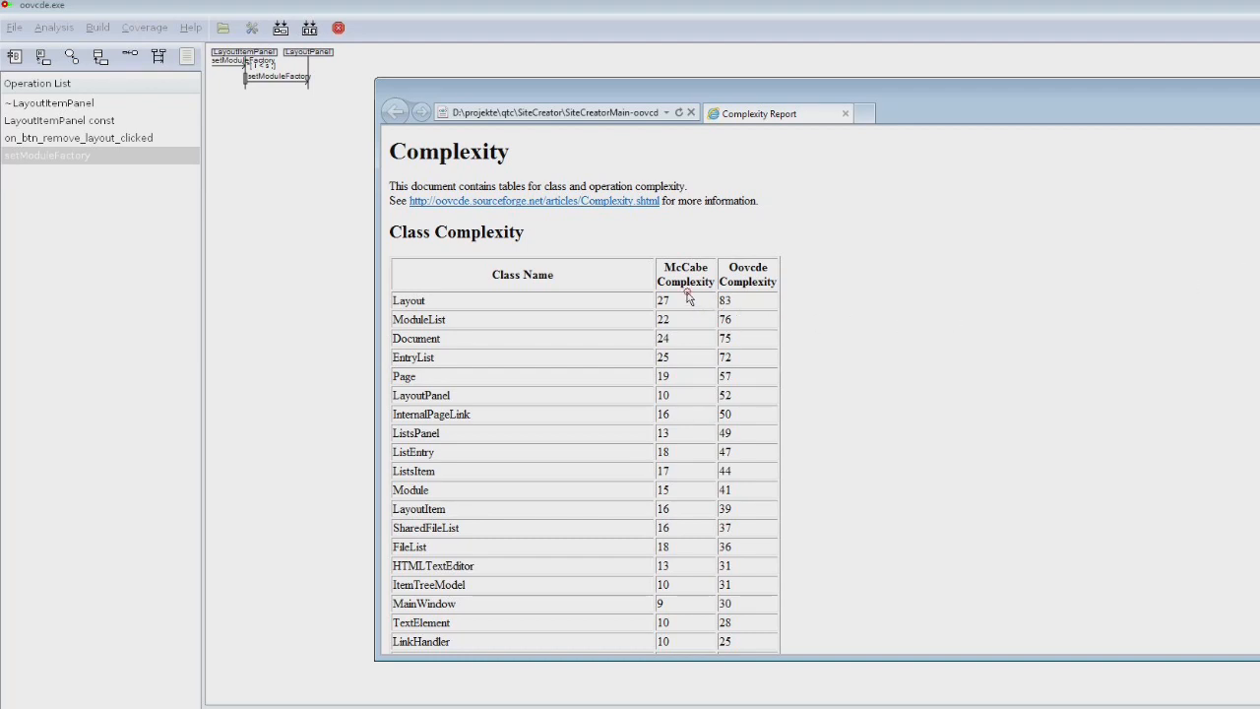
pyautogui.moveTo(716, 321)
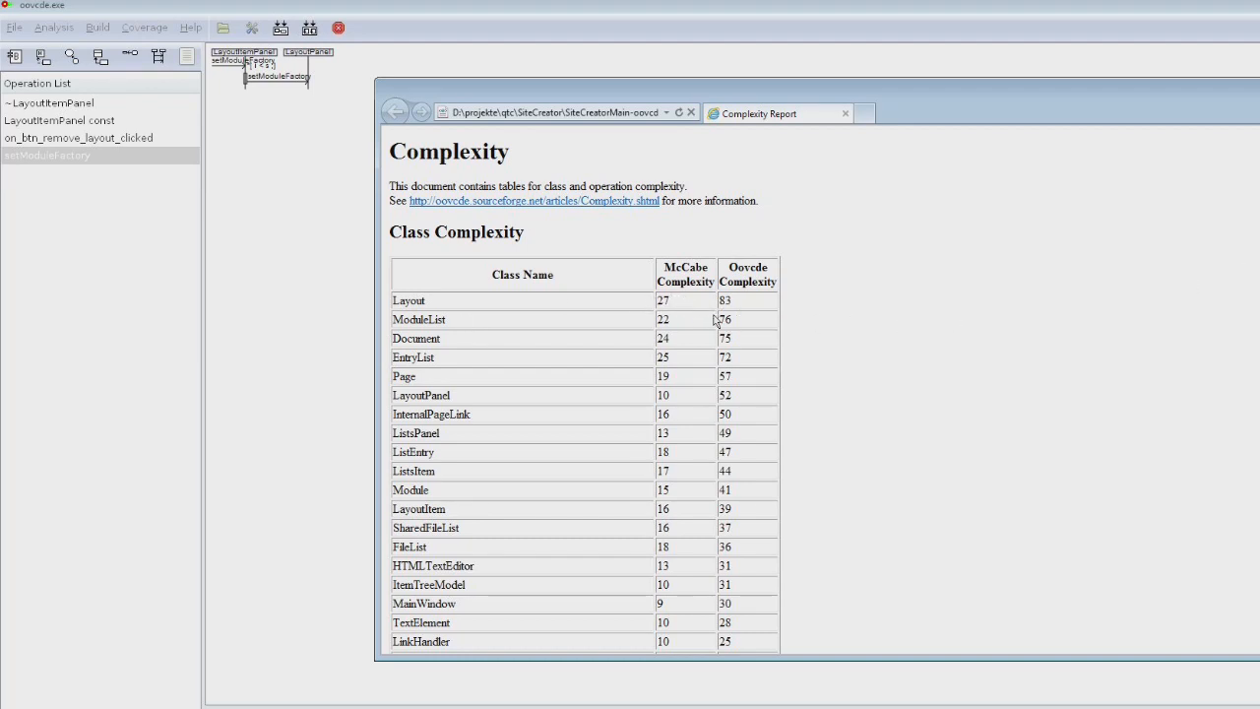
pyautogui.moveTo(714, 298)
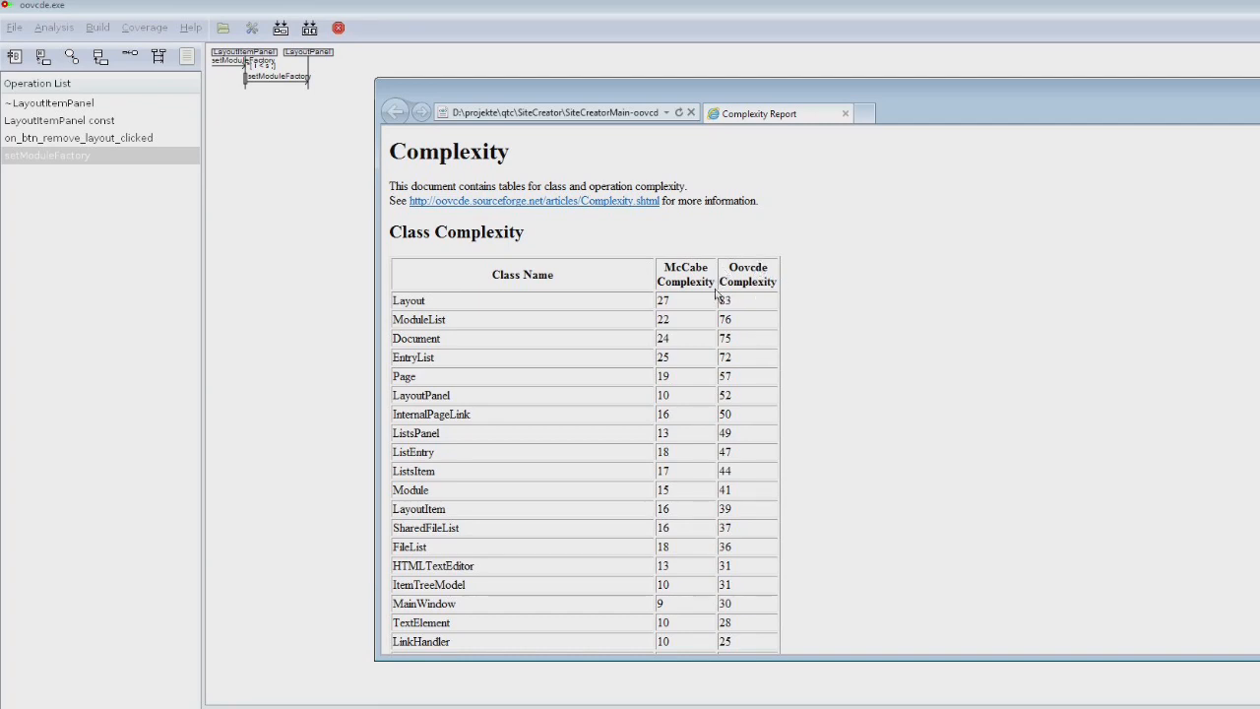
pyautogui.moveTo(907, 329)
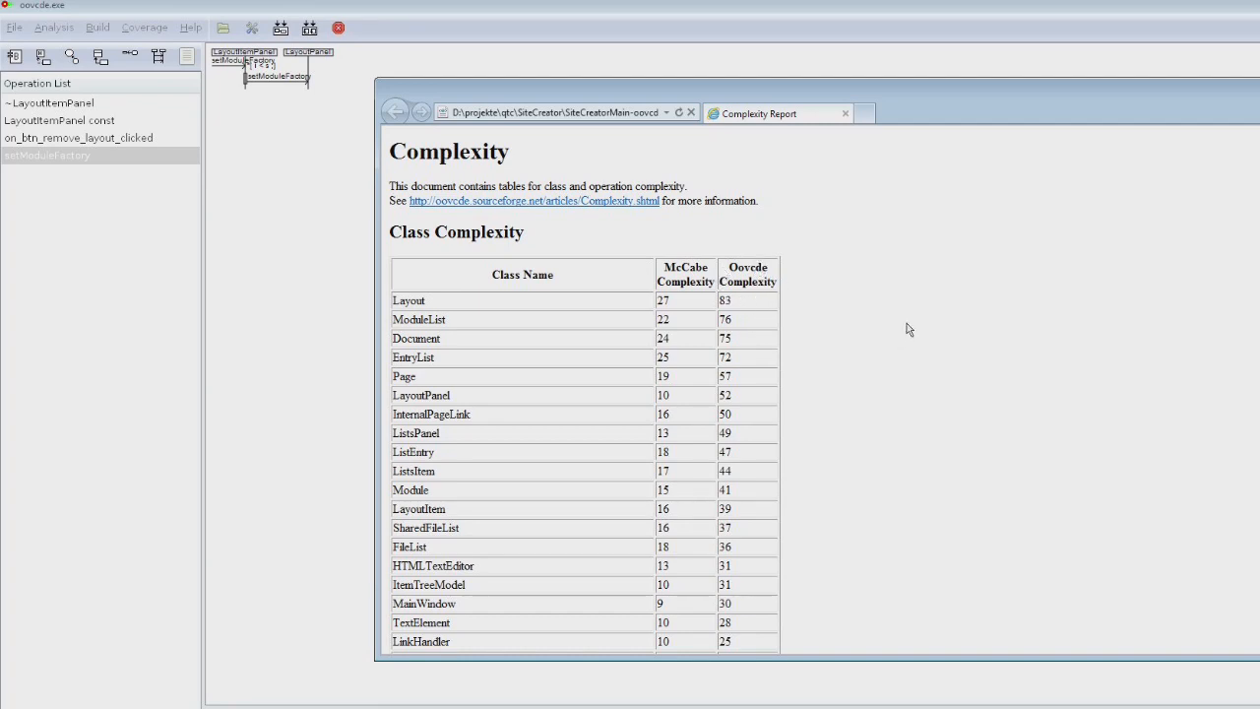
pyautogui.moveTo(579, 207)
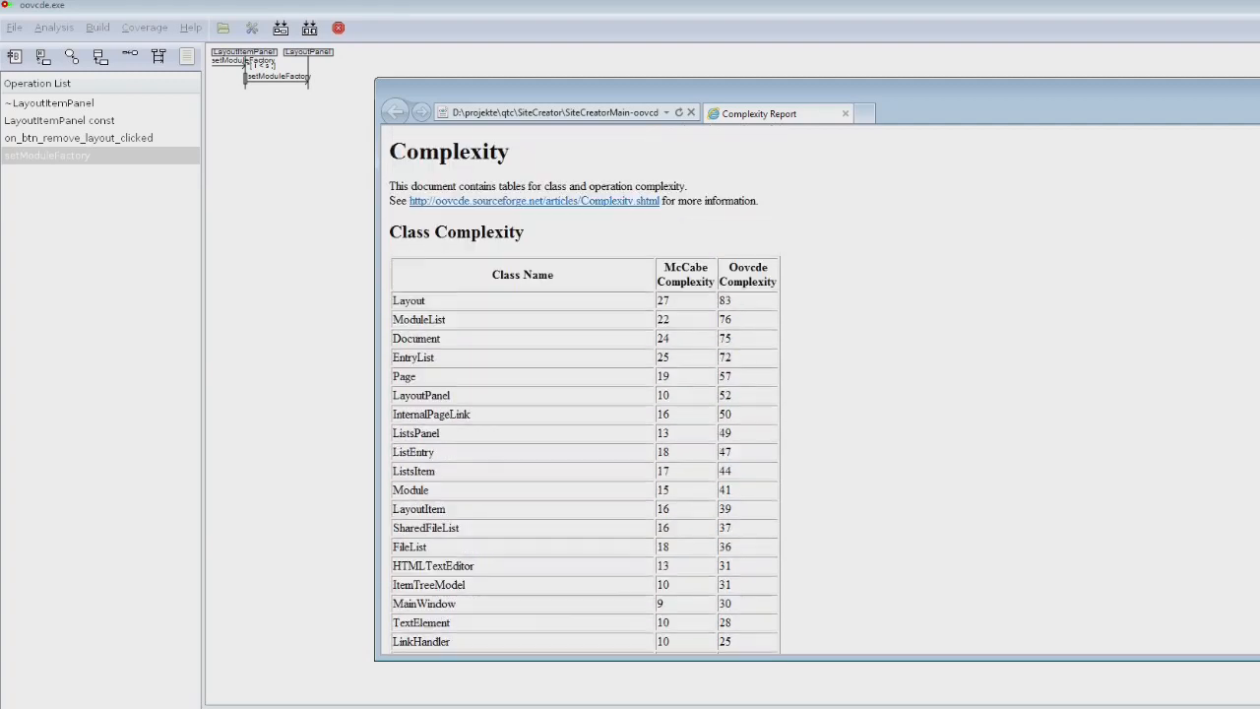
# Try the complexity article link (404), return, and scroll through the class and operation tables
pyautogui.click(534, 201)
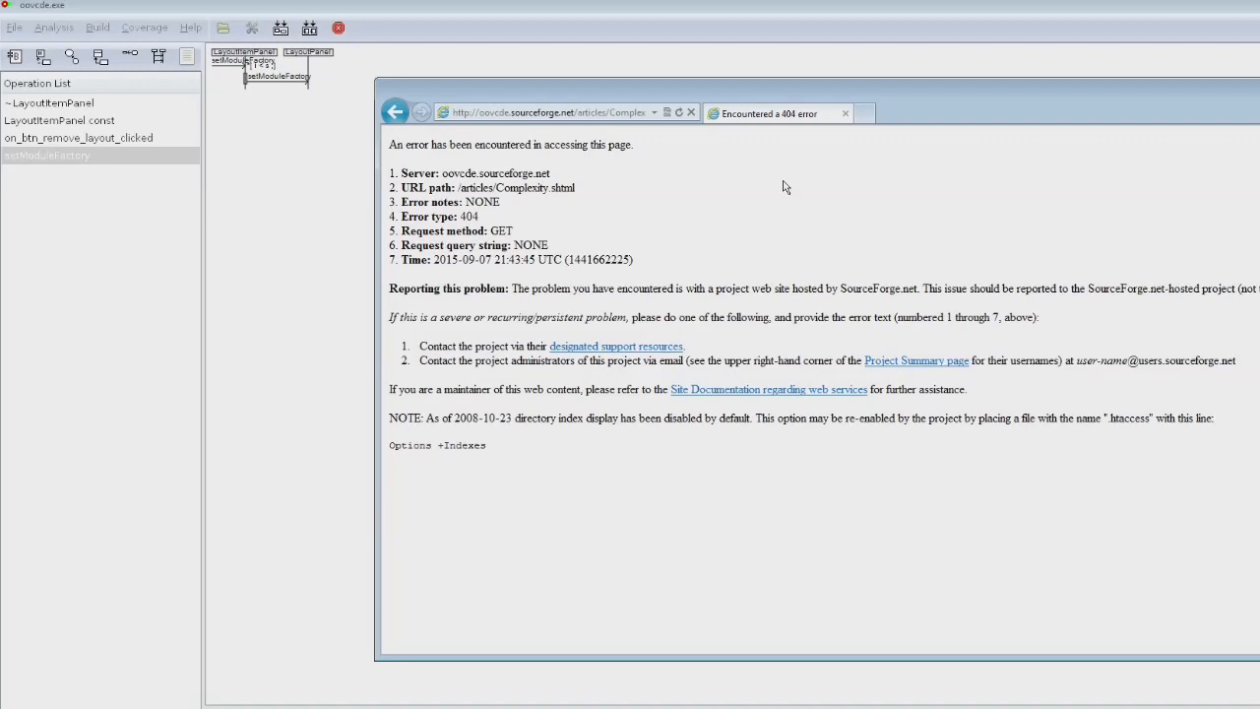
pyautogui.moveTo(564, 166)
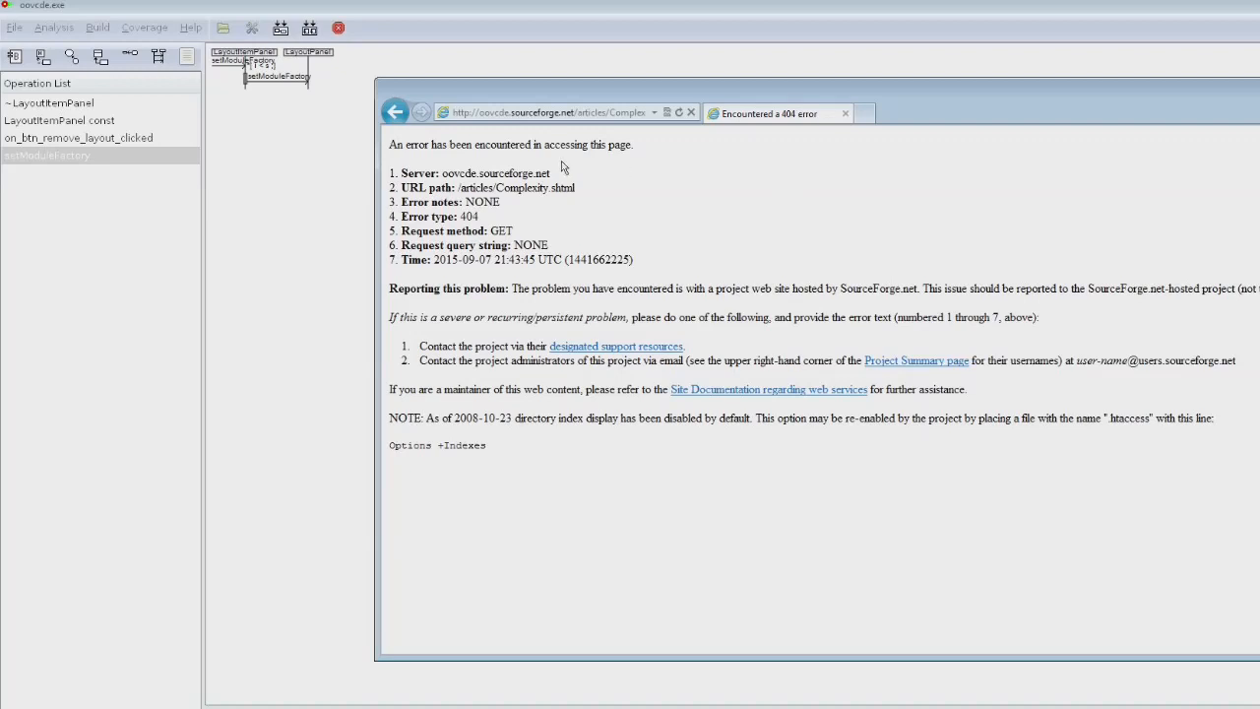
pyautogui.click(395, 111)
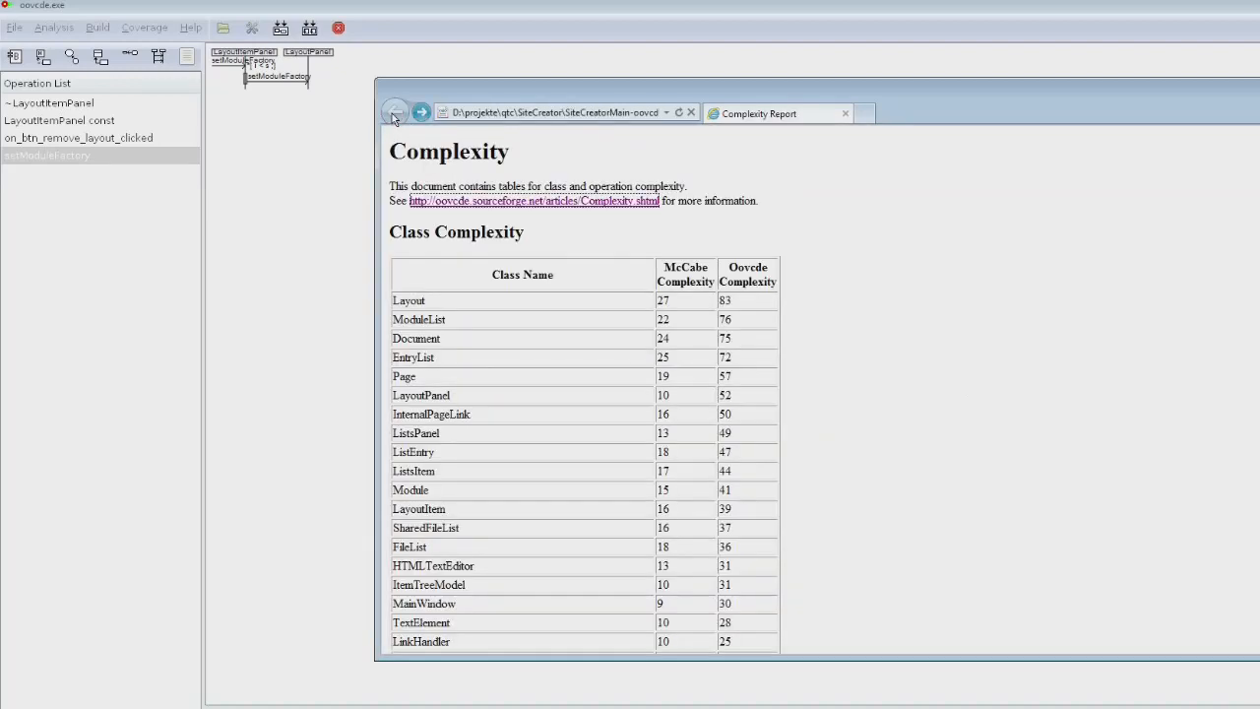
pyautogui.moveTo(544, 215)
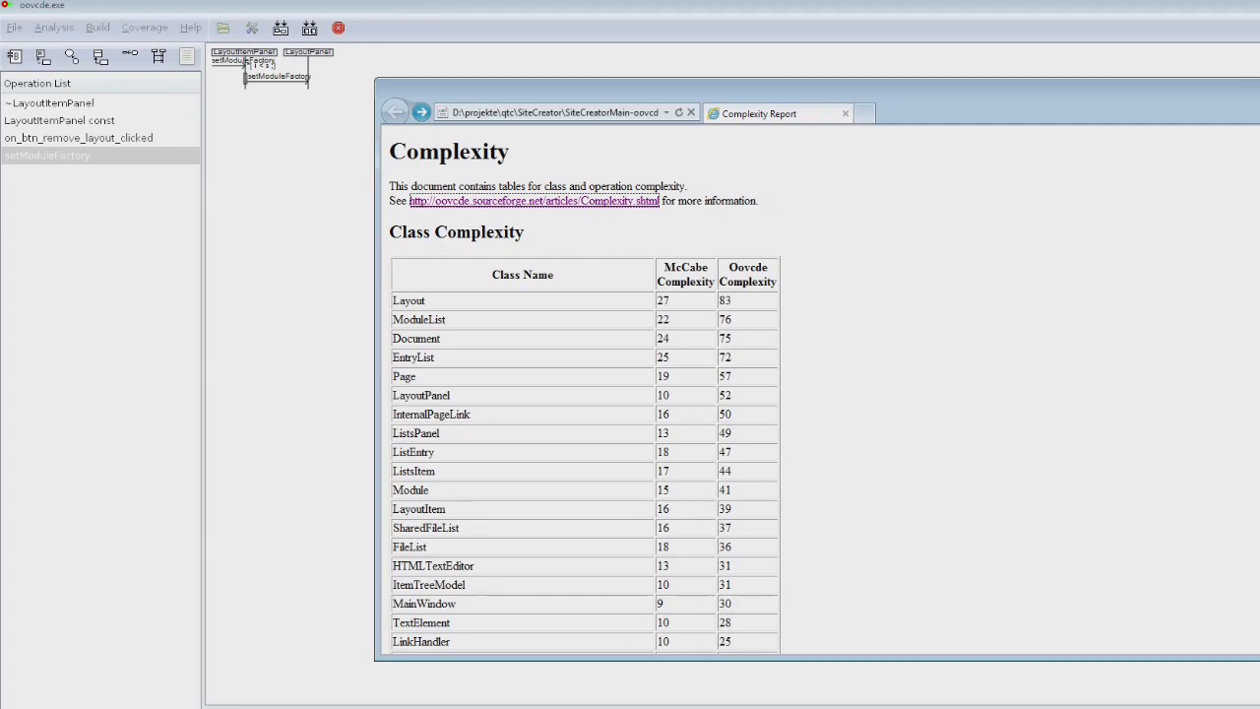
pyautogui.scroll(-3)
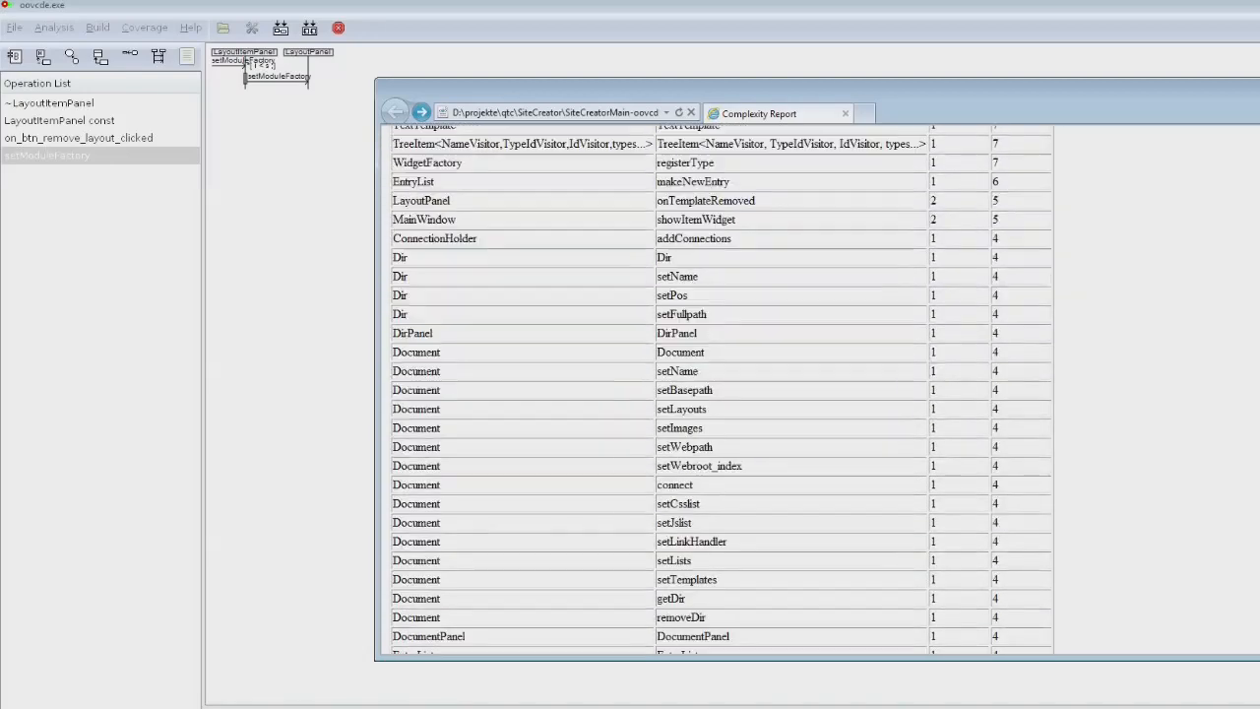
pyautogui.scroll(-3)
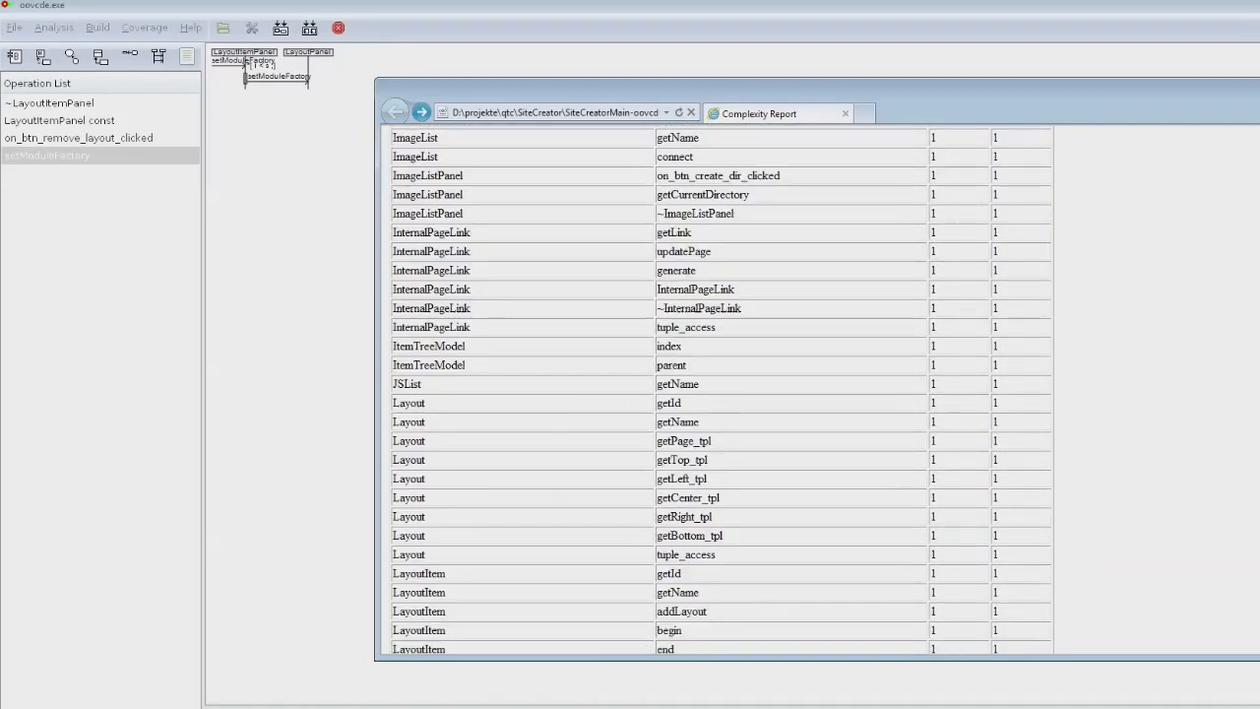
pyautogui.scroll(-3)
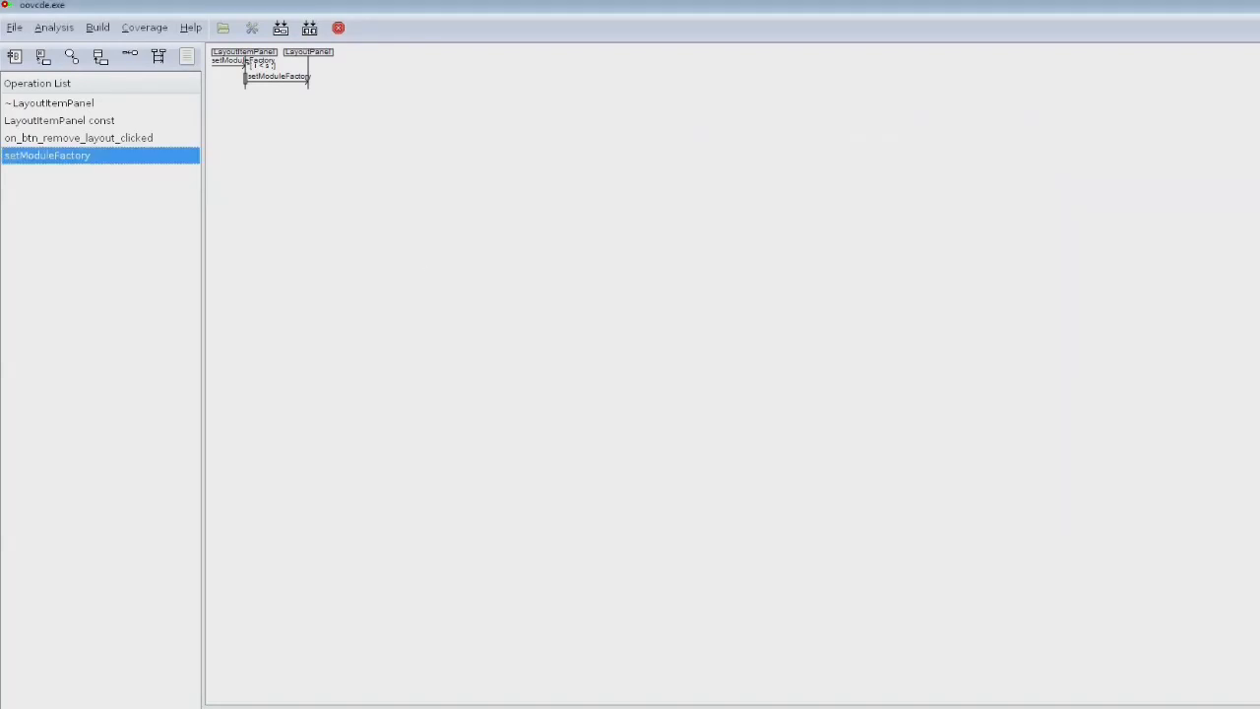
# Open the Member Usage report from the Analysis menu and scroll through it
pyautogui.click(53, 26)
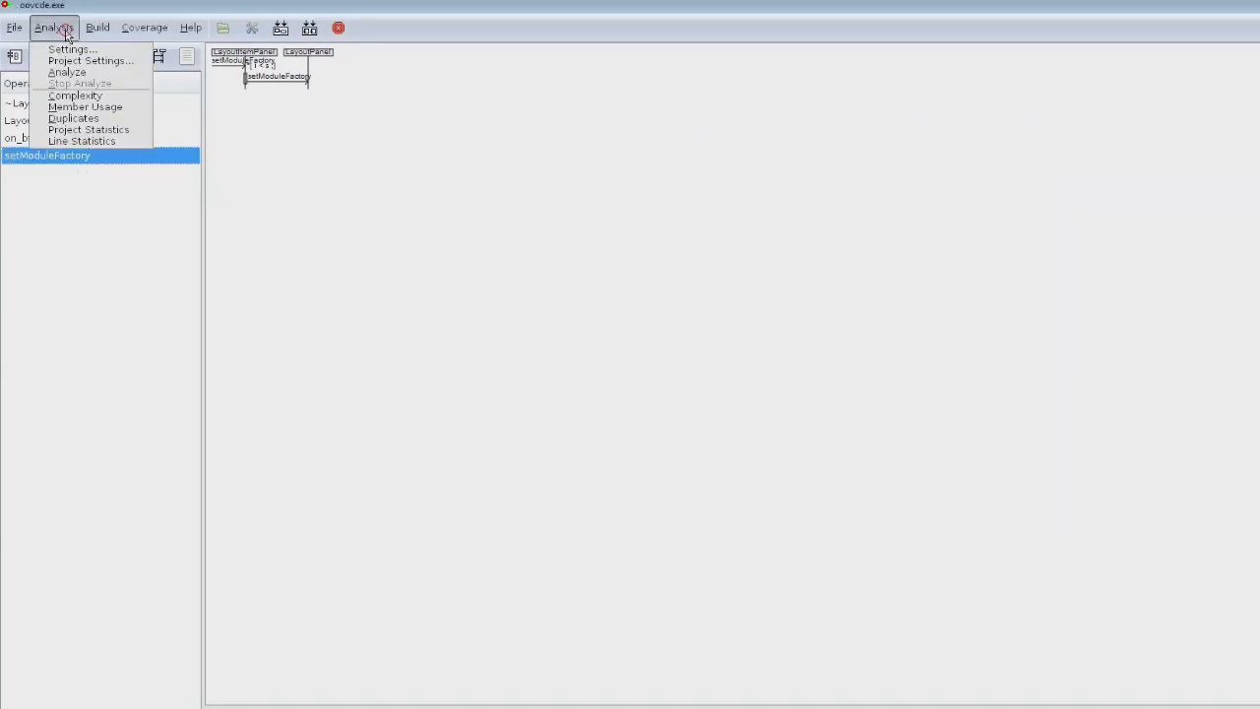
pyautogui.click(85, 106)
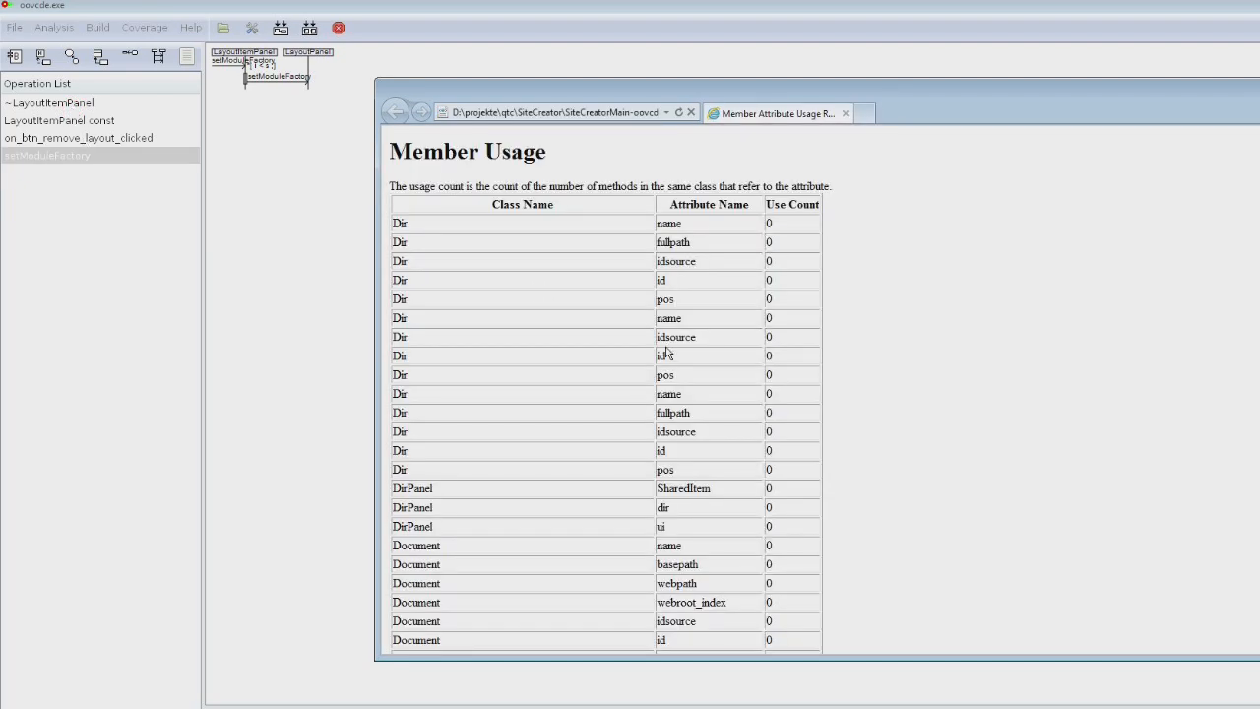
pyautogui.moveTo(705, 395)
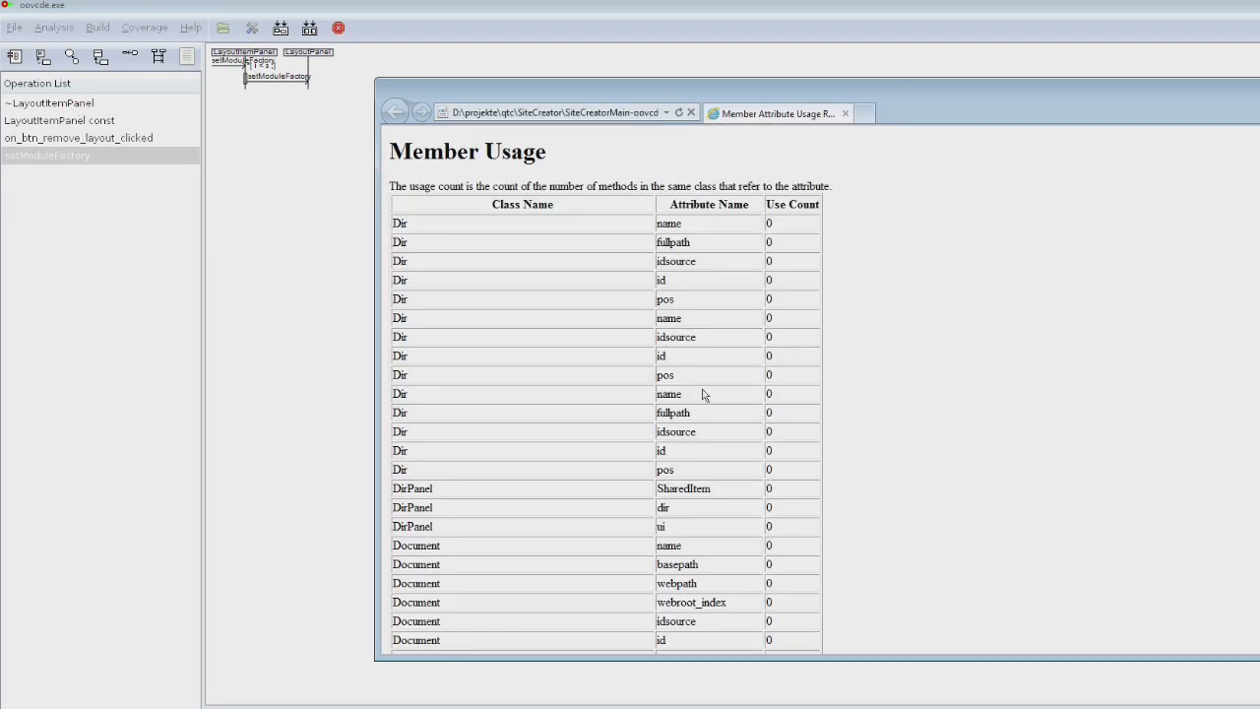
pyautogui.scroll(-3)
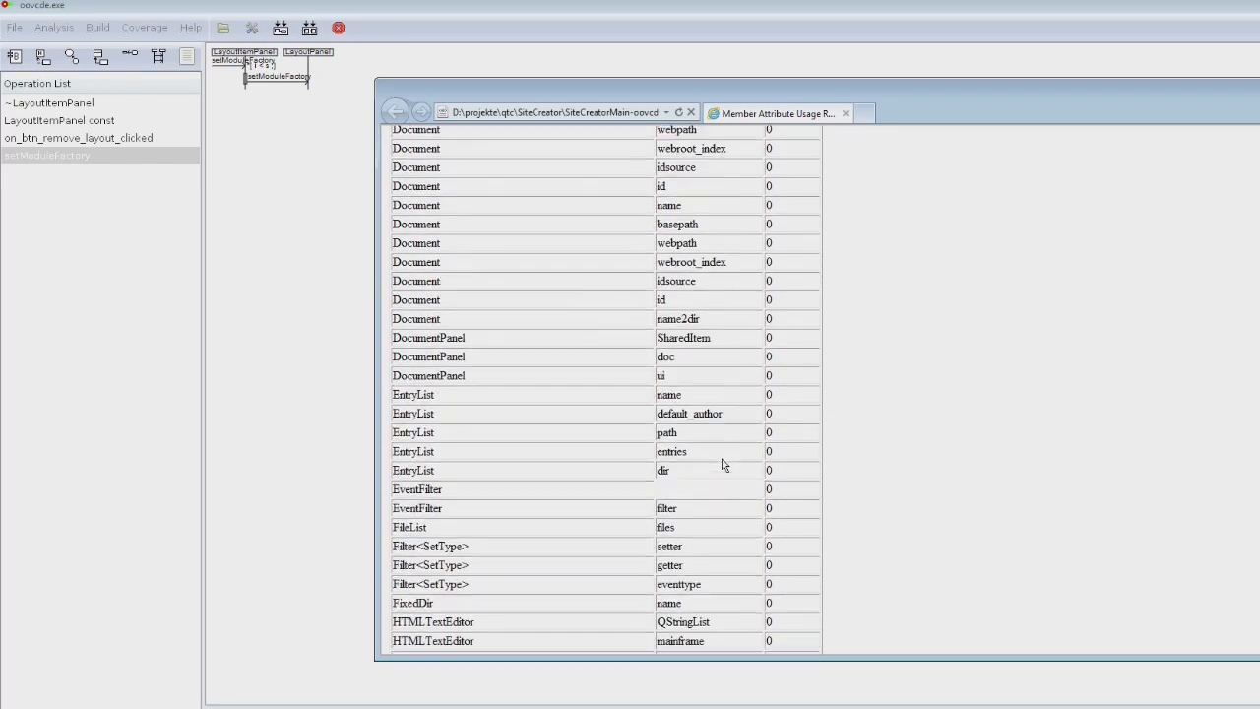
pyautogui.scroll(3)
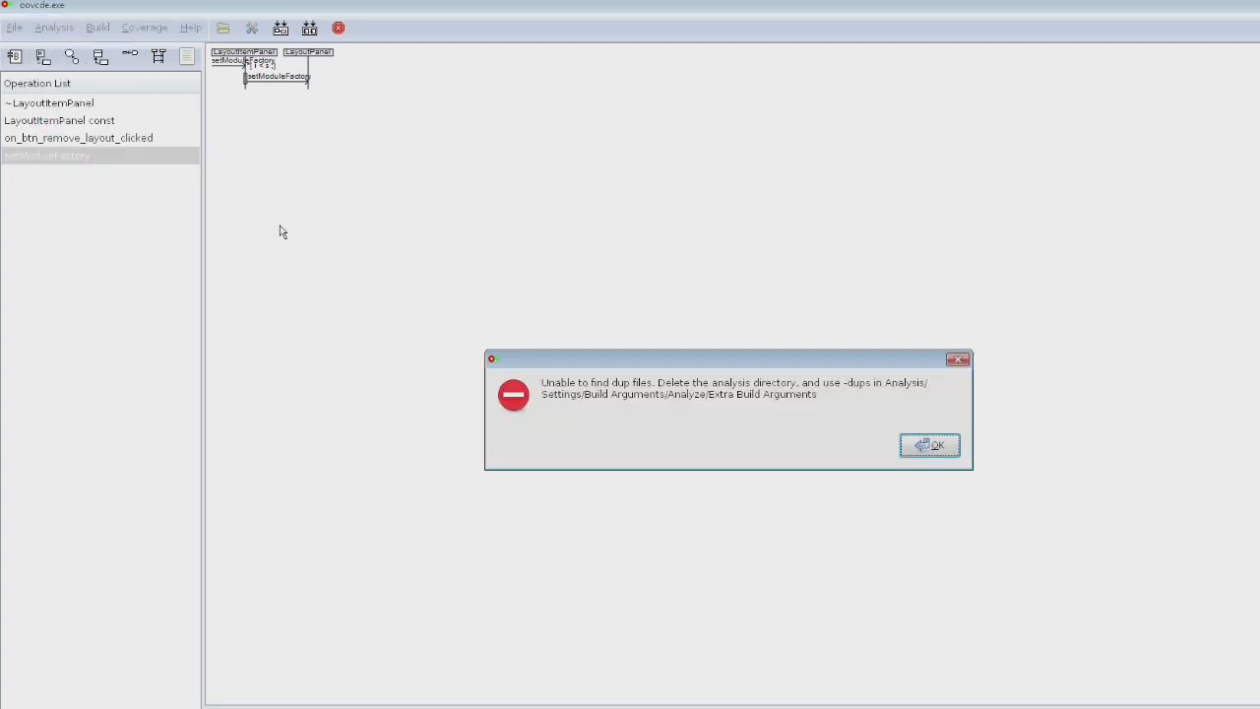
# Dismiss the duplicates error, open Project Statistics, and select the average classes per file value
pyautogui.click(930, 445)
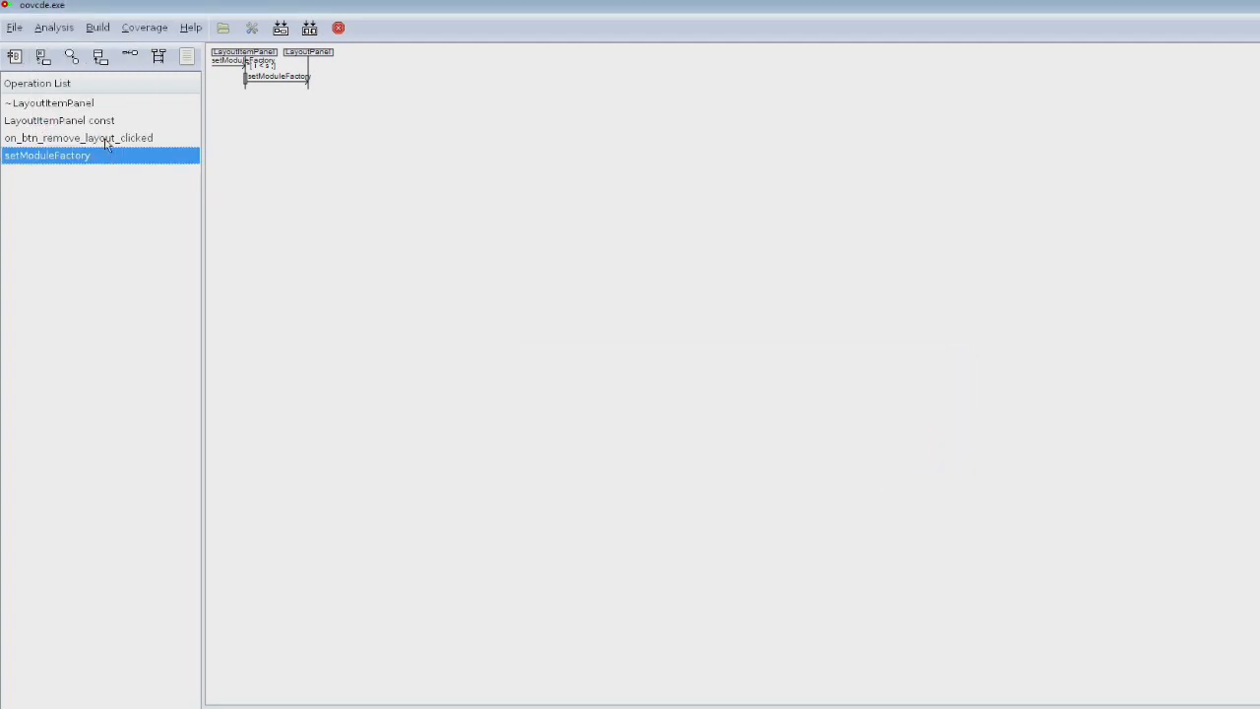
pyautogui.click(53, 27)
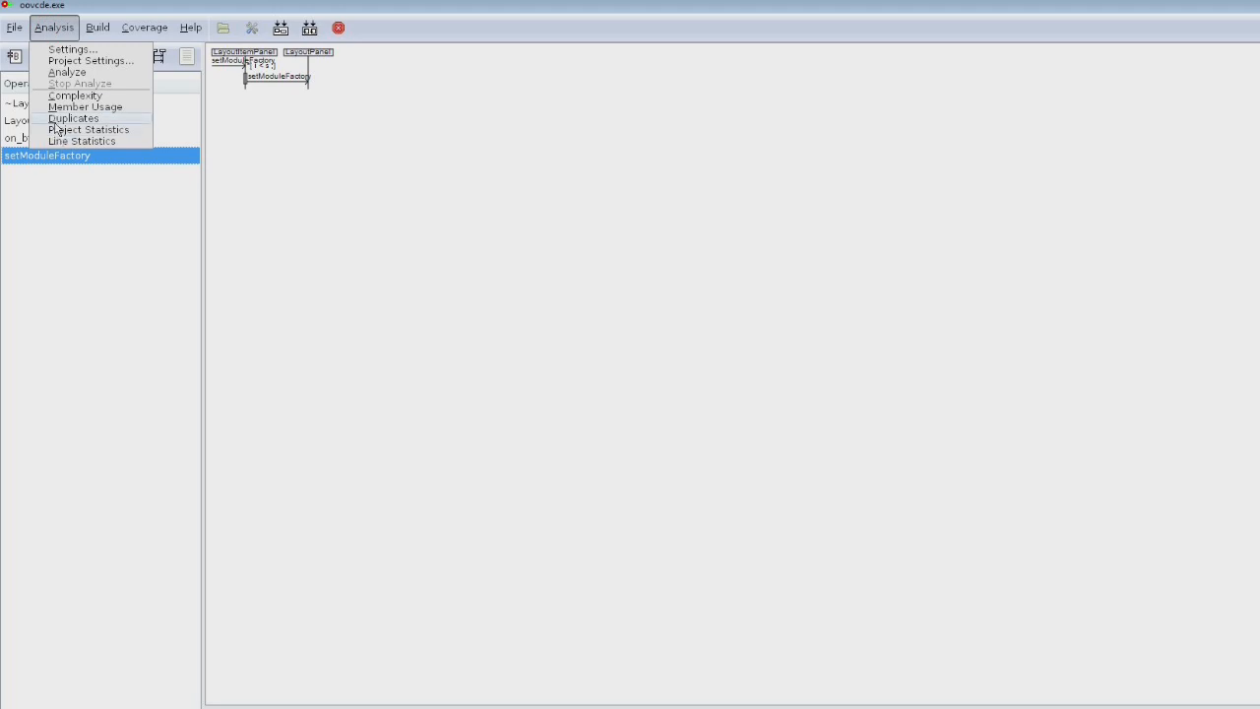
pyautogui.click(89, 129)
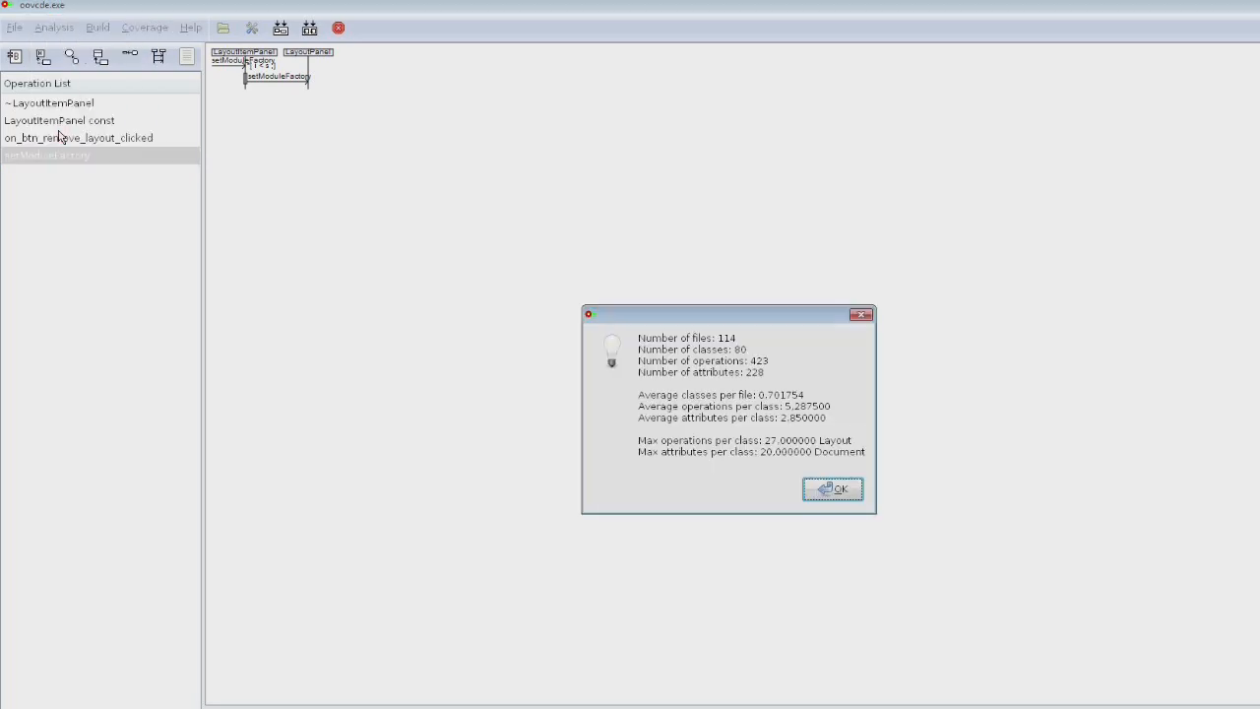
pyautogui.moveTo(89, 184)
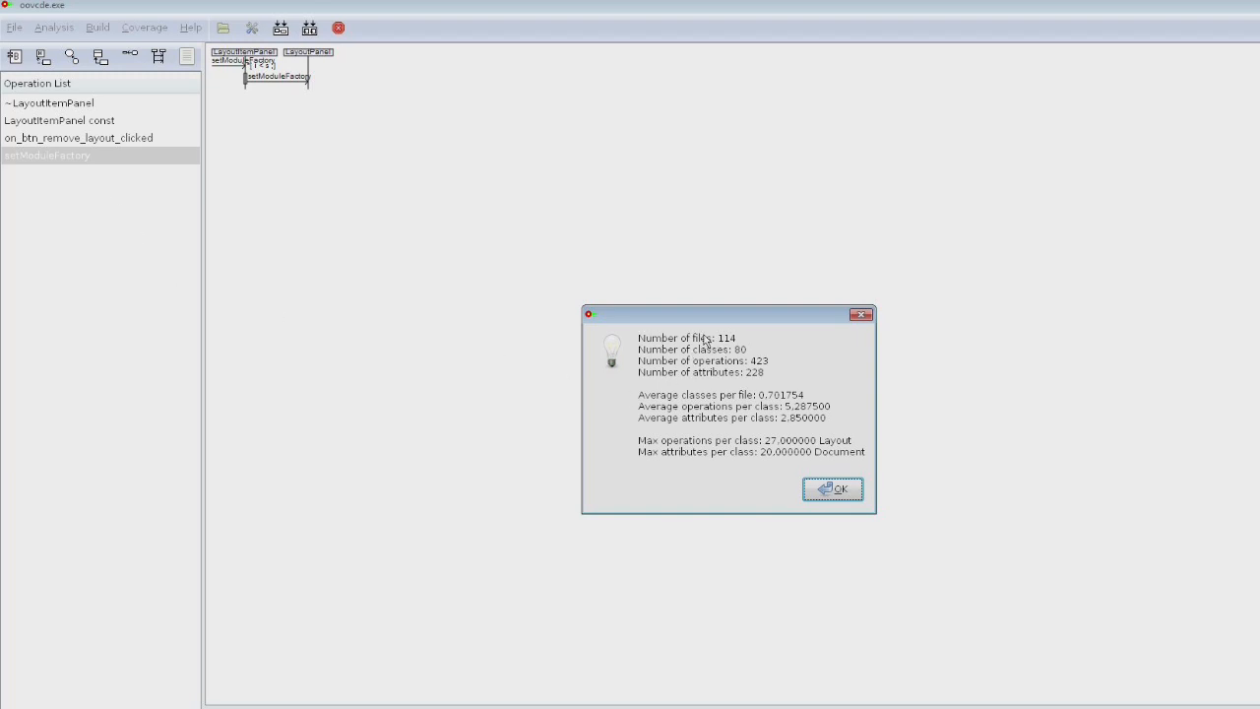
pyautogui.moveTo(774, 351)
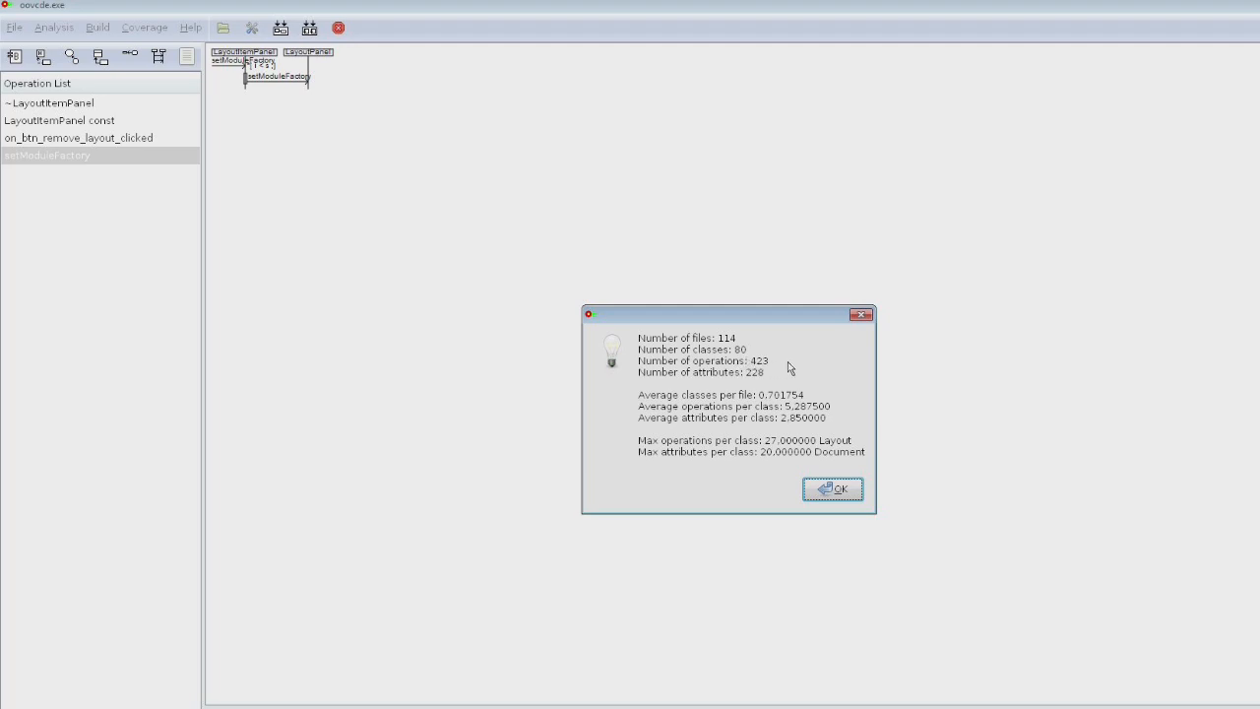
pyautogui.moveTo(793, 377)
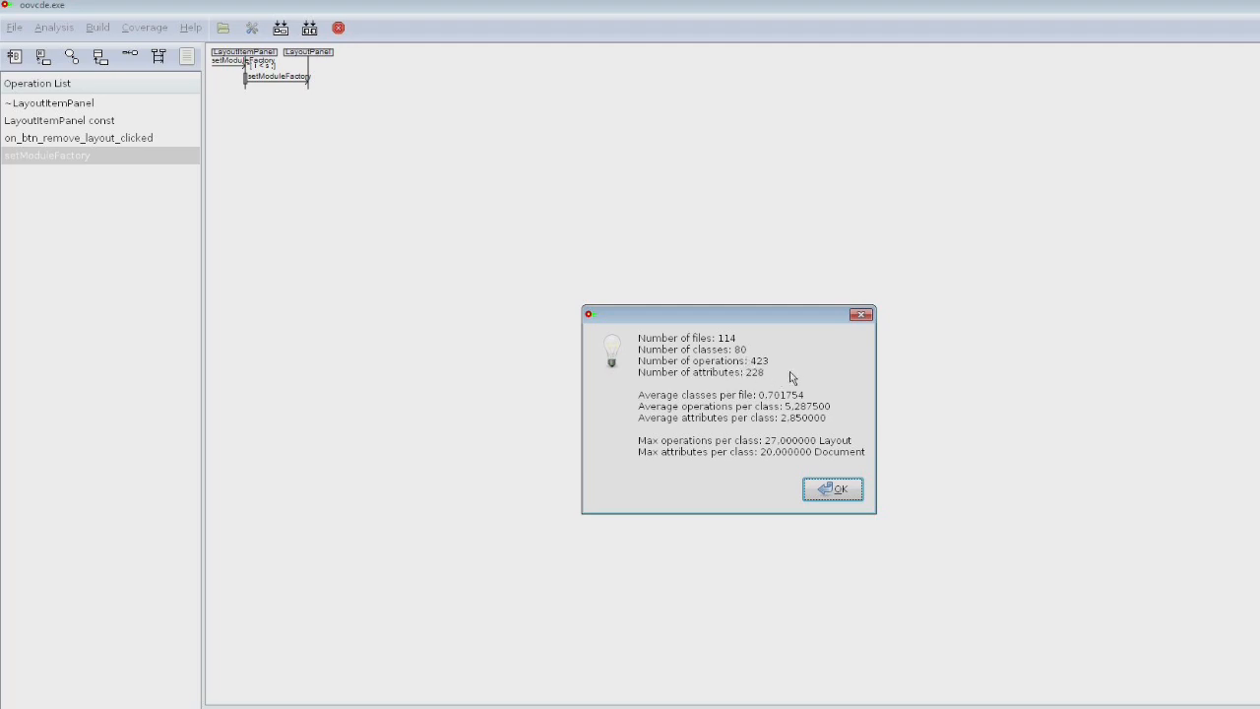
pyautogui.moveTo(771, 384)
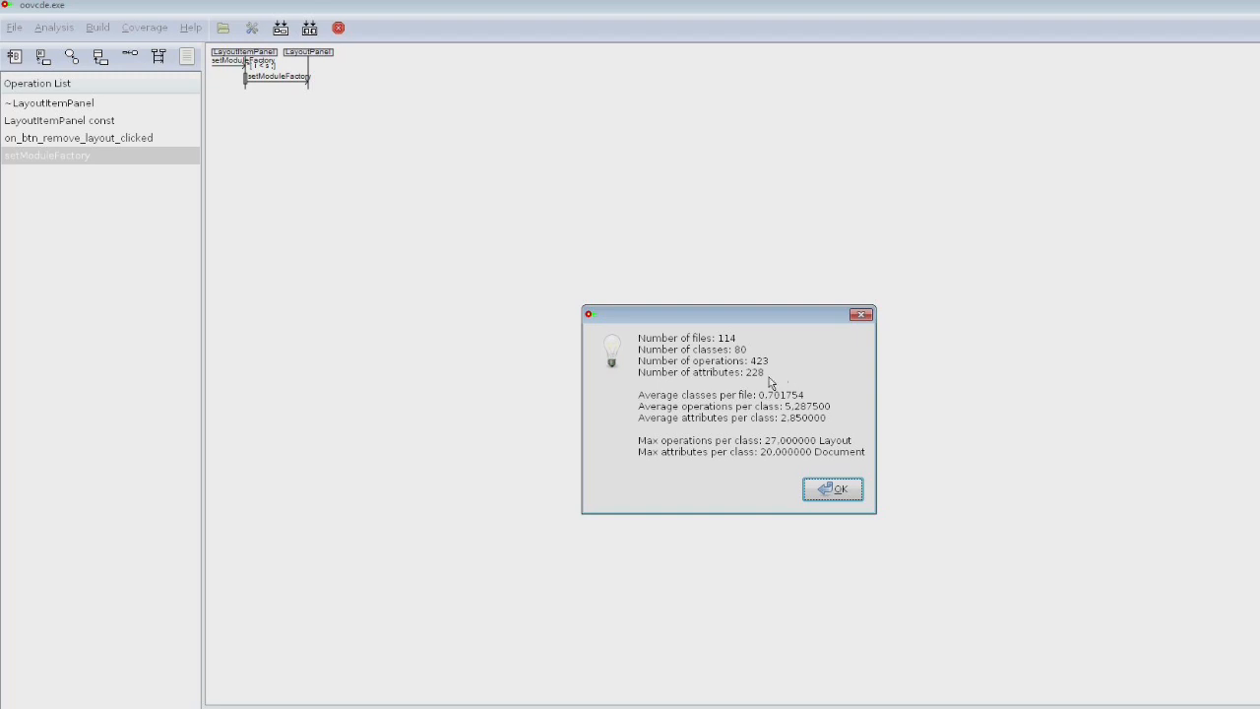
pyautogui.doubleClick(783, 394)
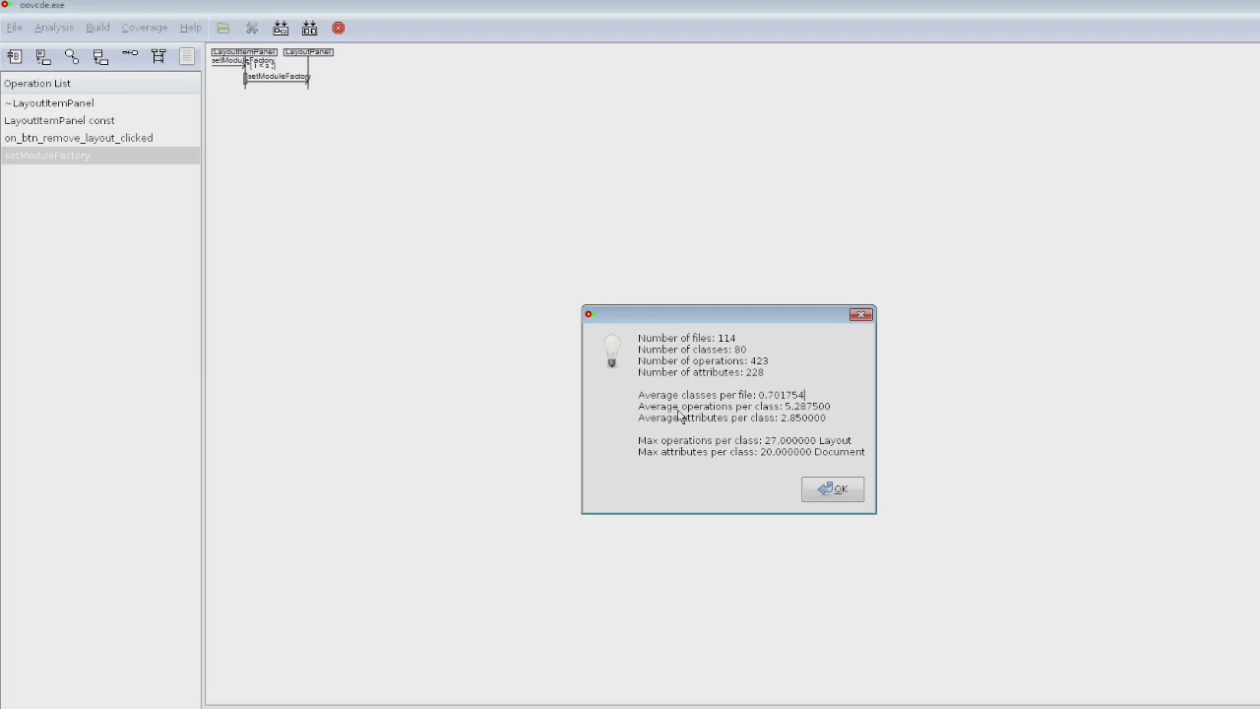
pyautogui.moveTo(739, 412)
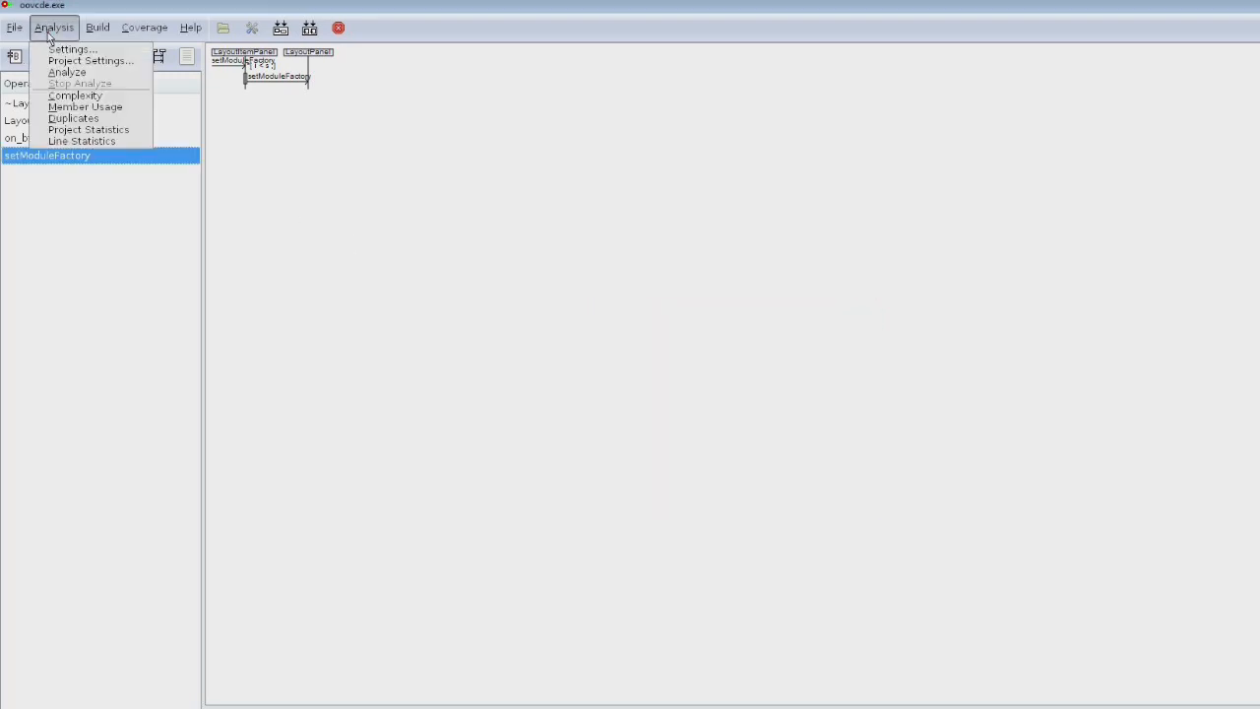
pyautogui.click(80, 140)
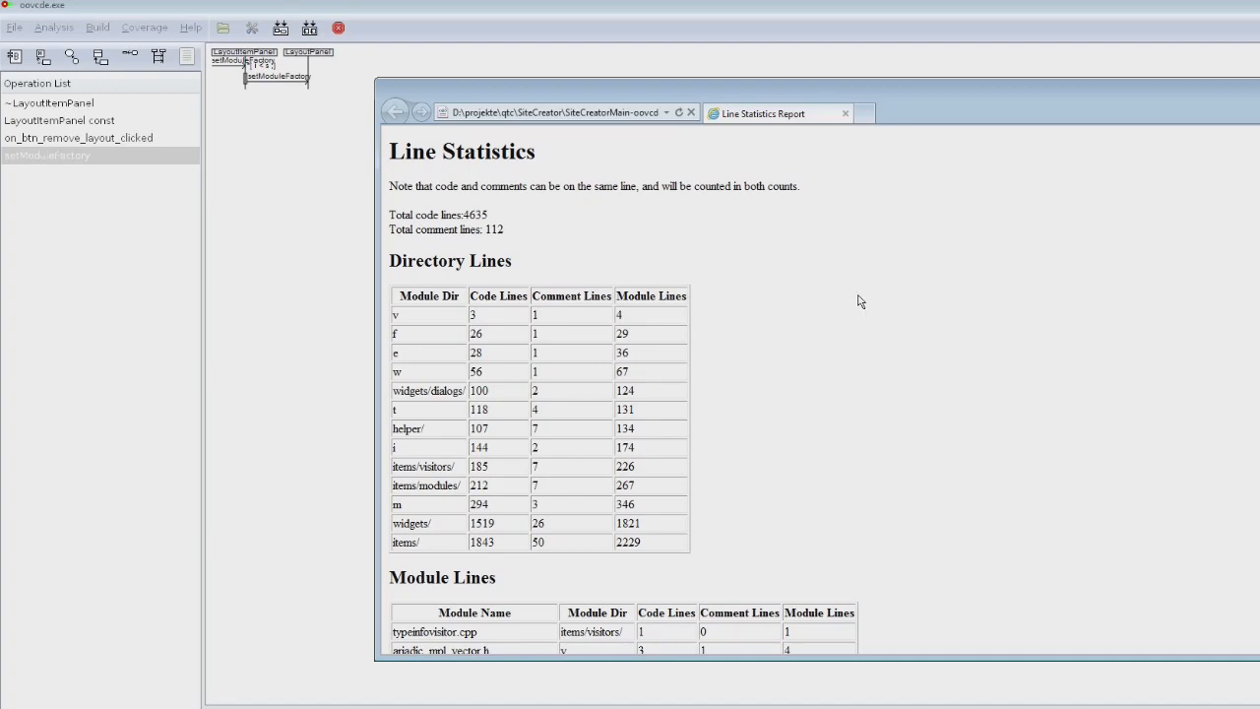
pyautogui.moveTo(866, 306)
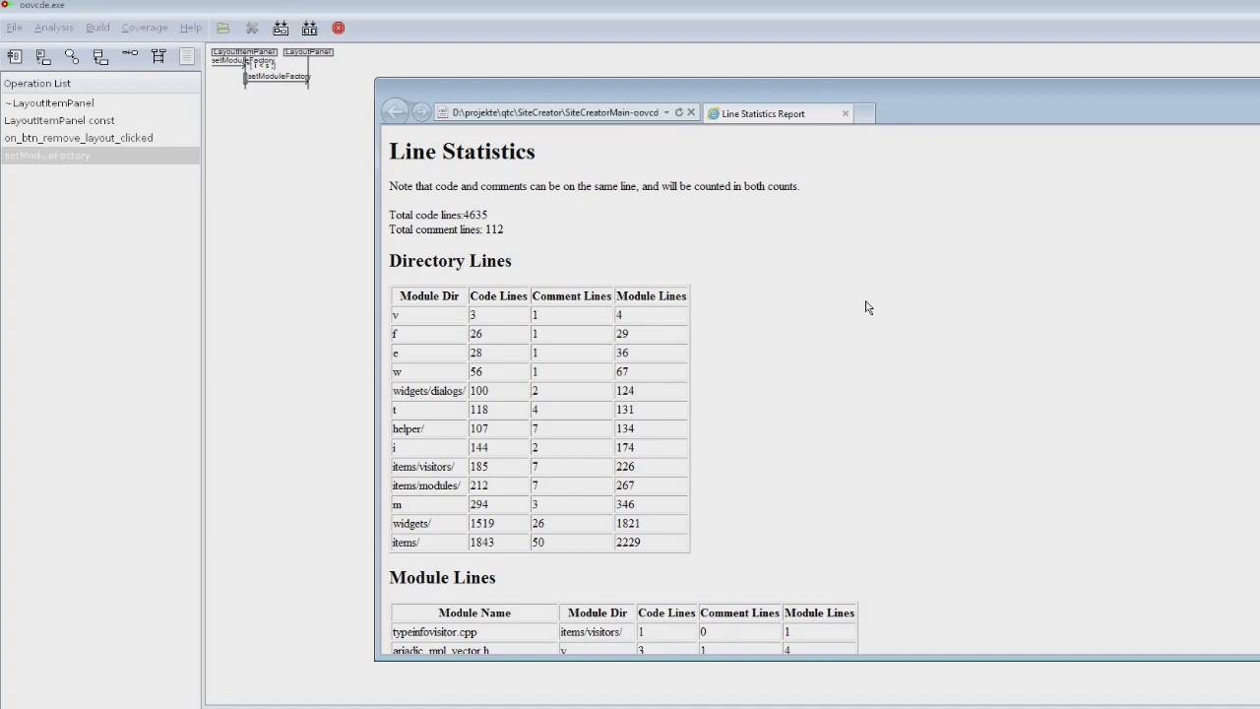
pyautogui.scroll(-3)
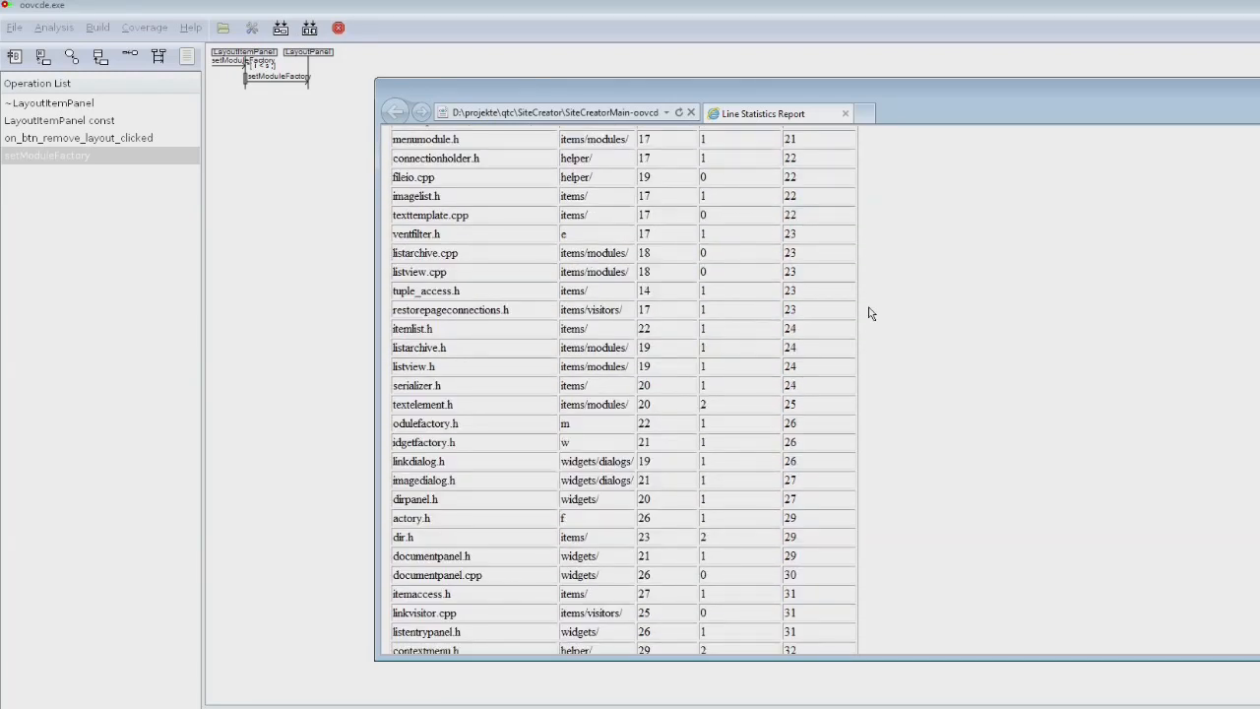
pyautogui.scroll(-3)
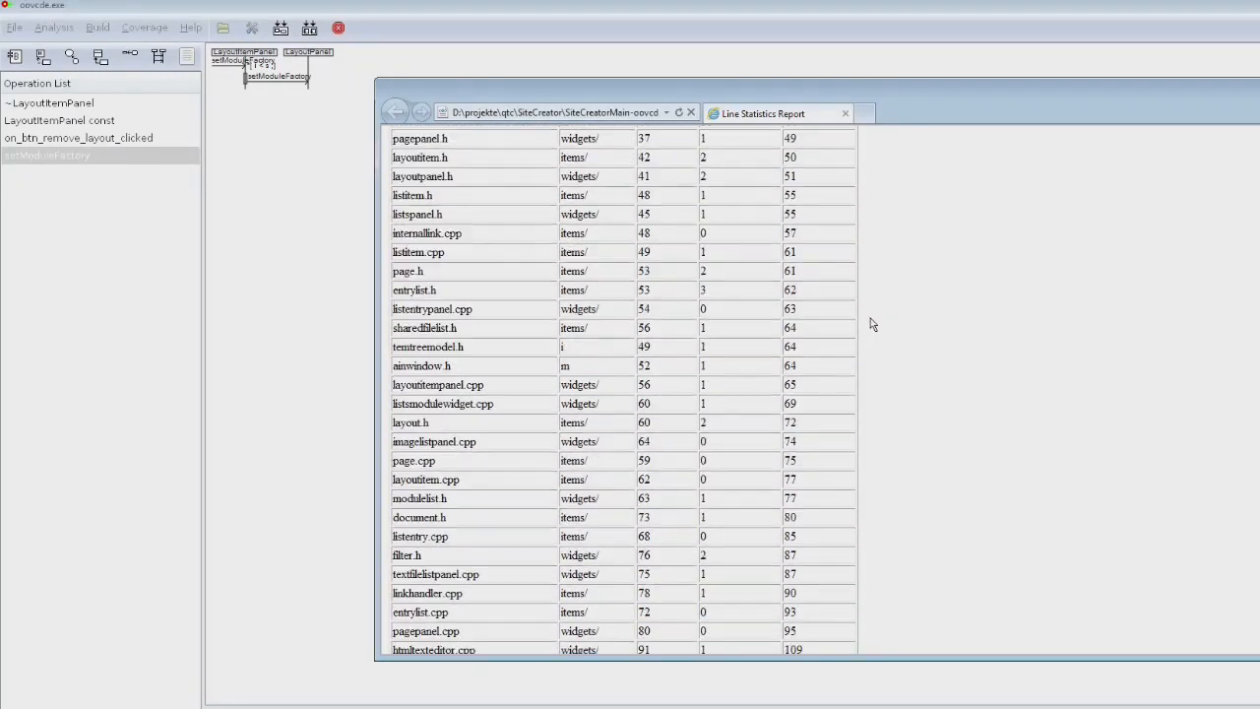
pyautogui.scroll(-3)
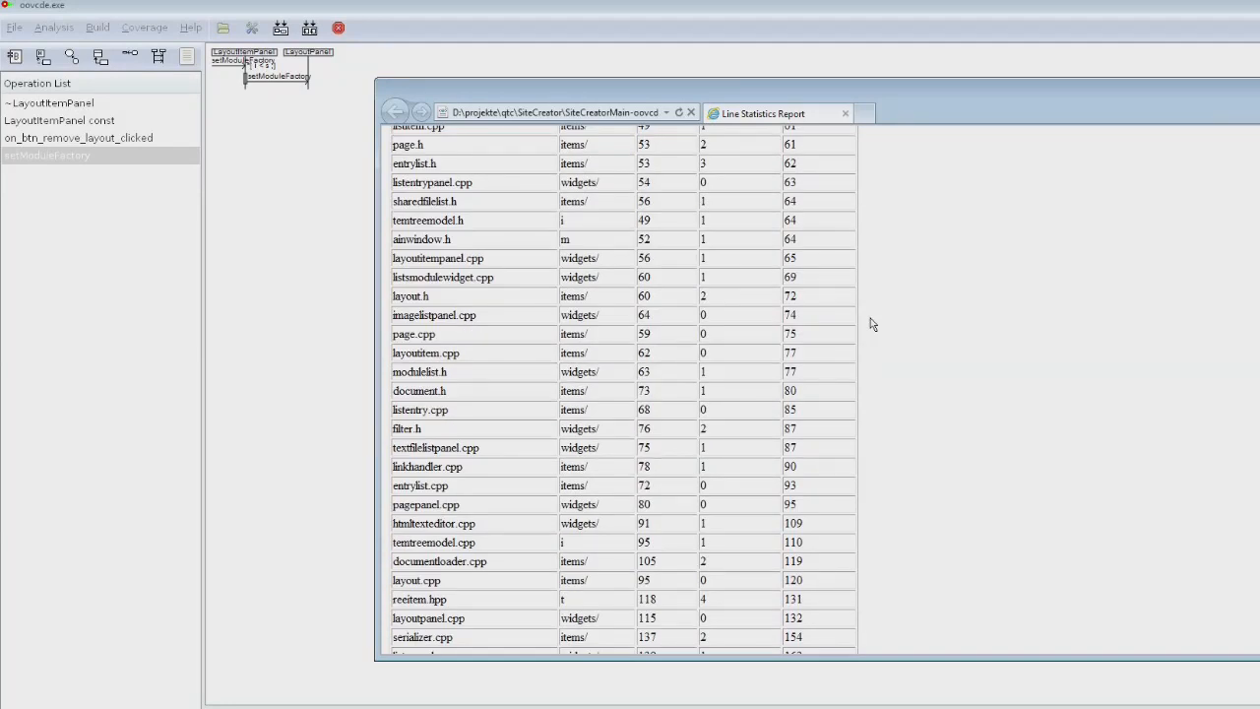
pyautogui.scroll(-3)
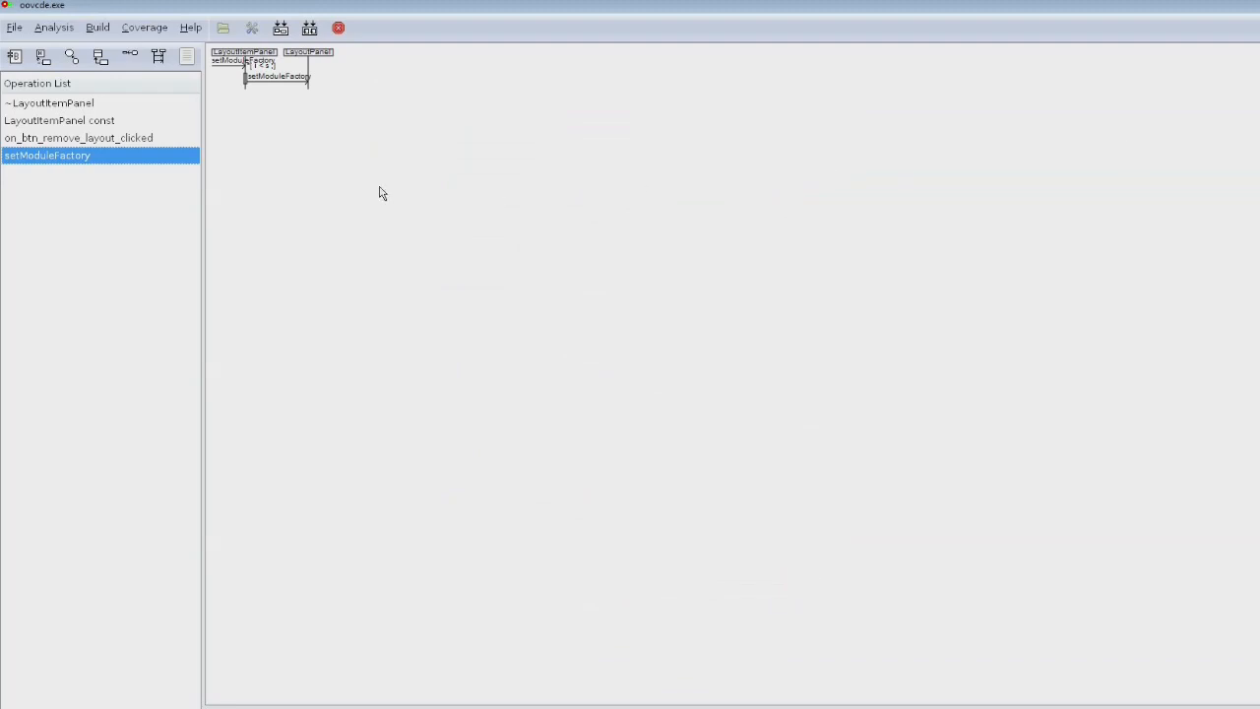
pyautogui.click(96, 27)
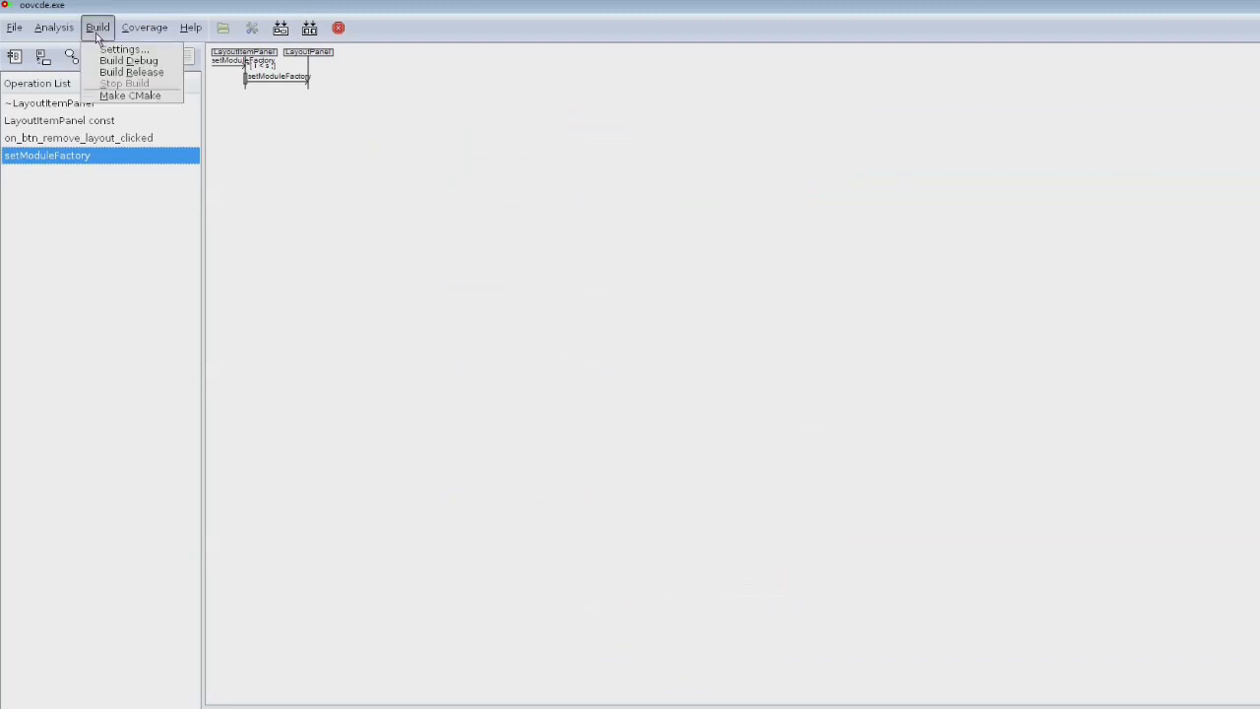
pyautogui.moveTo(111, 60)
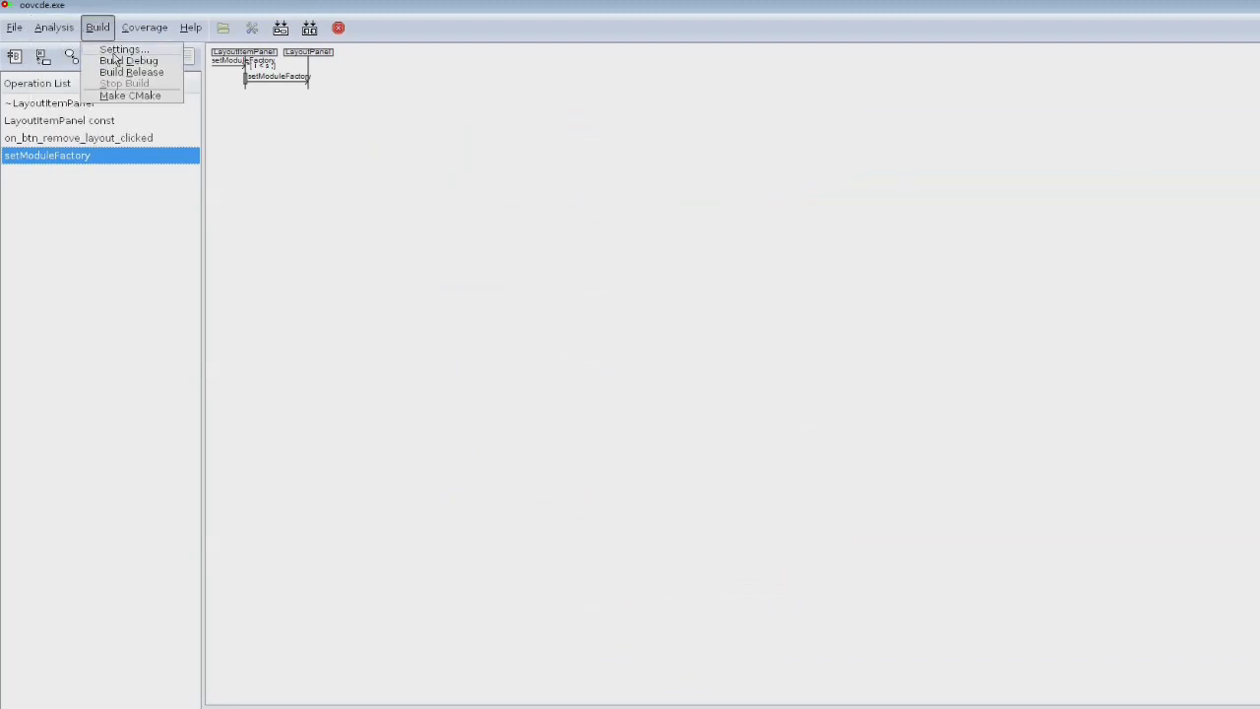
pyautogui.moveTo(119, 97)
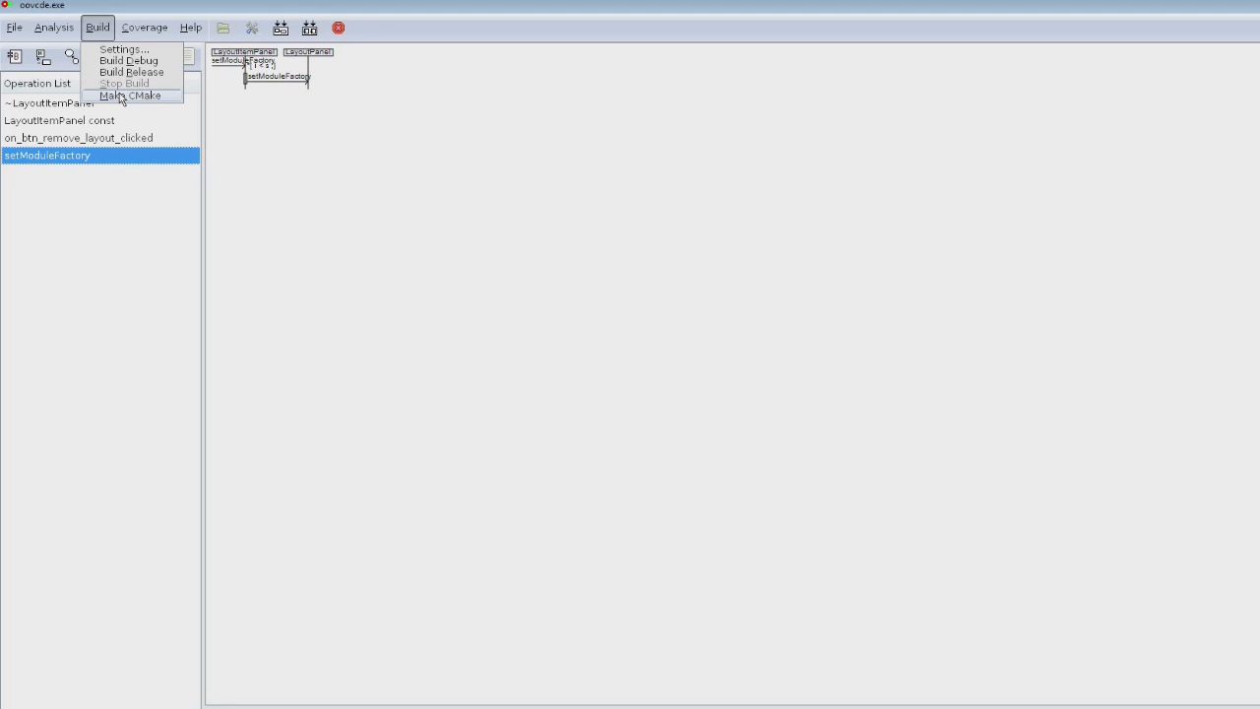
pyautogui.click(53, 27)
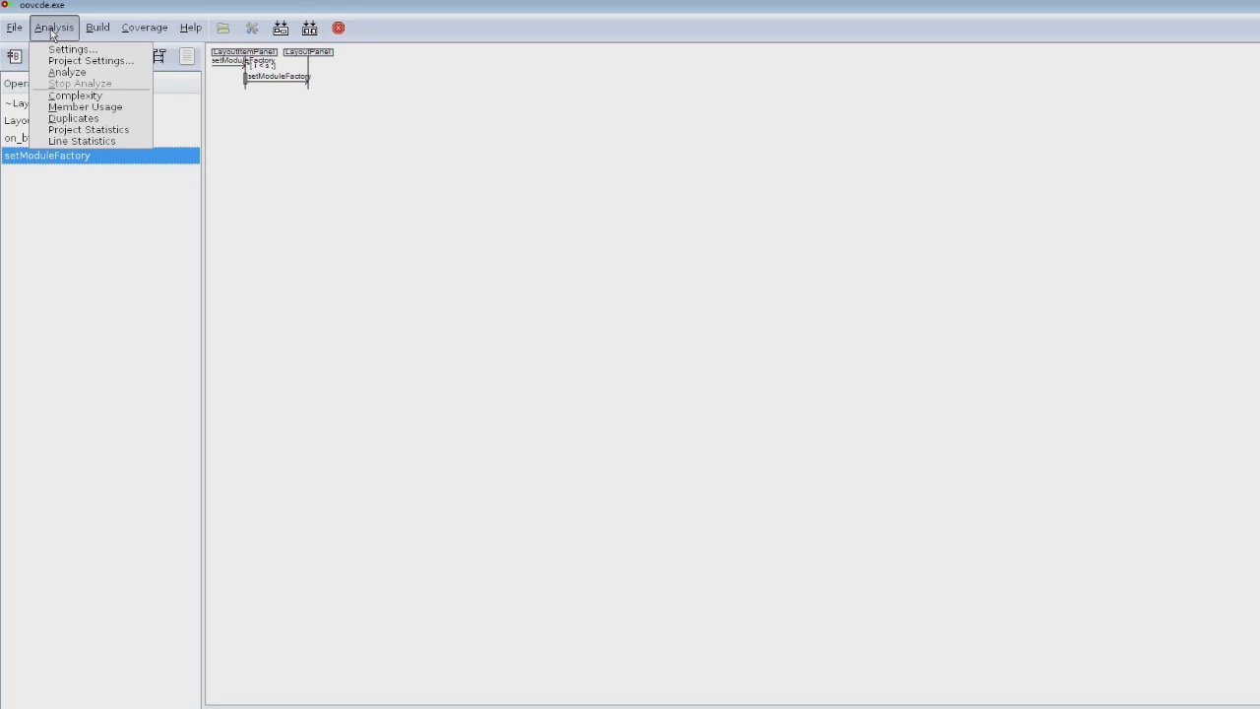
pyautogui.click(189, 27)
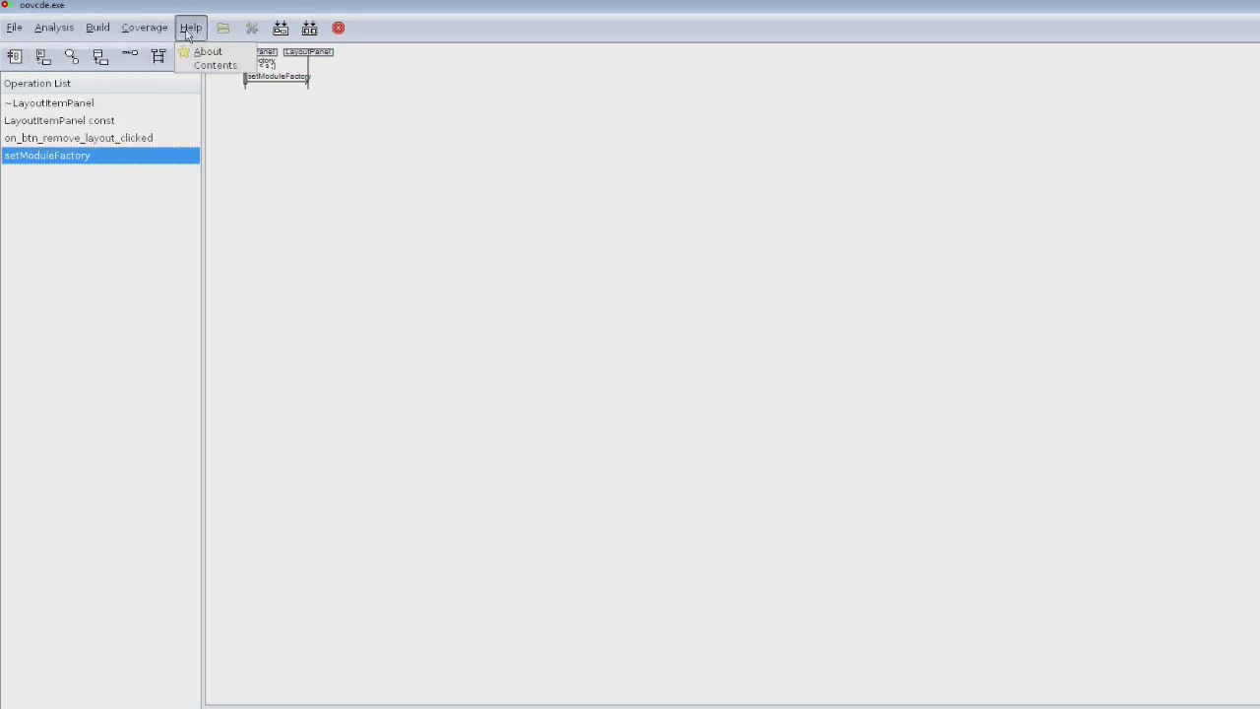